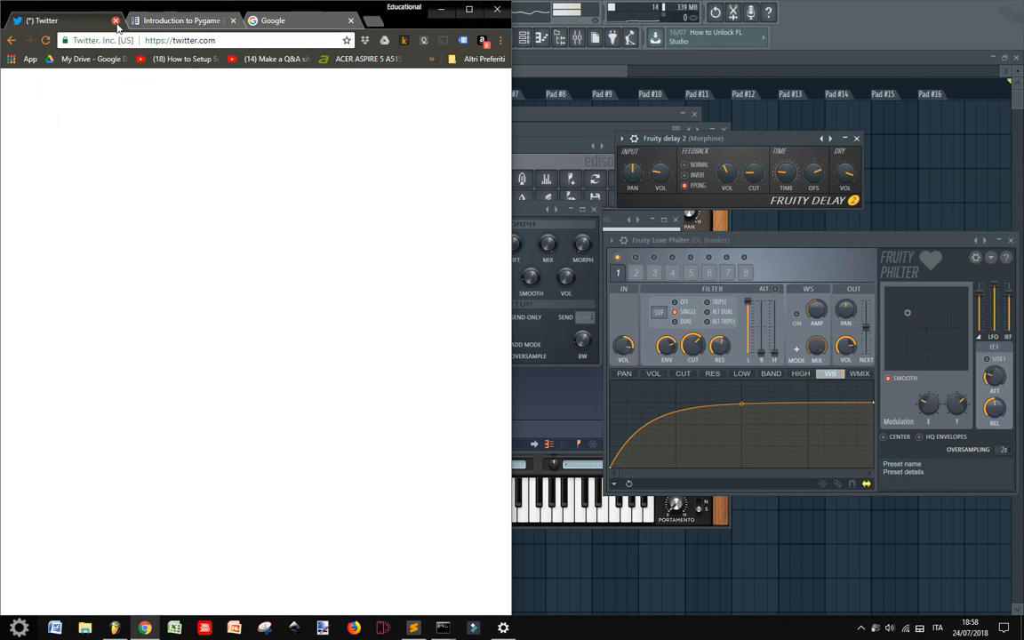
Step: Bring up the Installing Pygame Zero page of the Pygame Zero documentation in Chrome
click(116, 21)
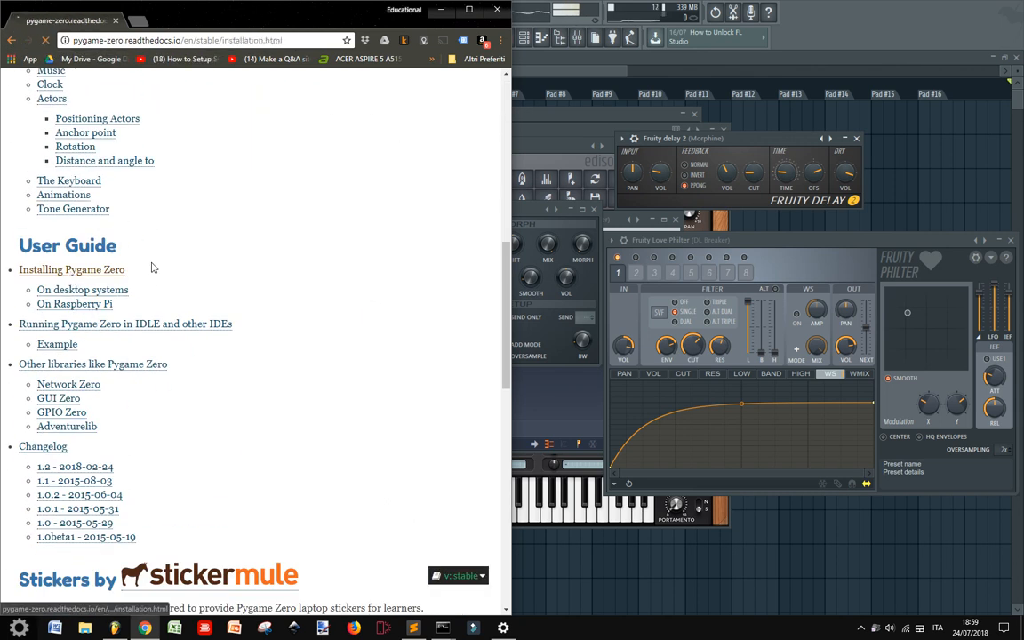
click(71, 270)
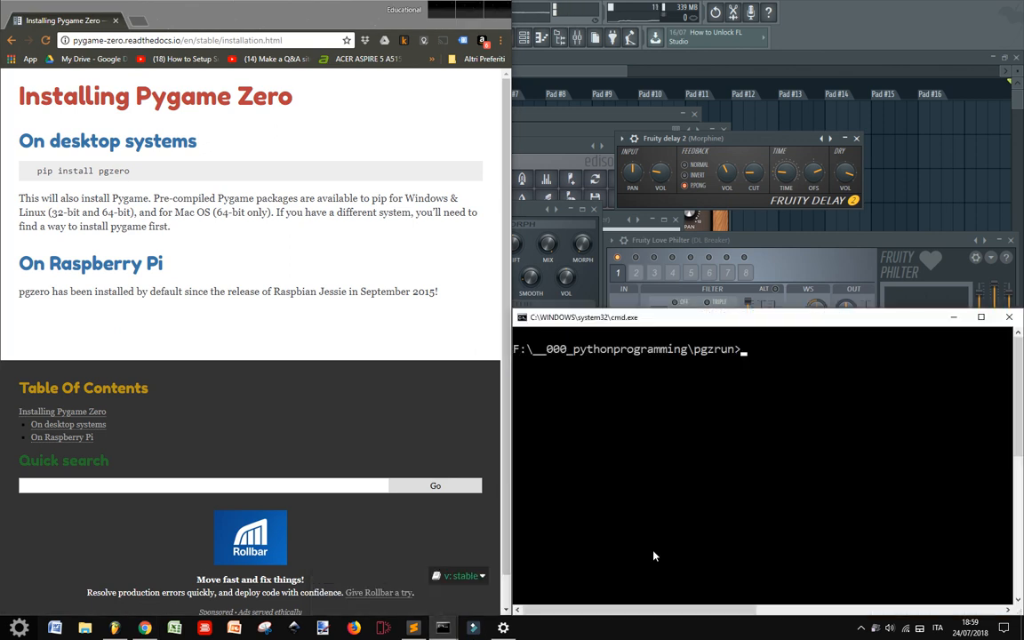
mouse_move(621, 326)
text(cm)
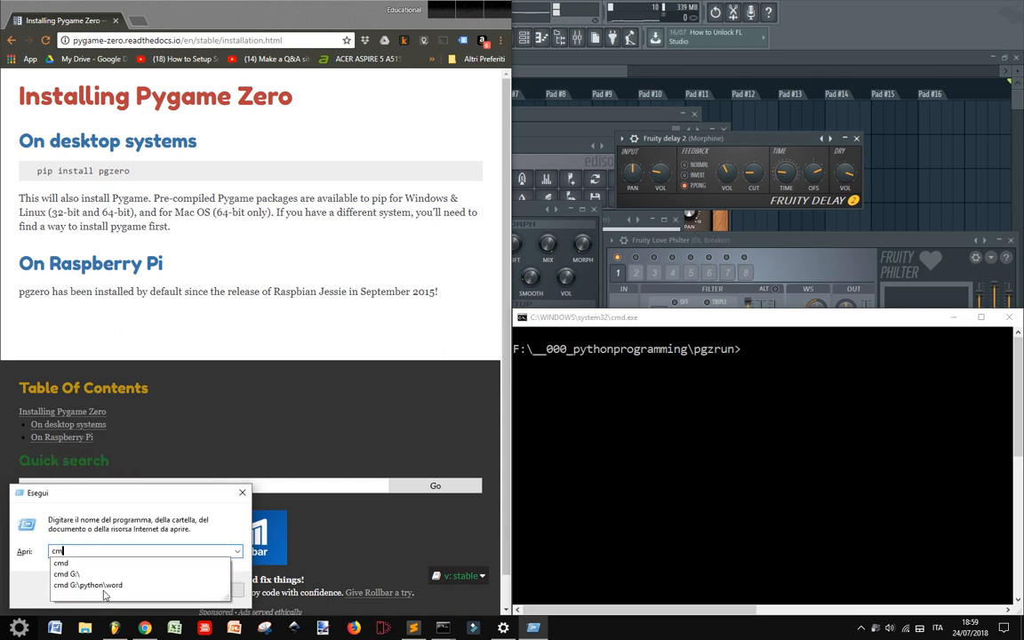
Step: Launch a new Command Prompt console and move its window lower on the screen
key(enter)
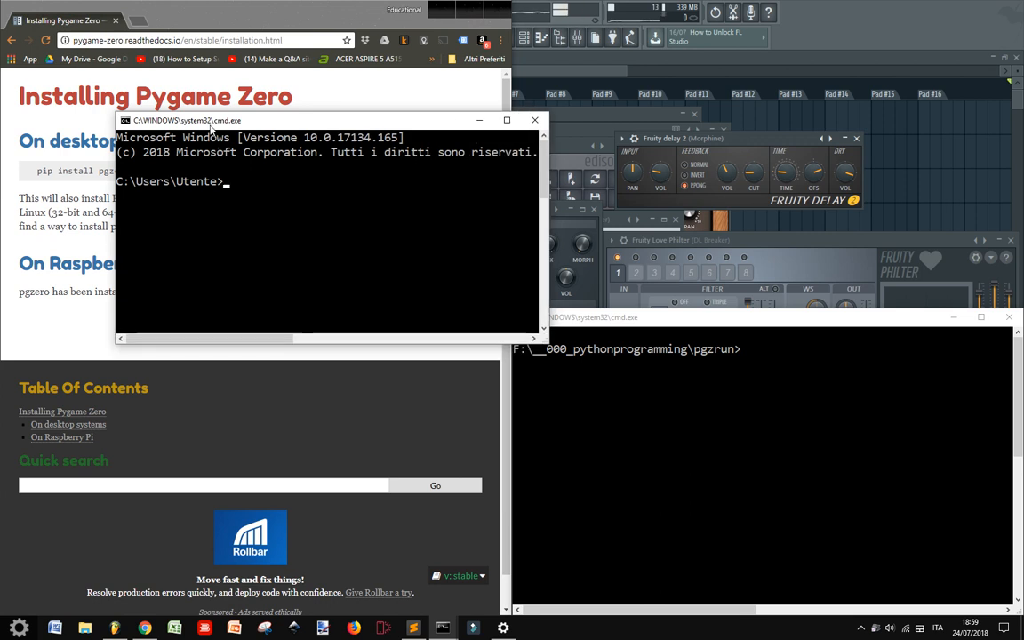
drag(212, 121, 363, 323)
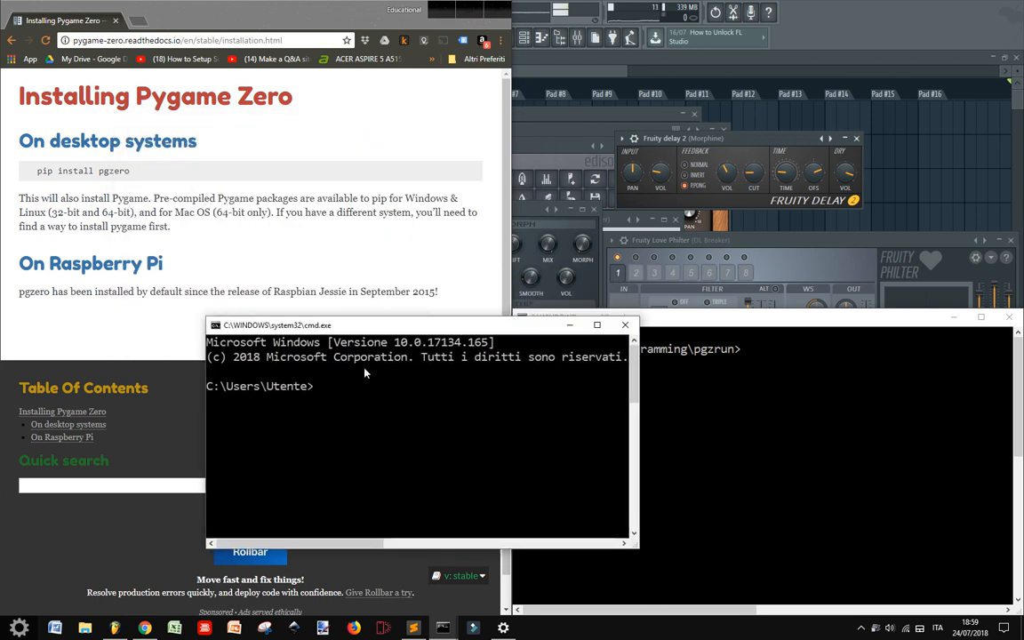
Step: Run 'pip install pgzero' in the console to install Pygame Zero
text(pip)
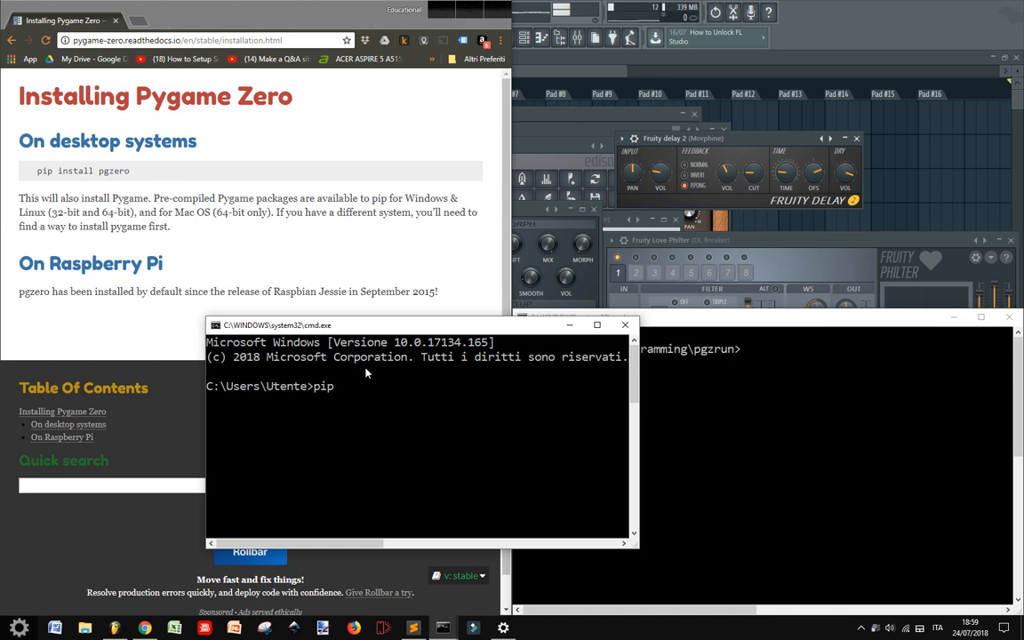
text(instal)
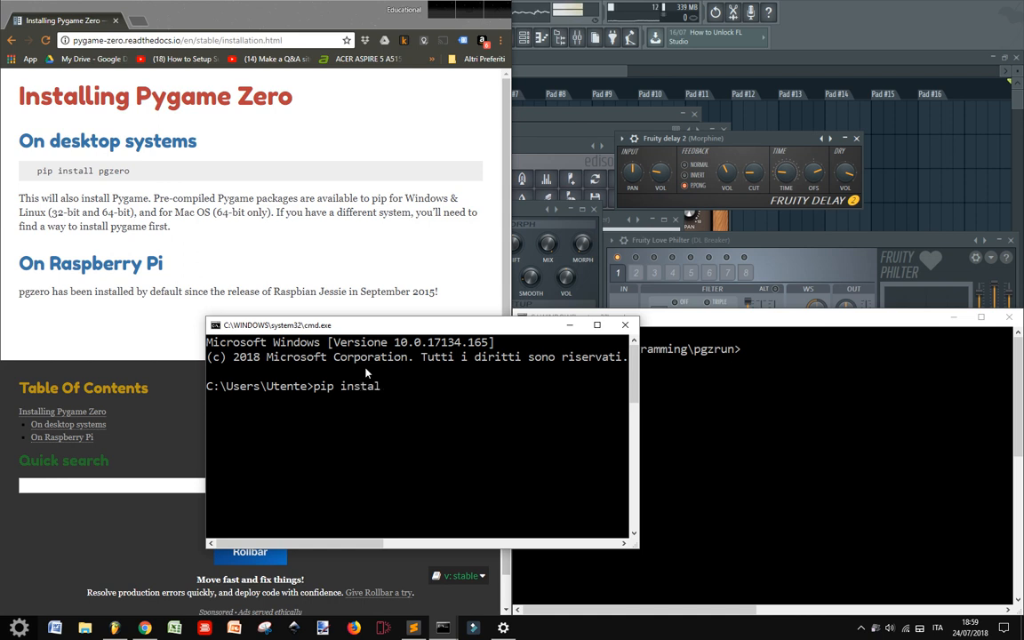
text(l)
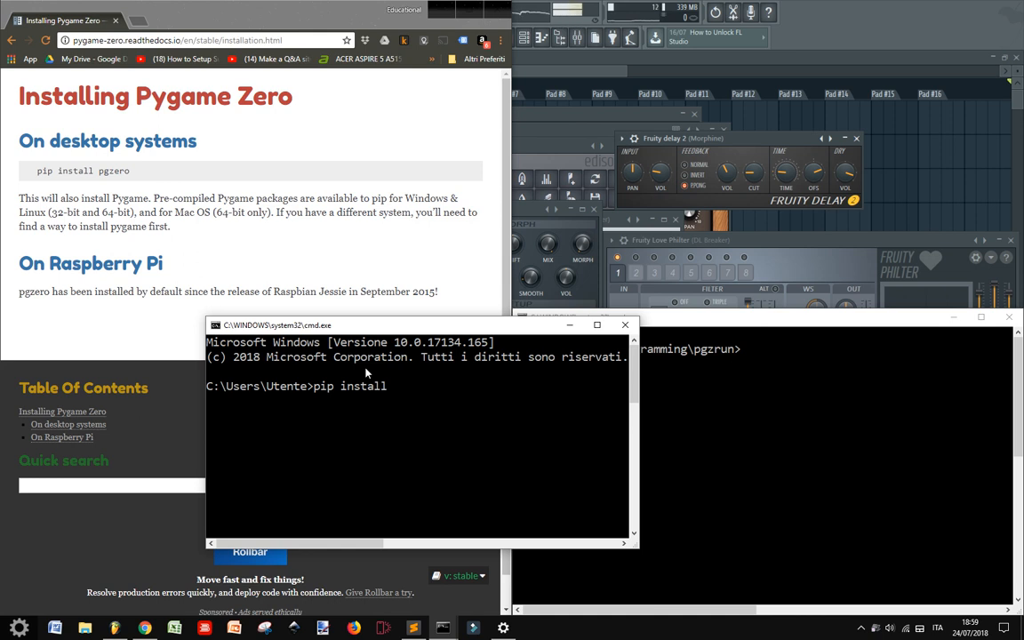
text(p)
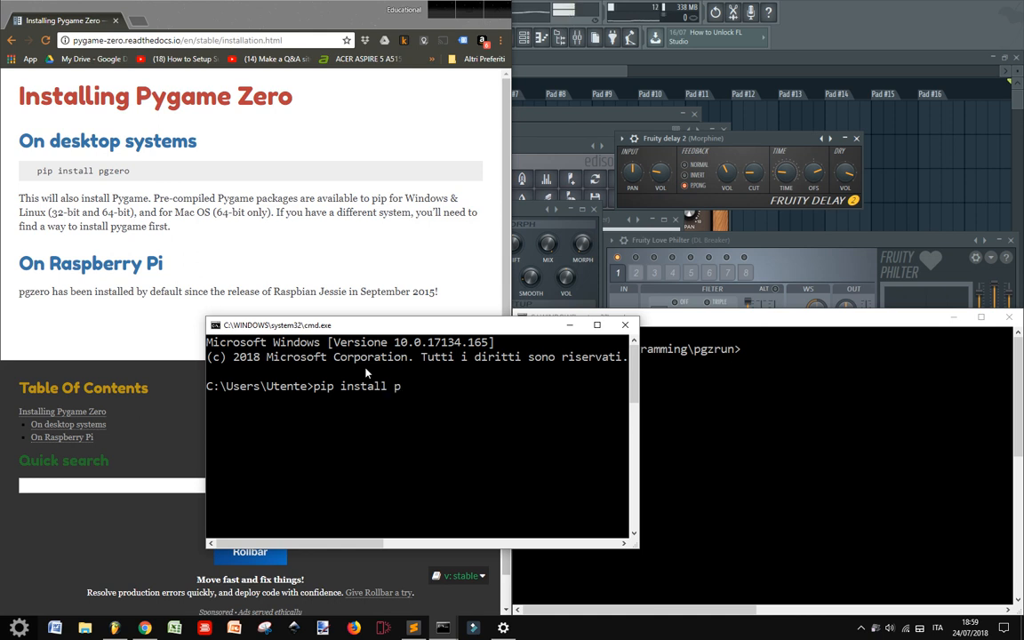
text(gz)
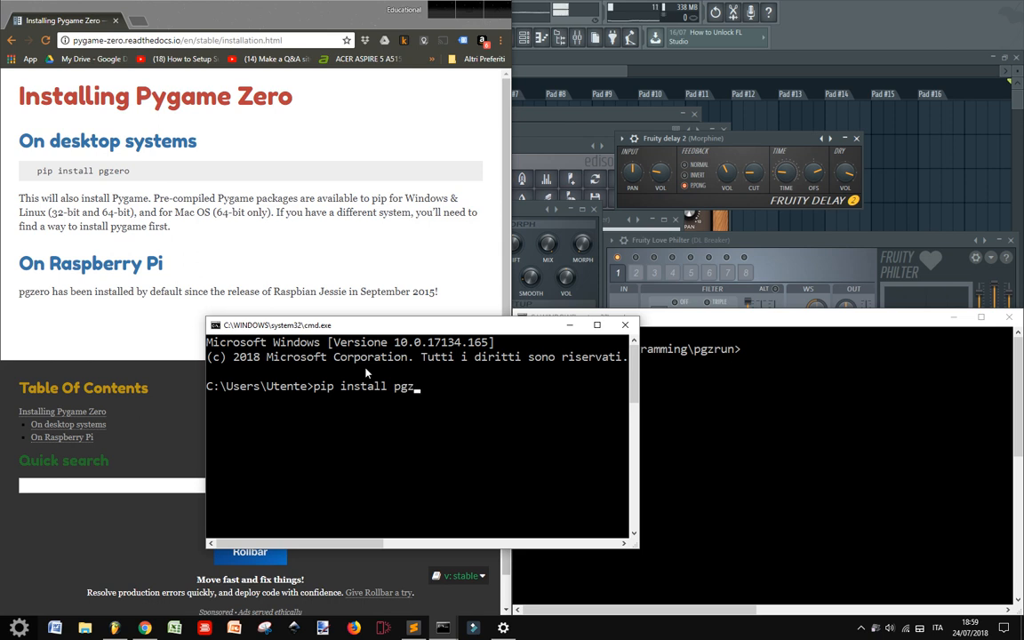
text(ero)
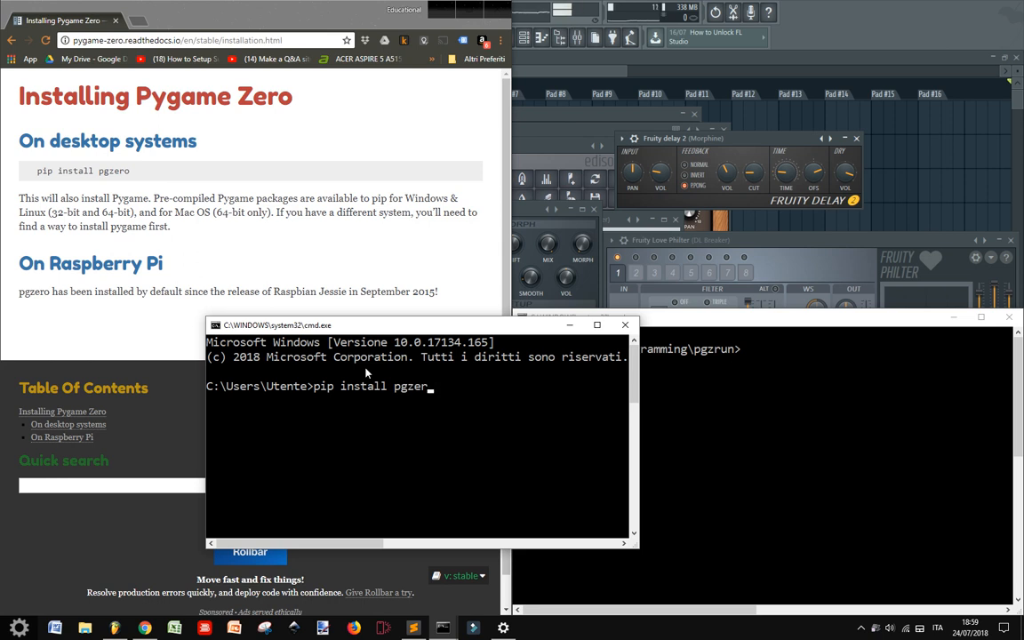
key(Escape)
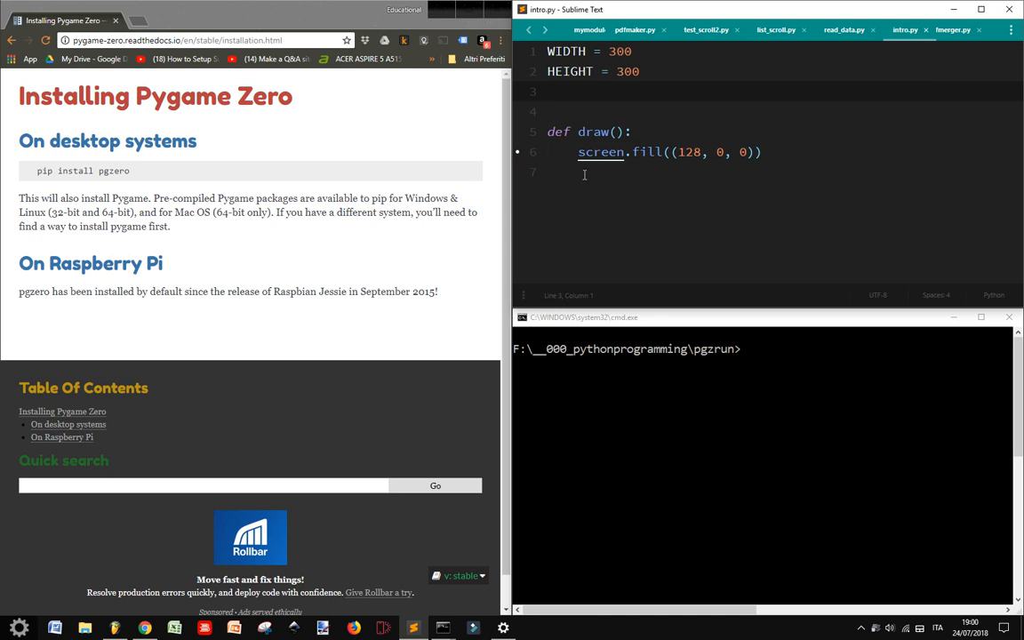
click(631, 132)
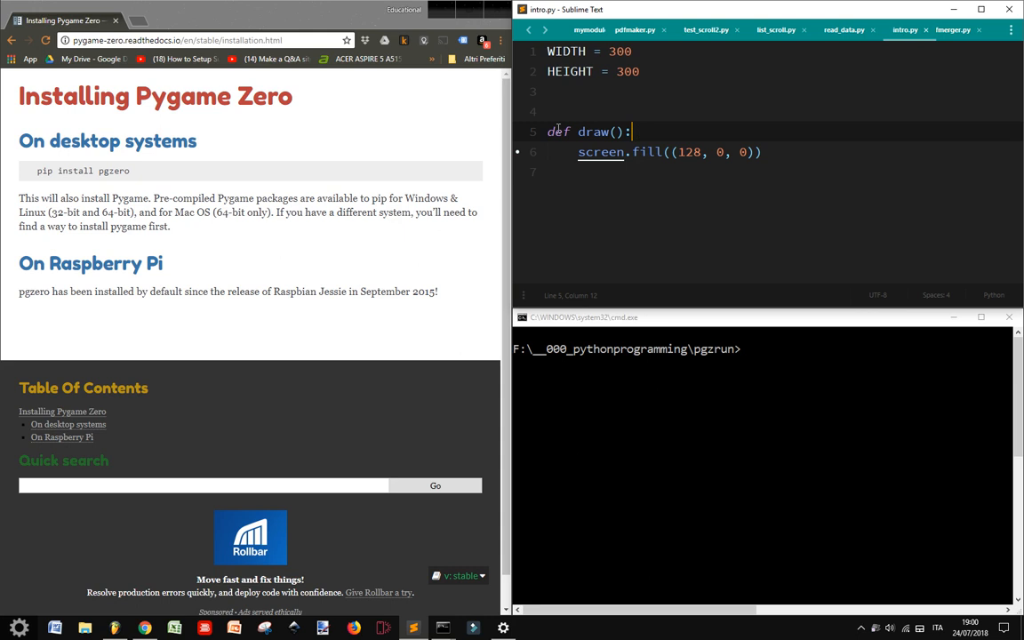
click(572, 132)
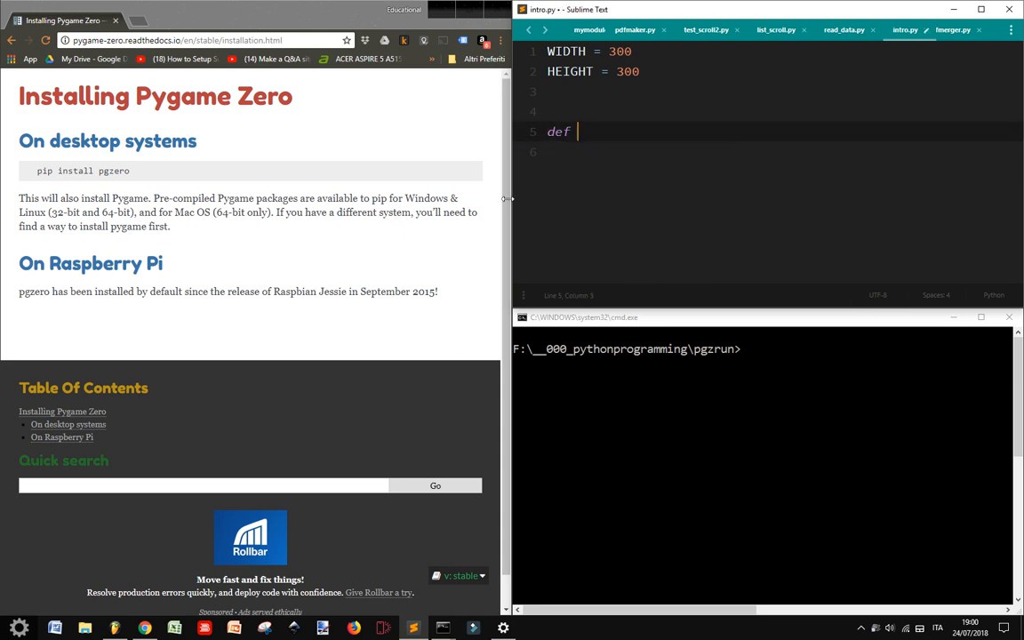
text(draw():)
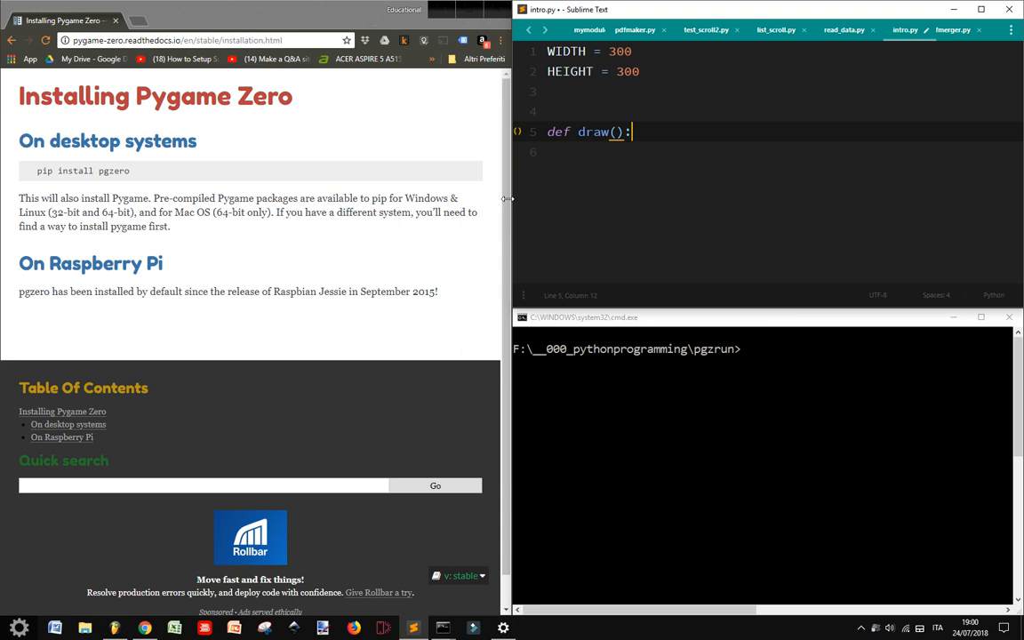
text(scr)
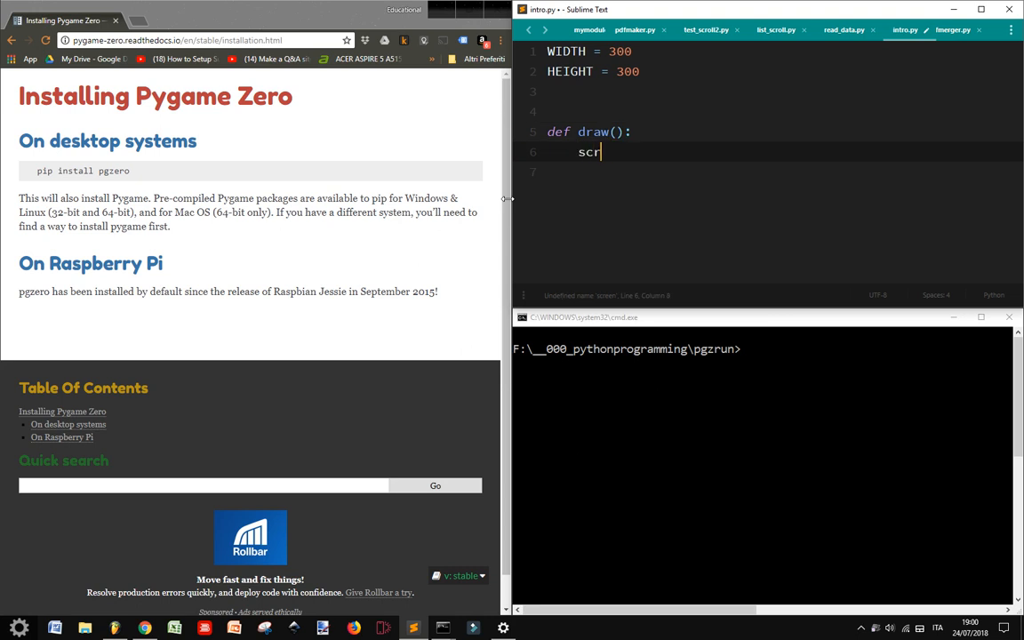
text(ee)
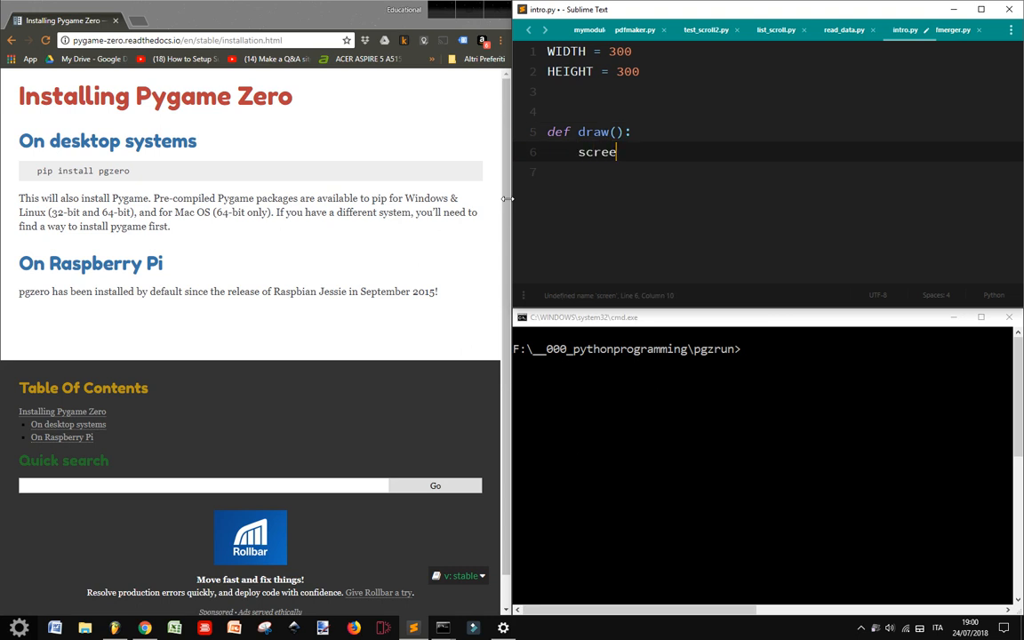
text(n.)
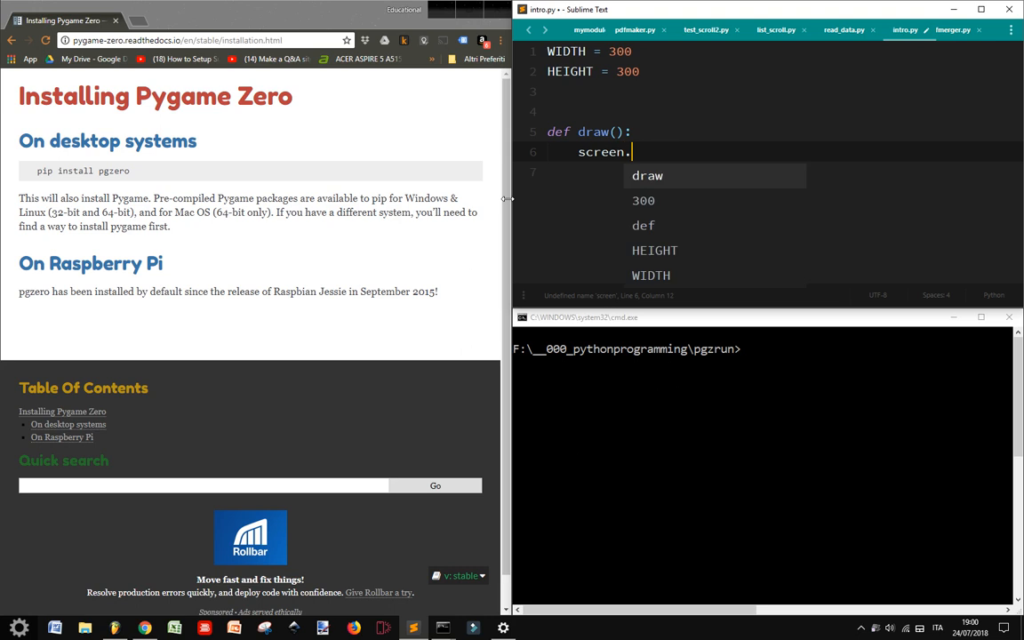
key(ctrl+z)
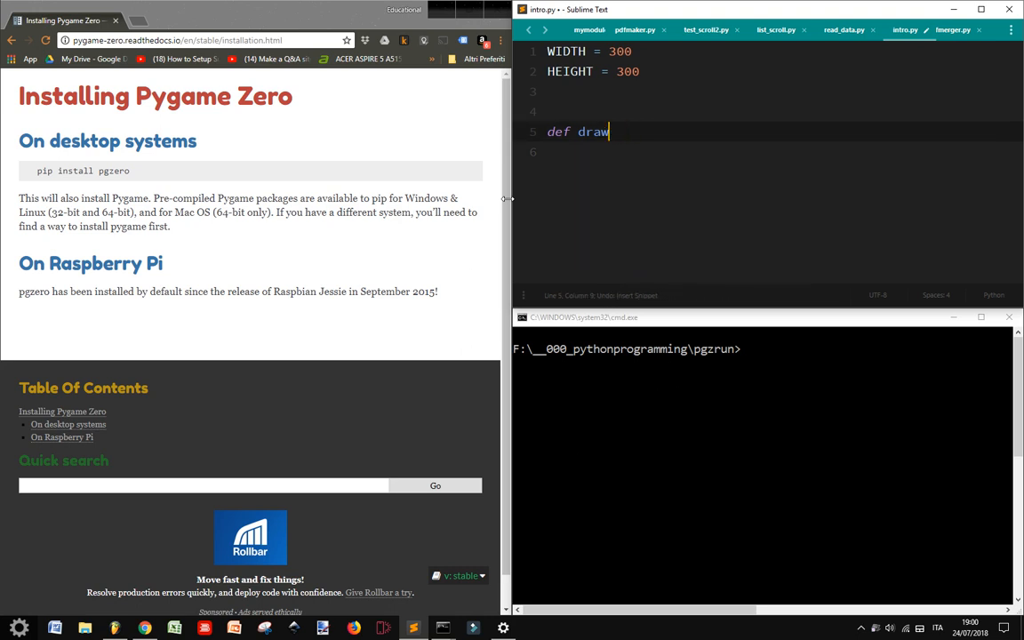
text(():)
text(screen.fill((128, 0, 0)))
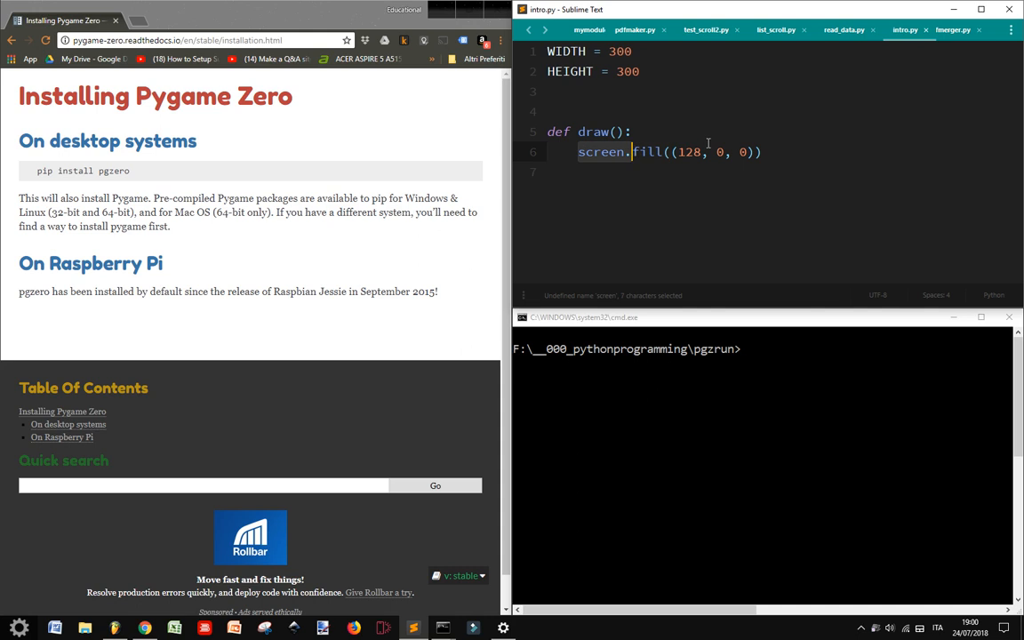
click(603, 71)
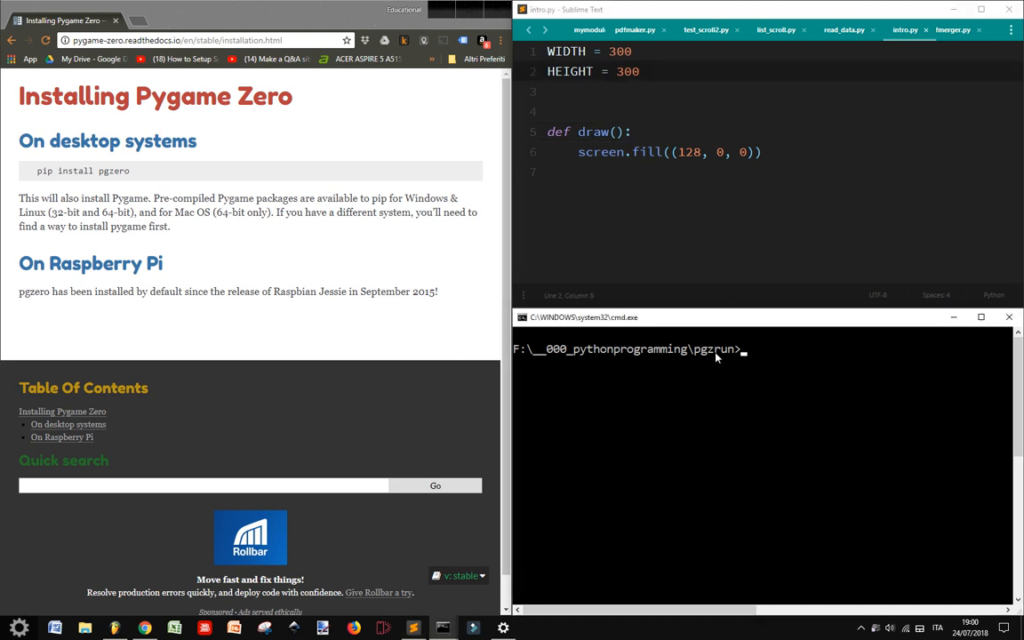
mouse_move(669, 359)
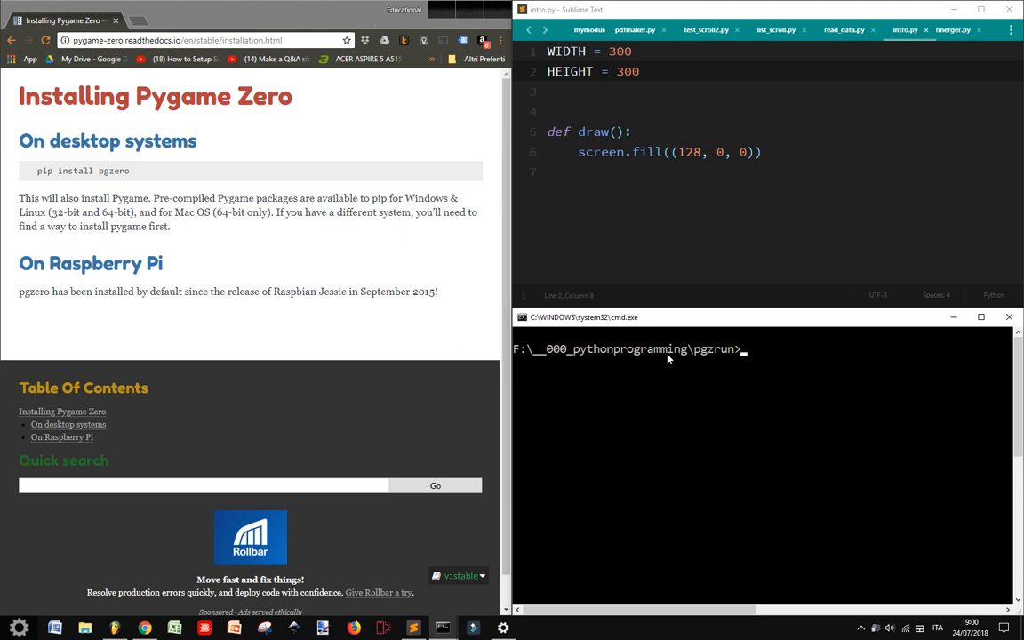
mouse_move(747, 359)
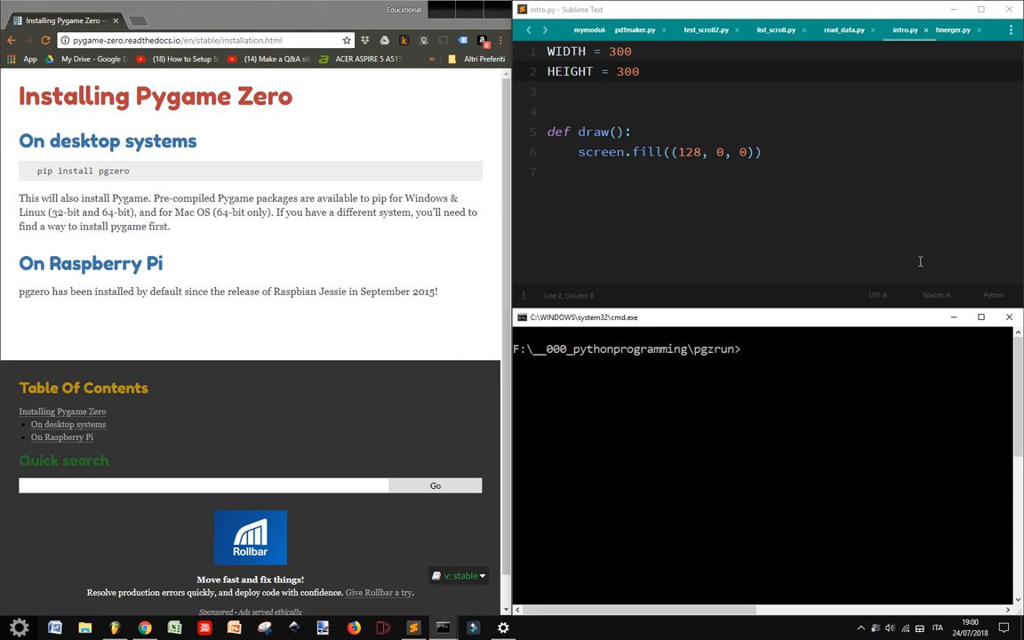
Step: Run 'pgzrun intro.py' and view the dark red Pygame Zero game window
text(p)
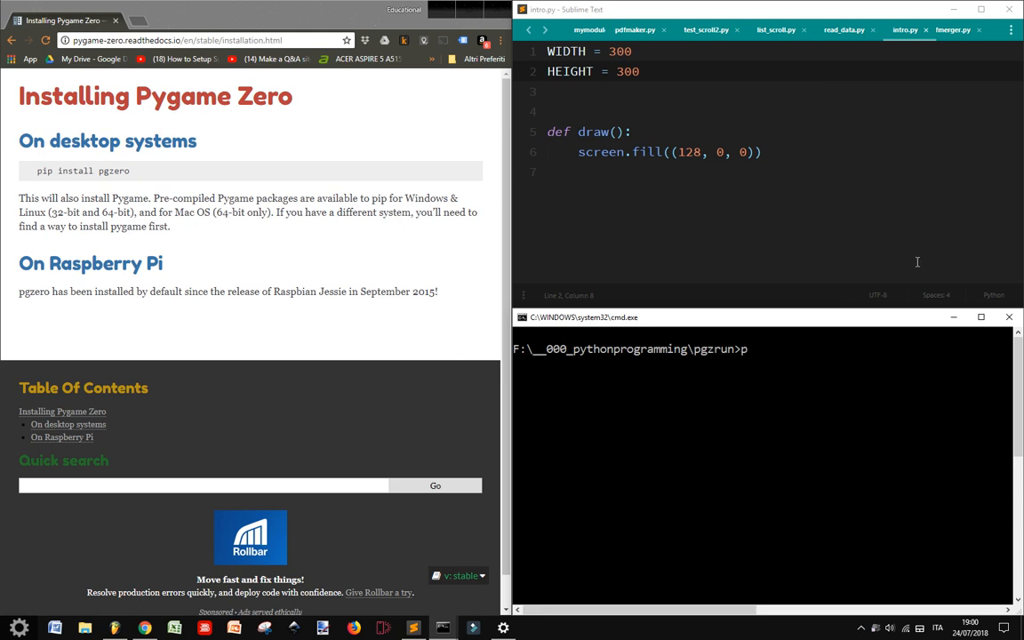
text(gz)
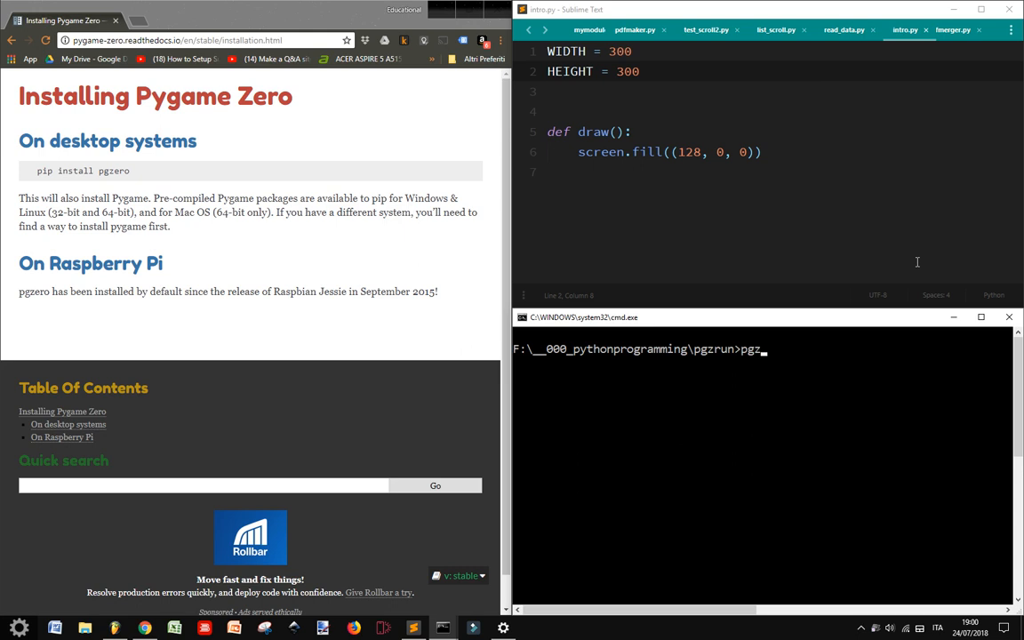
text(ru)
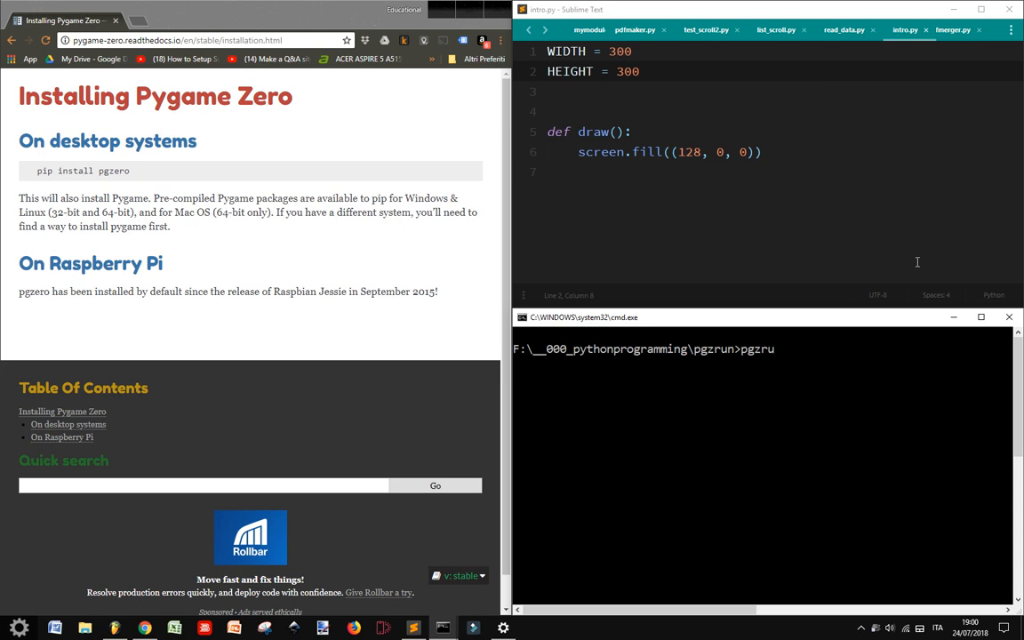
text(n)
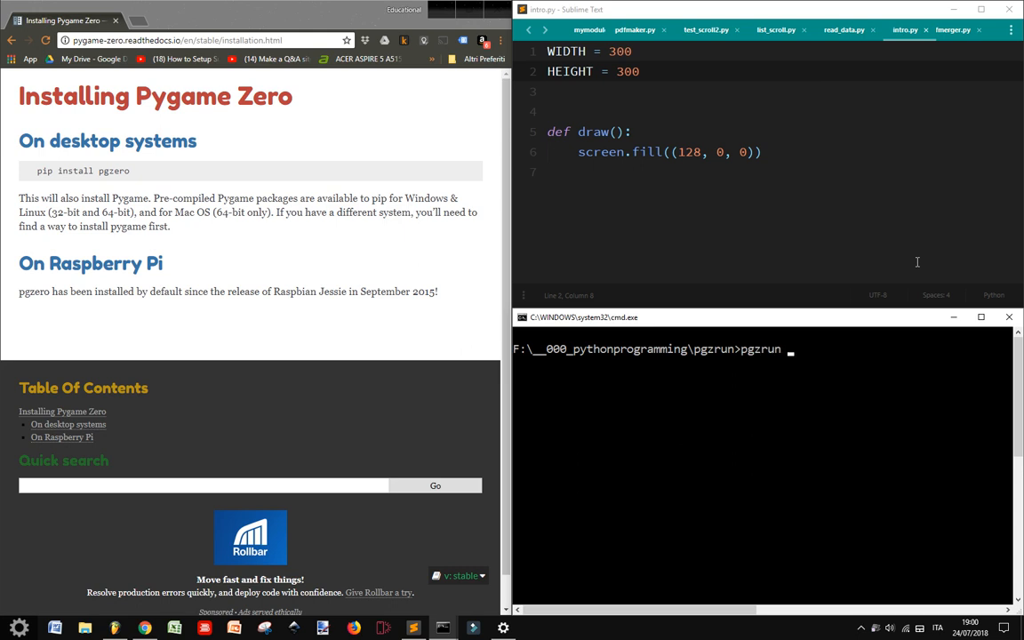
mouse_move(462, 11)
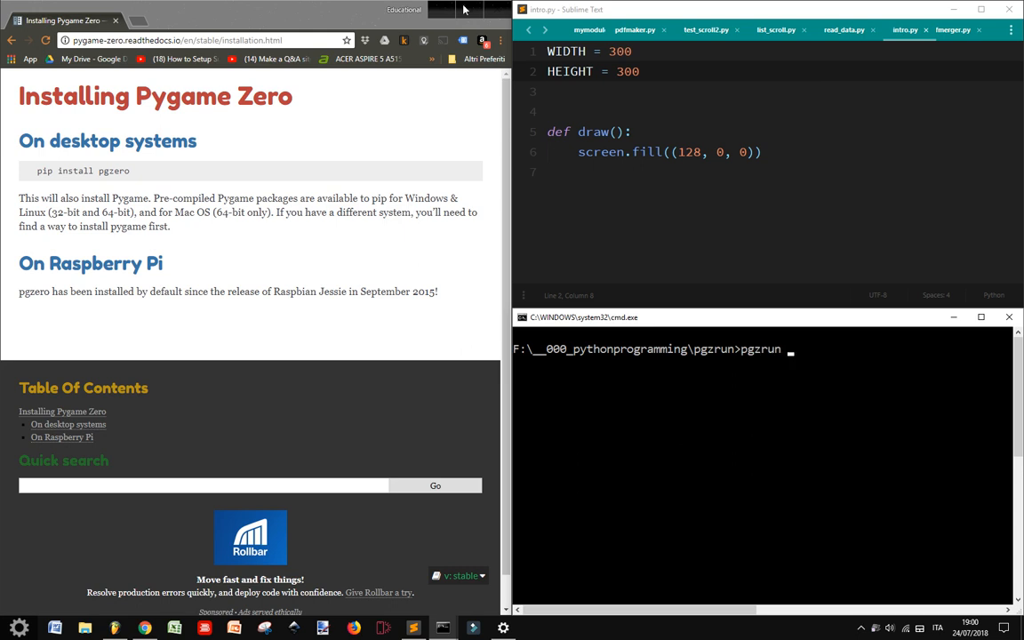
text(in)
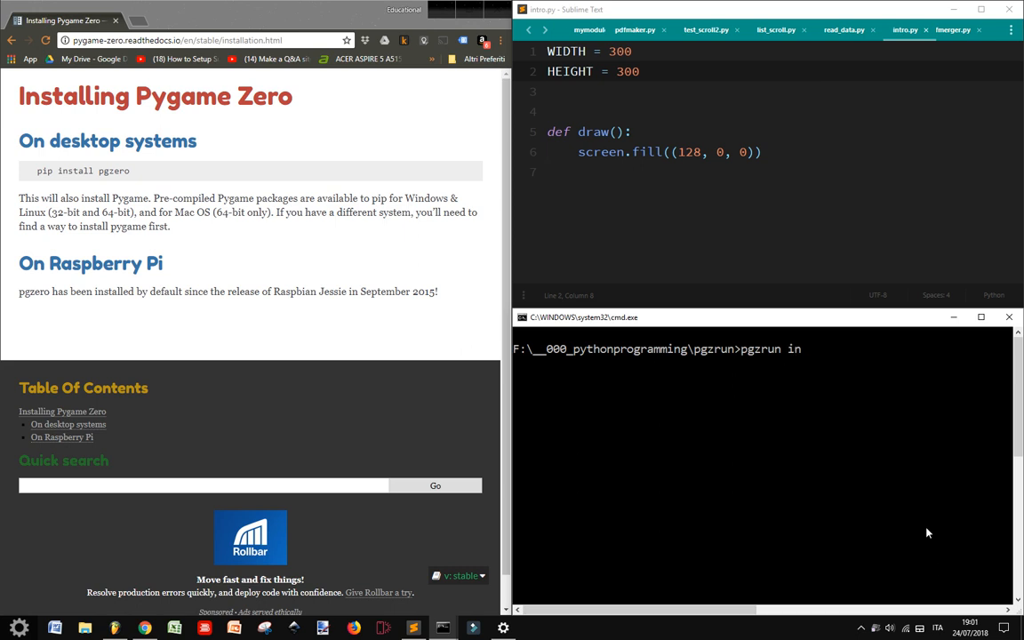
text(tro.py)
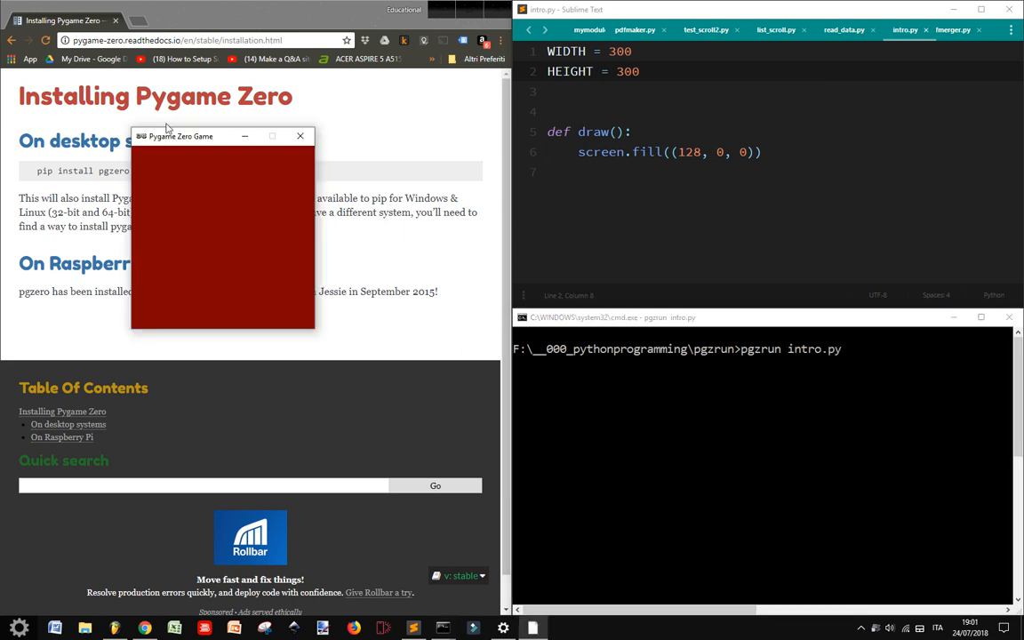
drag(178, 136, 463, 278)
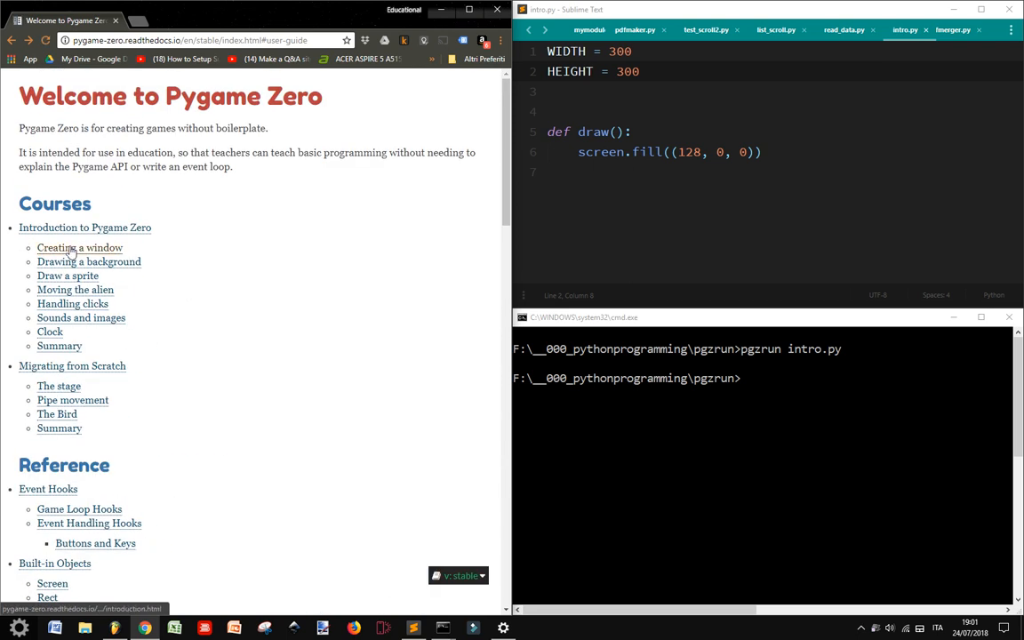
Step: Reach the Draw a sprite section of the Introduction to Pygame Zero tutorial
click(80, 247)
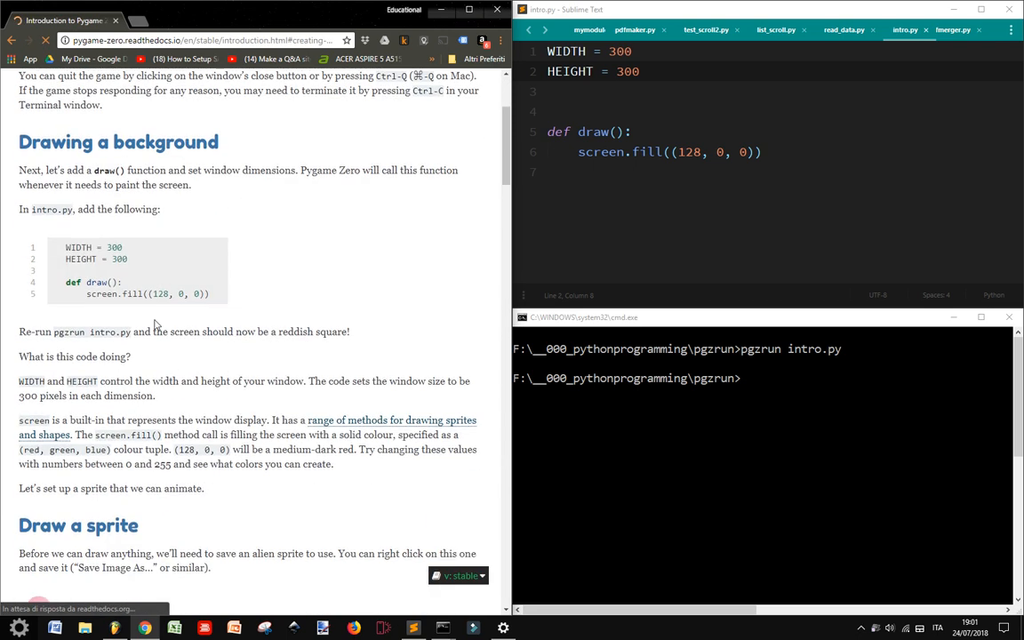
scroll(down, 3)
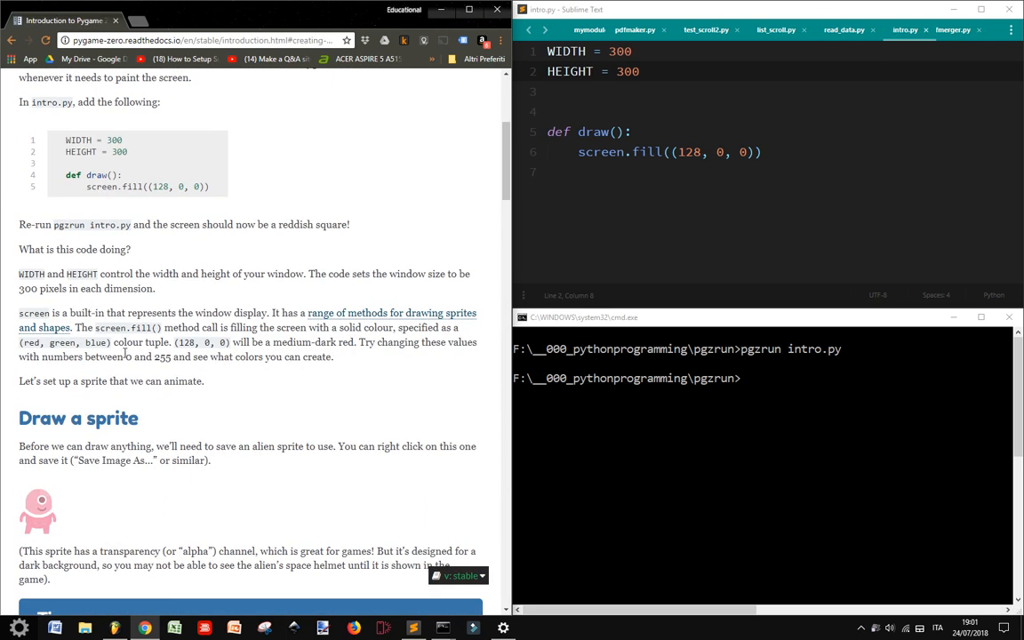
scroll(down, 3)
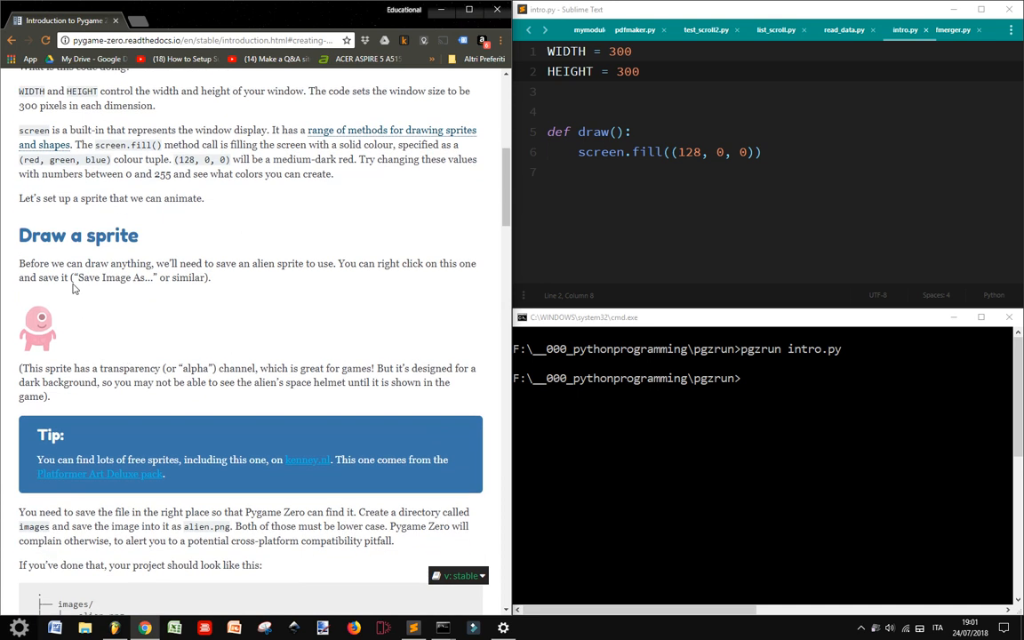
scroll(down, 3)
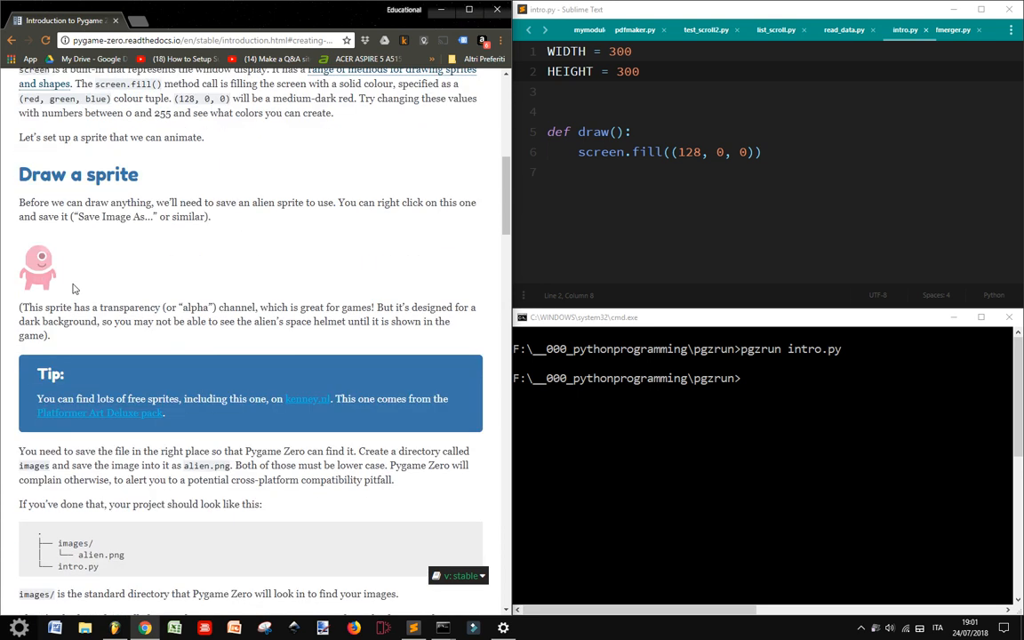
mouse_move(165, 205)
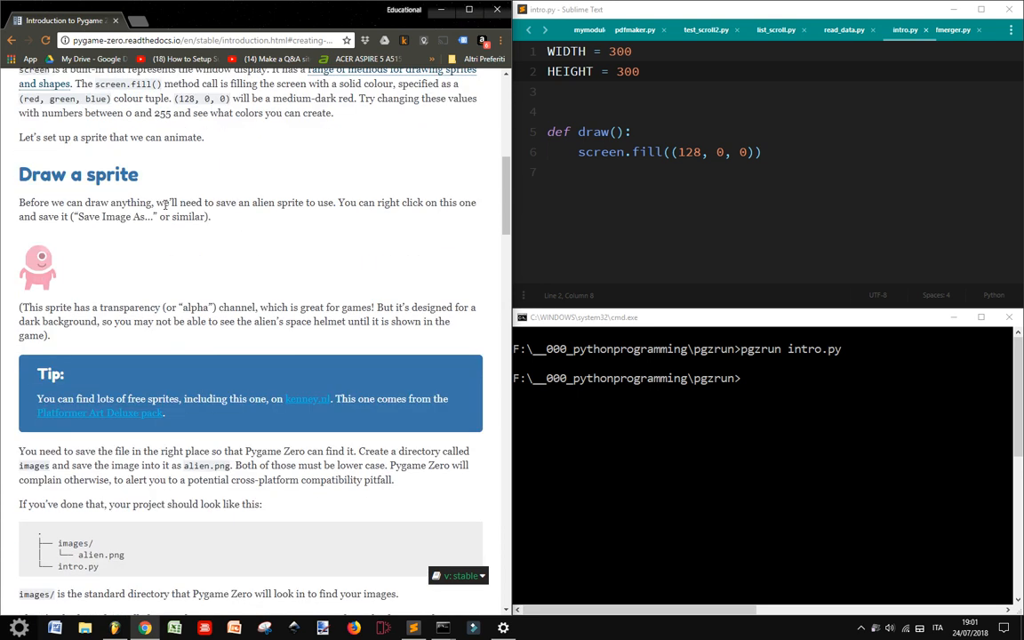
scroll(down, 3)
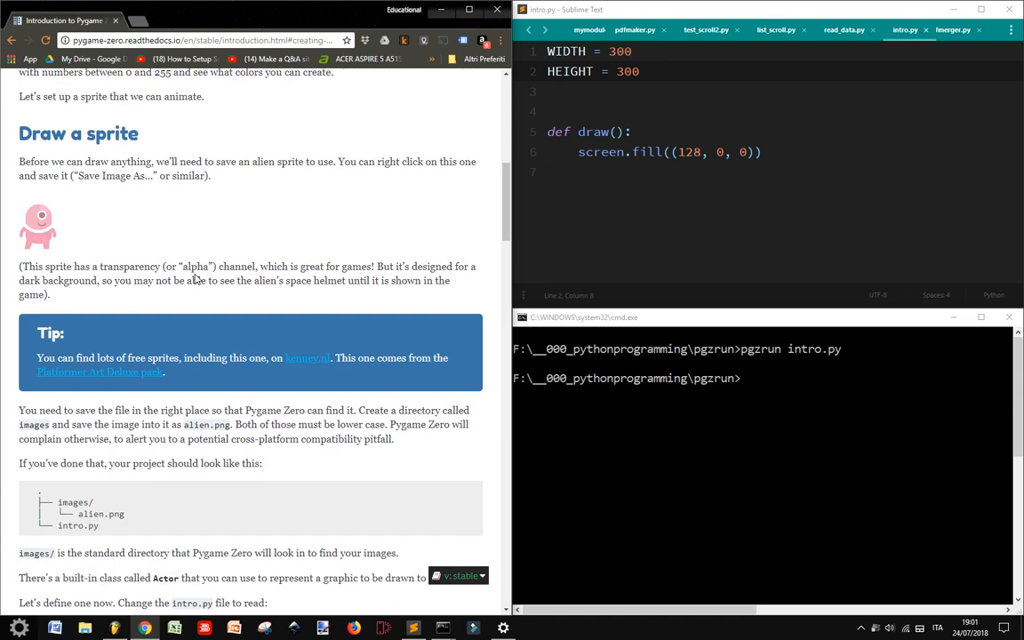
scroll(down, 3)
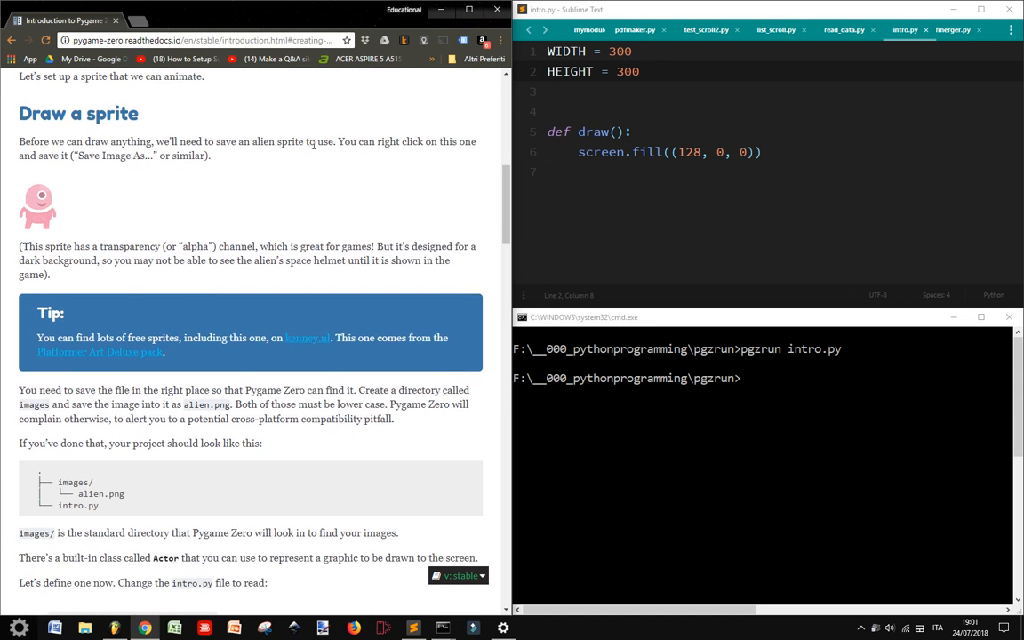
mouse_move(278, 78)
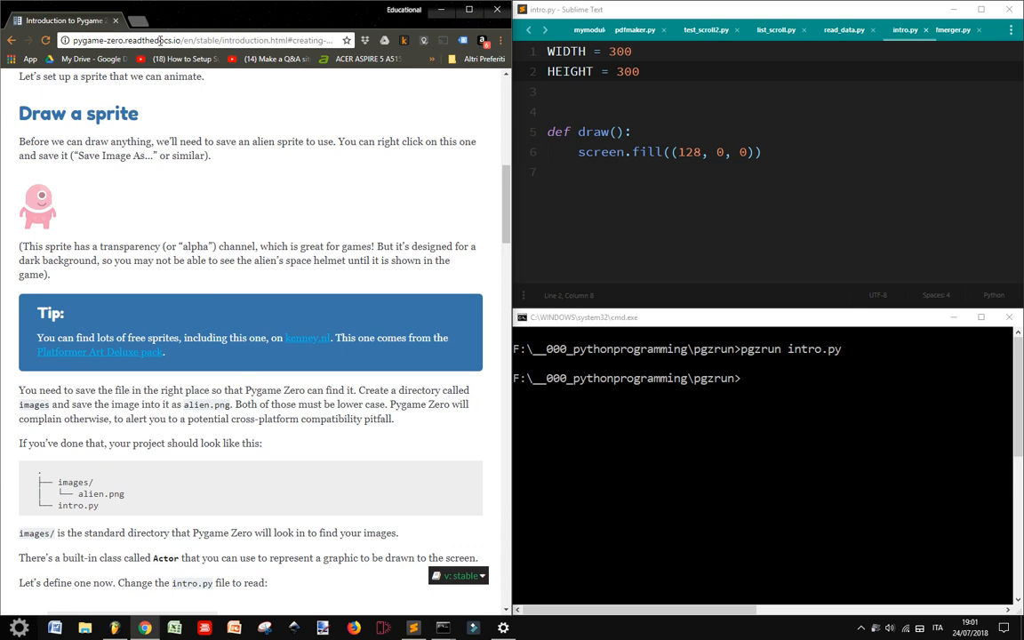
mouse_move(43, 209)
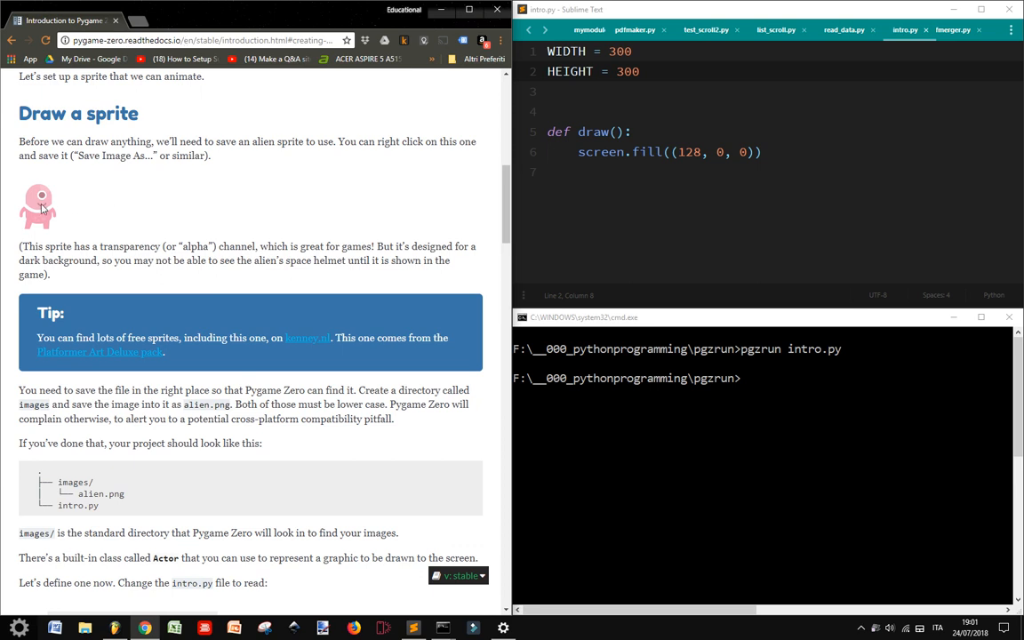
mouse_move(240, 244)
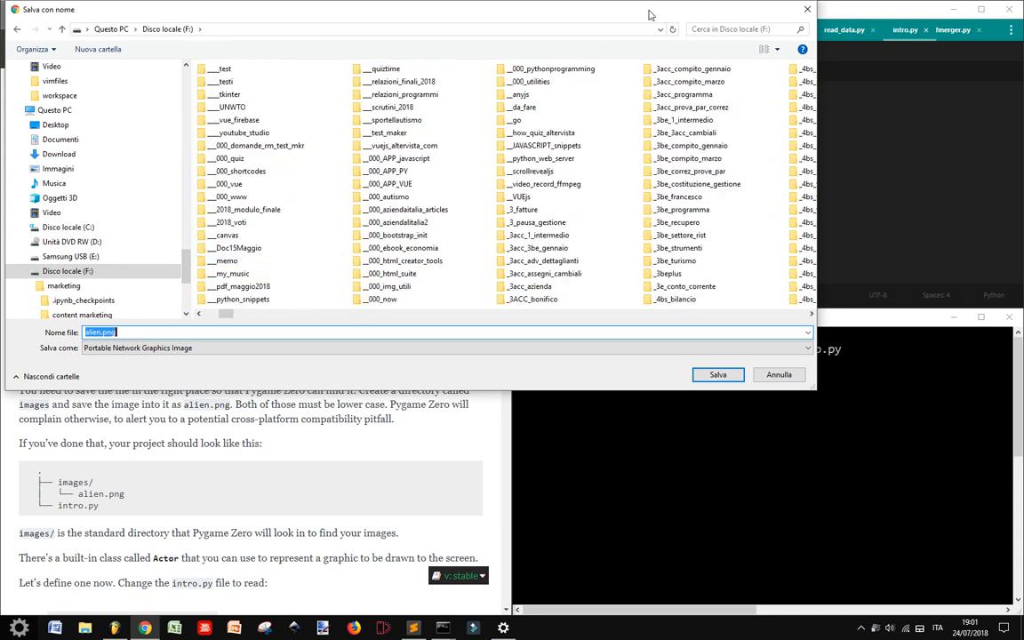
Step: Save the alien sprite as alien.png into the _000_pythonprogramming > pgzrun project folder
double_click(552, 67)
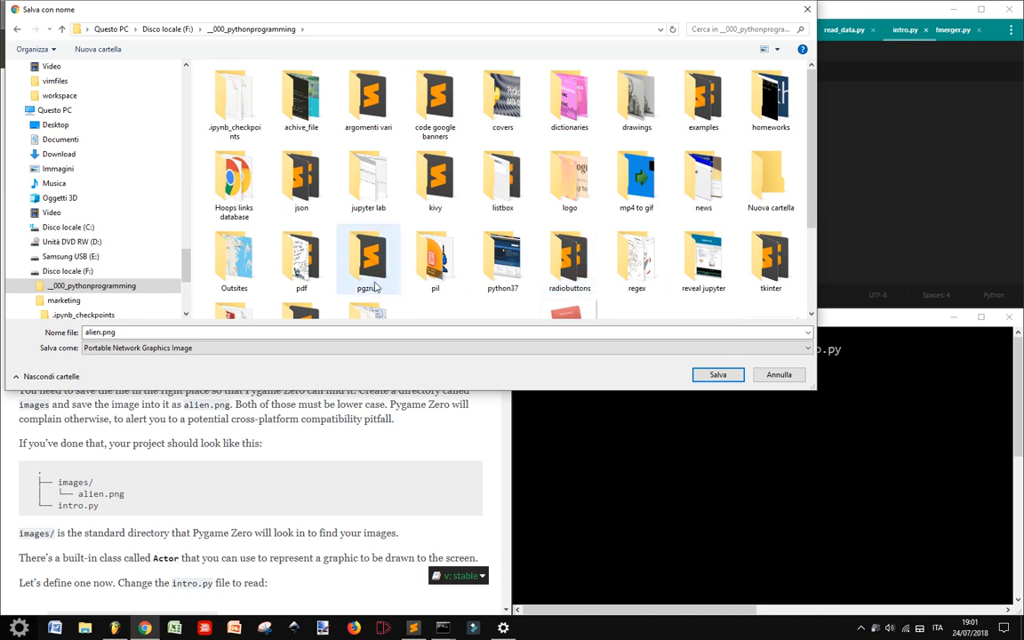
double_click(368, 258)
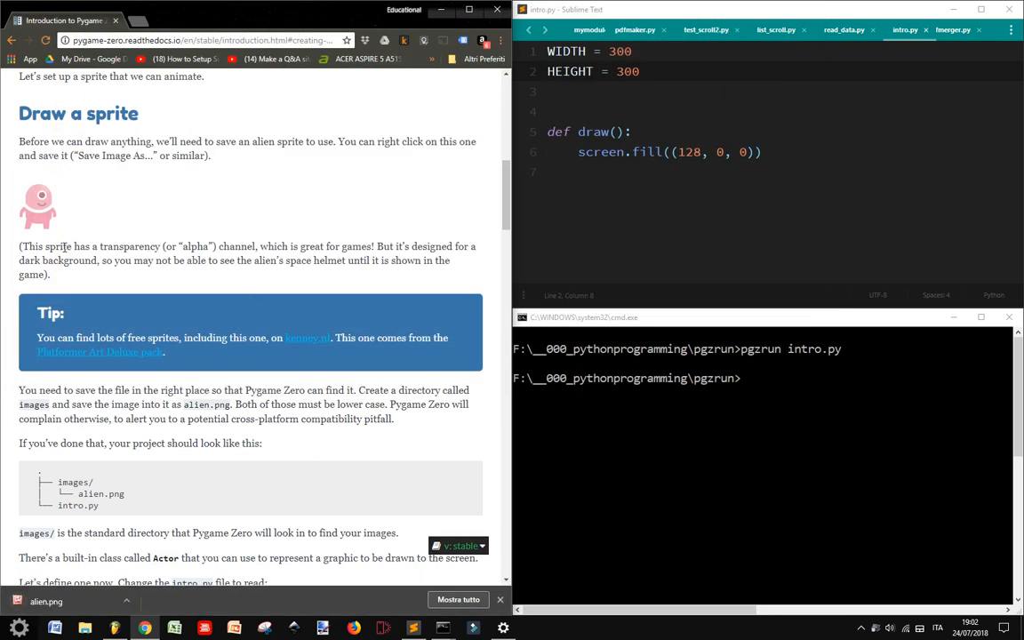
mouse_move(217, 251)
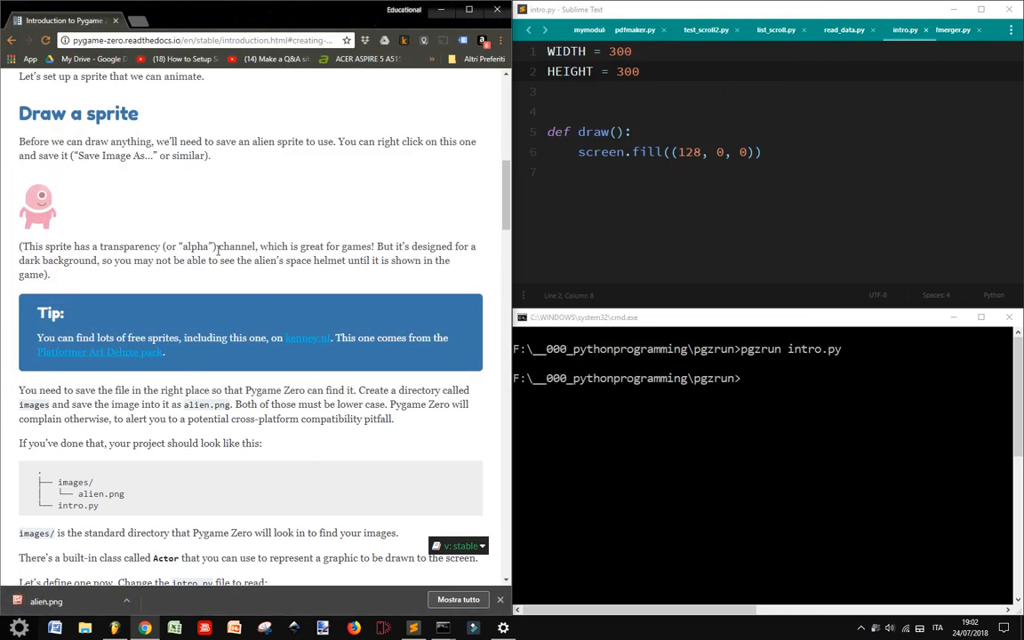
scroll(down, 3)
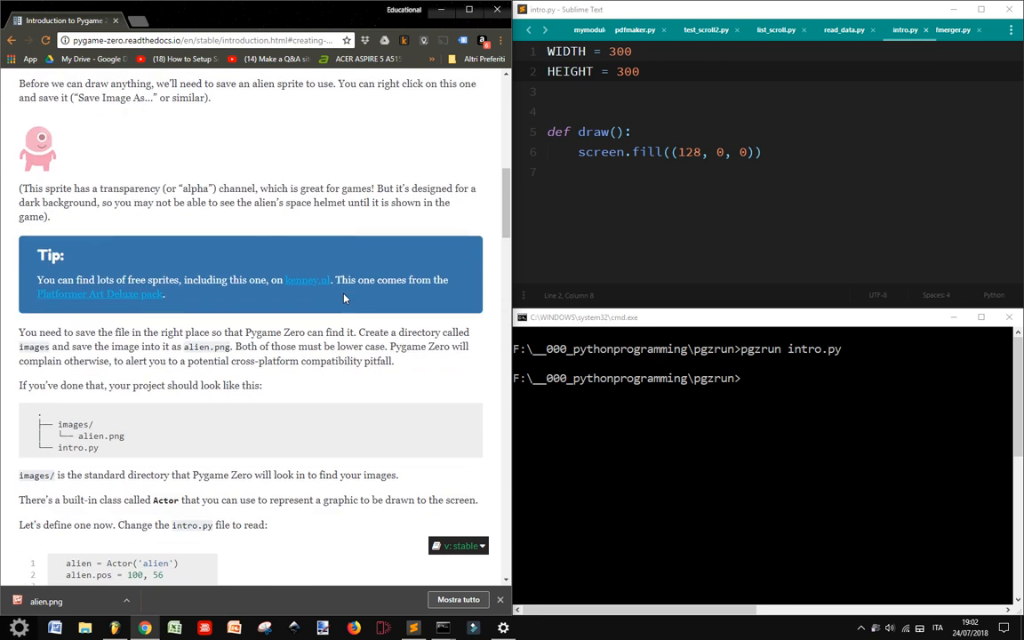
scroll(down, 3)
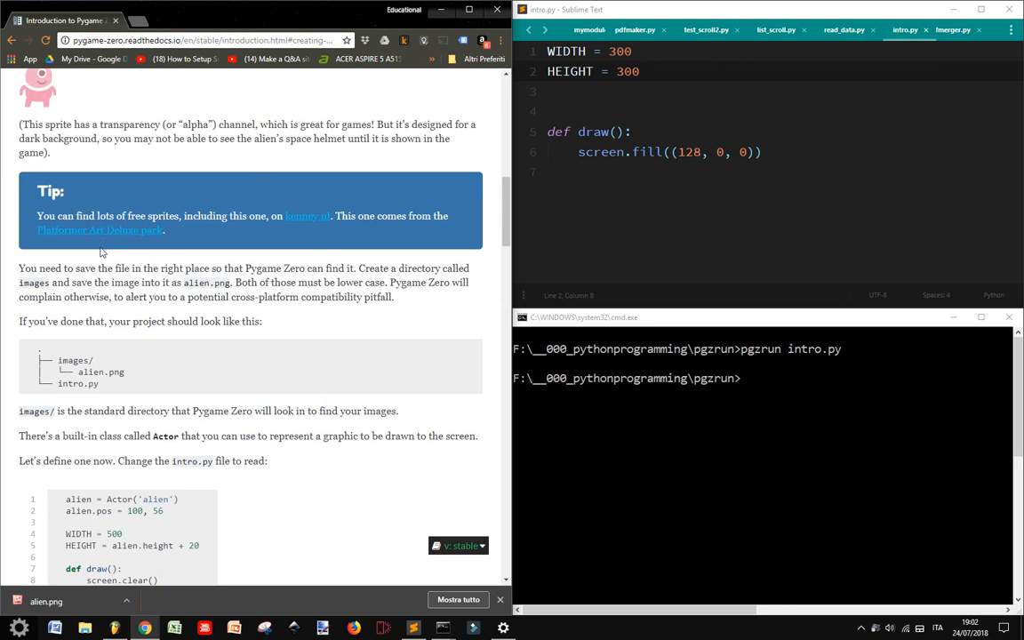
mouse_move(206, 215)
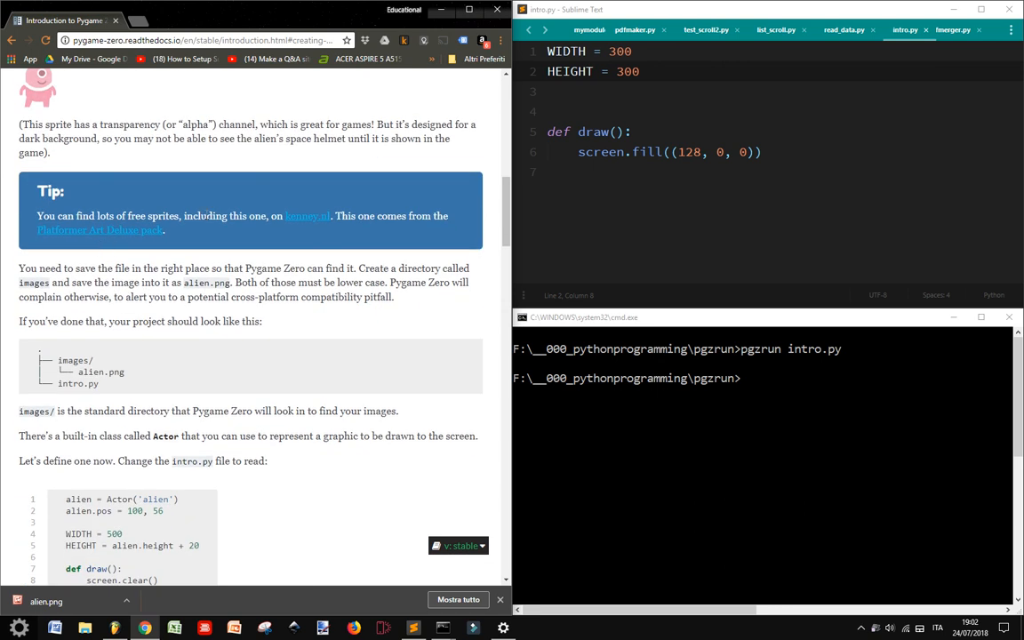
mouse_move(306, 221)
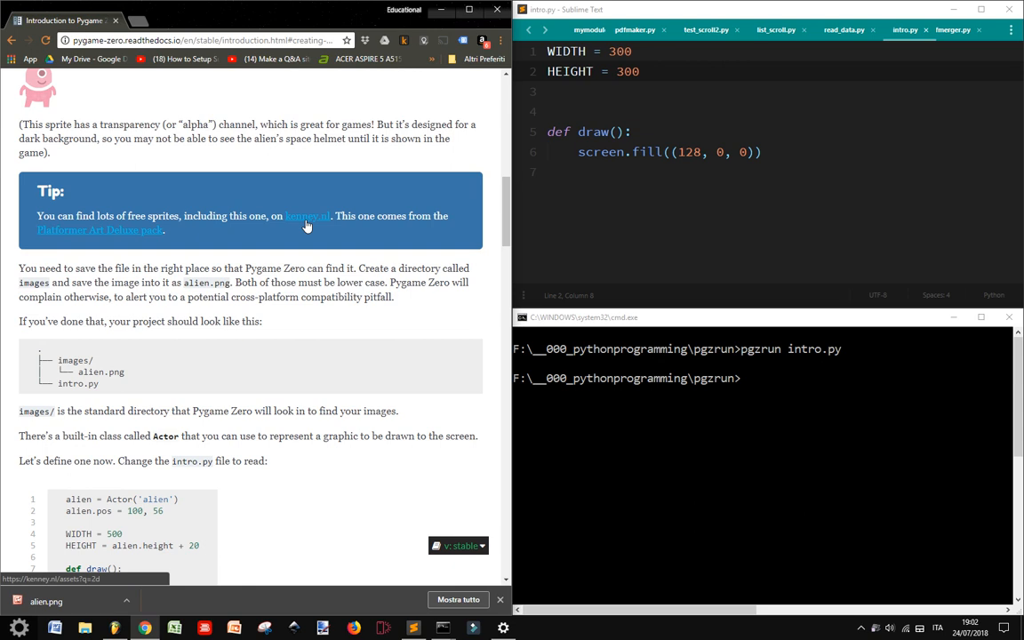
mouse_move(131, 231)
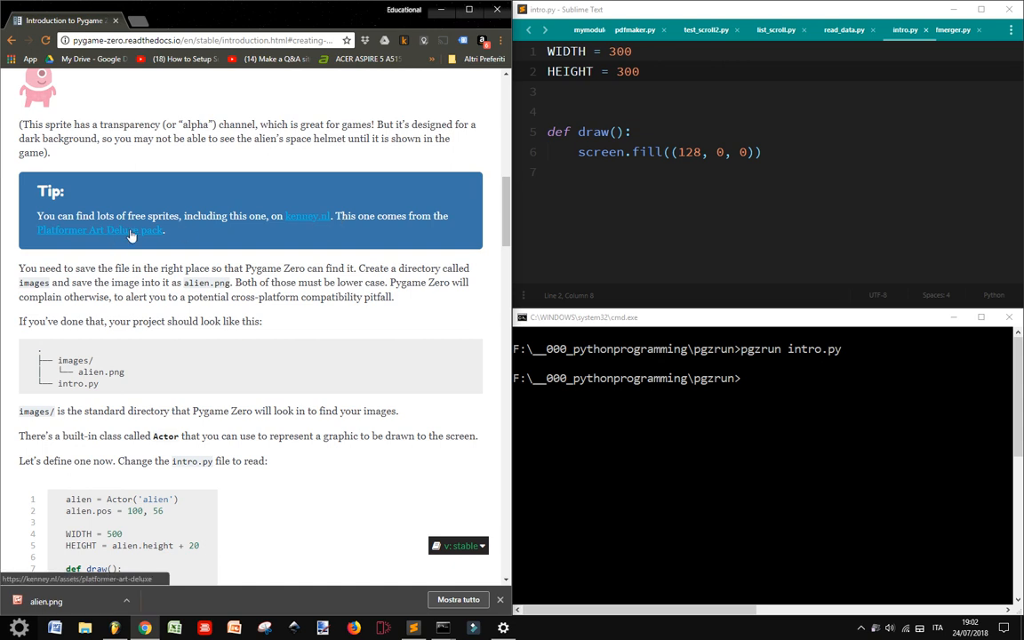
mouse_move(309, 256)
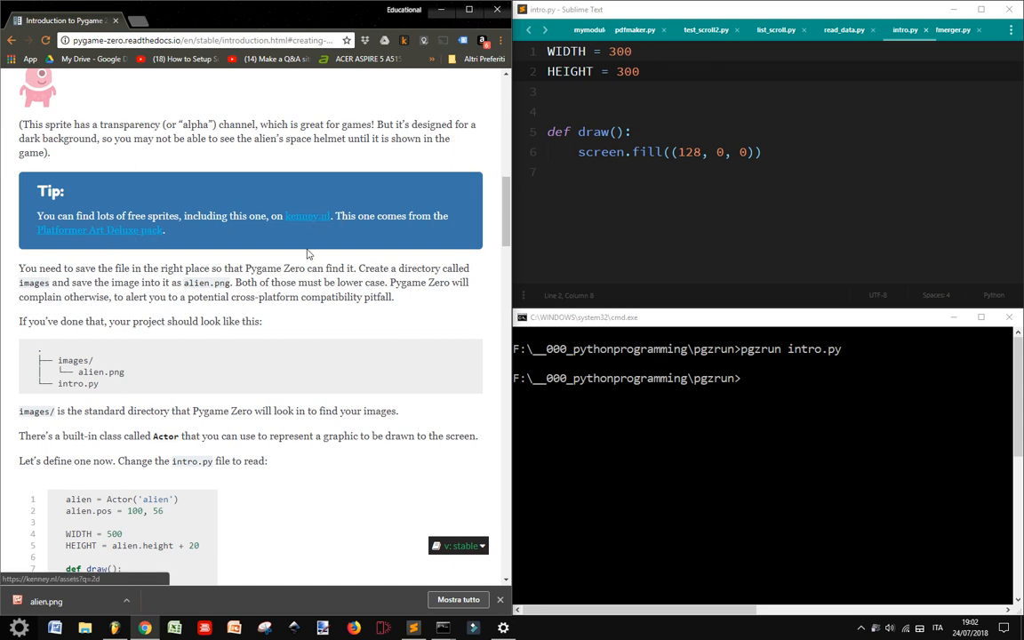
scroll(down, 3)
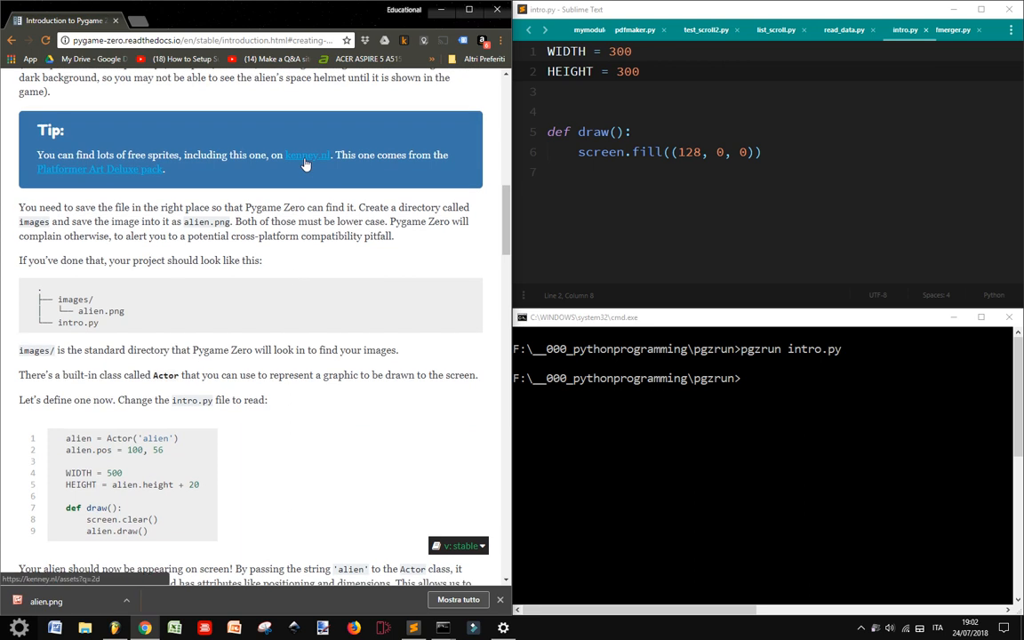
click(306, 154)
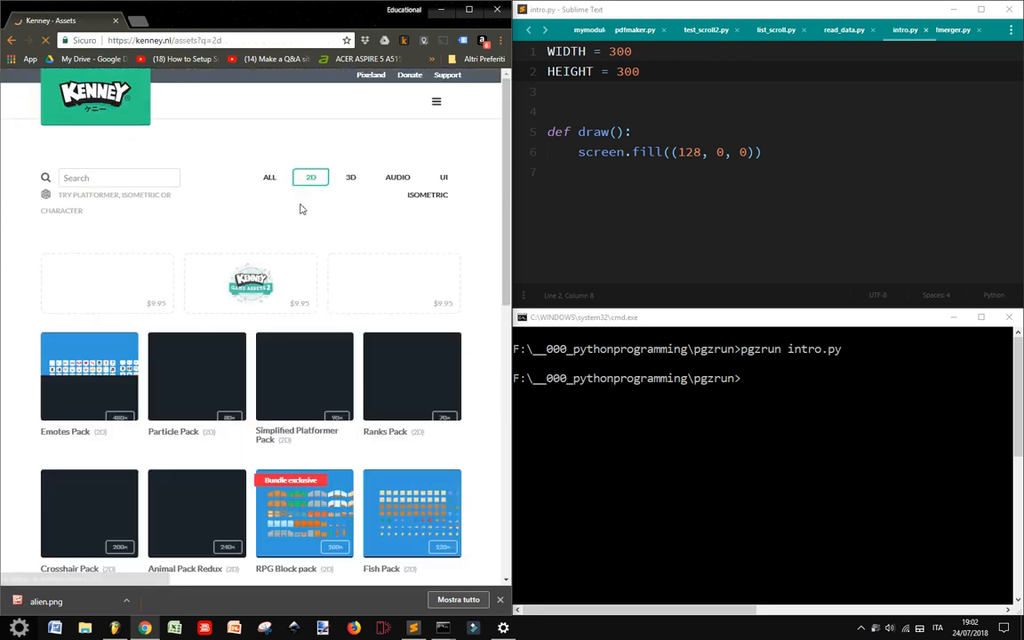
scroll(down, 3)
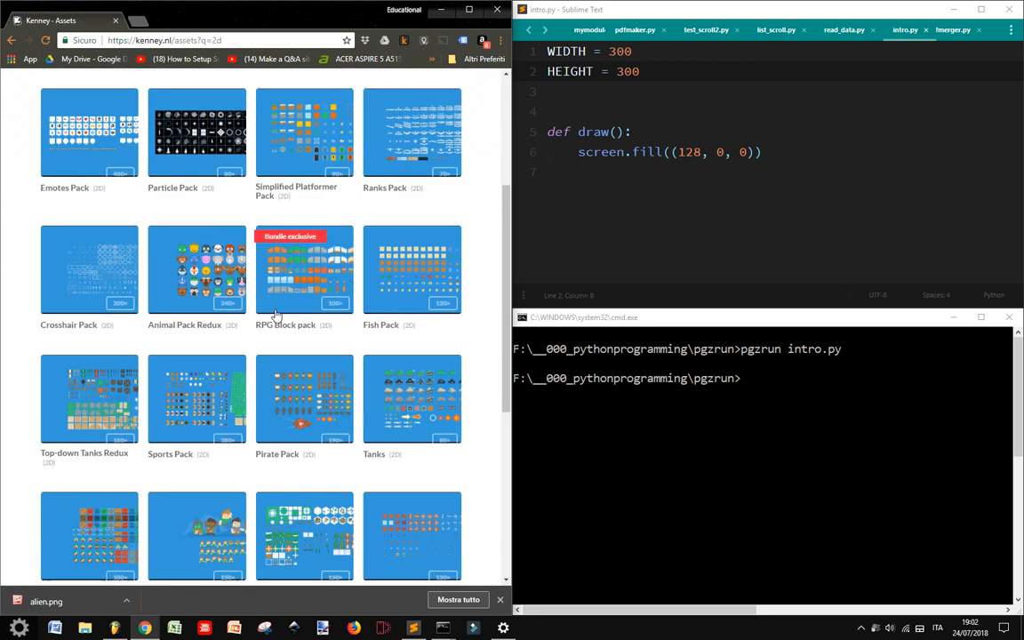
mouse_move(195, 270)
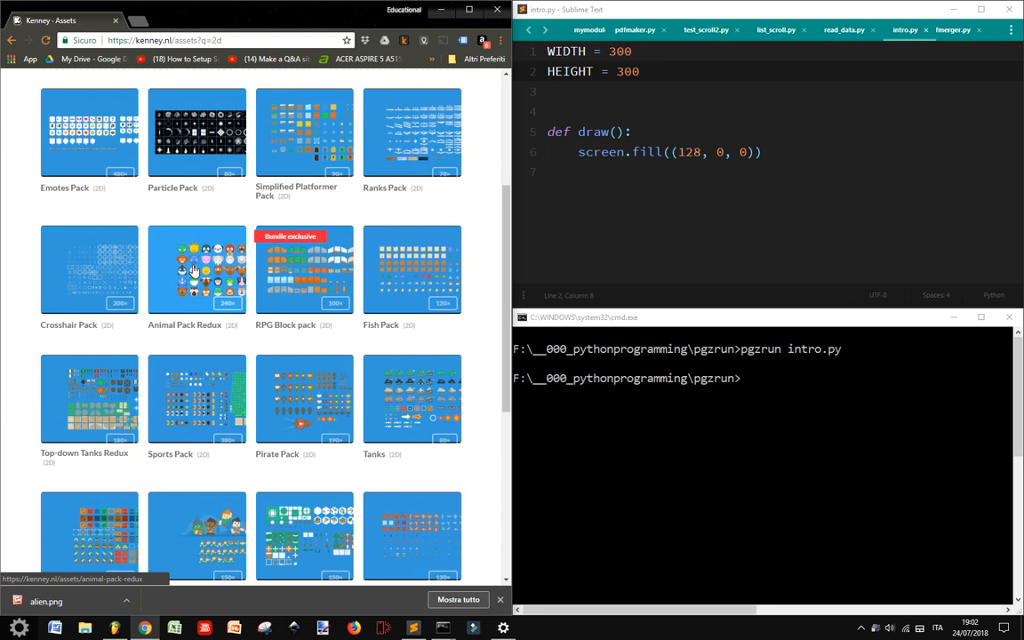
scroll(down, 3)
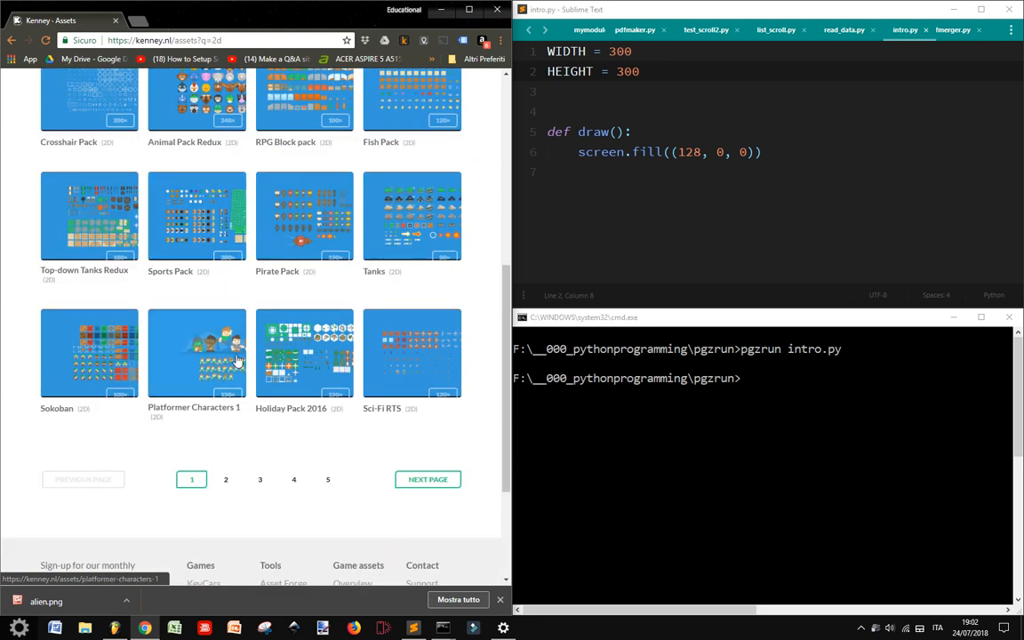
click(195, 352)
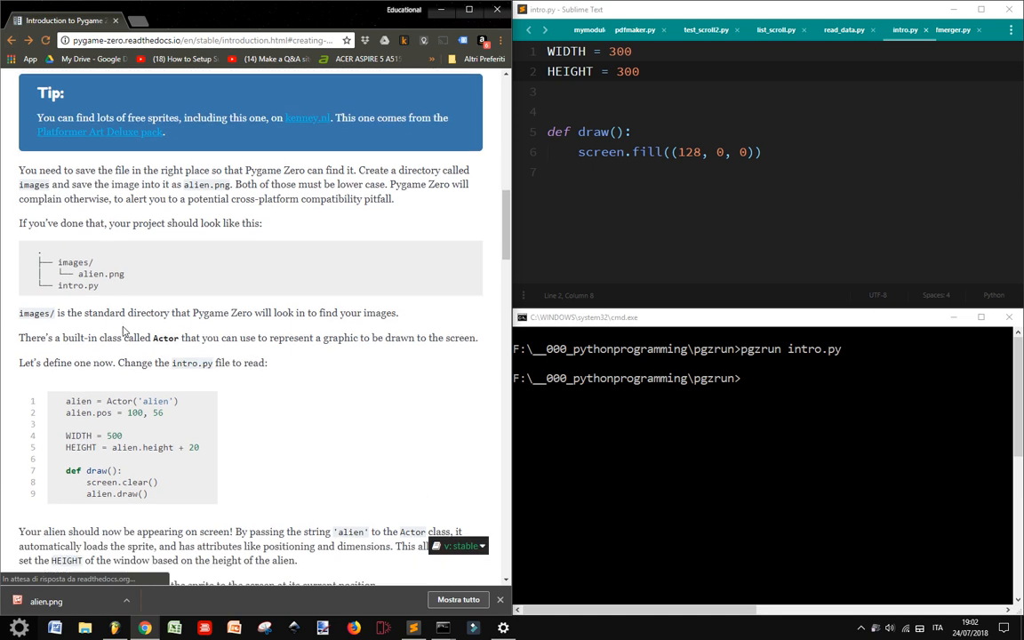
Step: Scroll the Pygame Zero introduction to the images folder layout with alien.png and intro.py
scroll(down, 3)
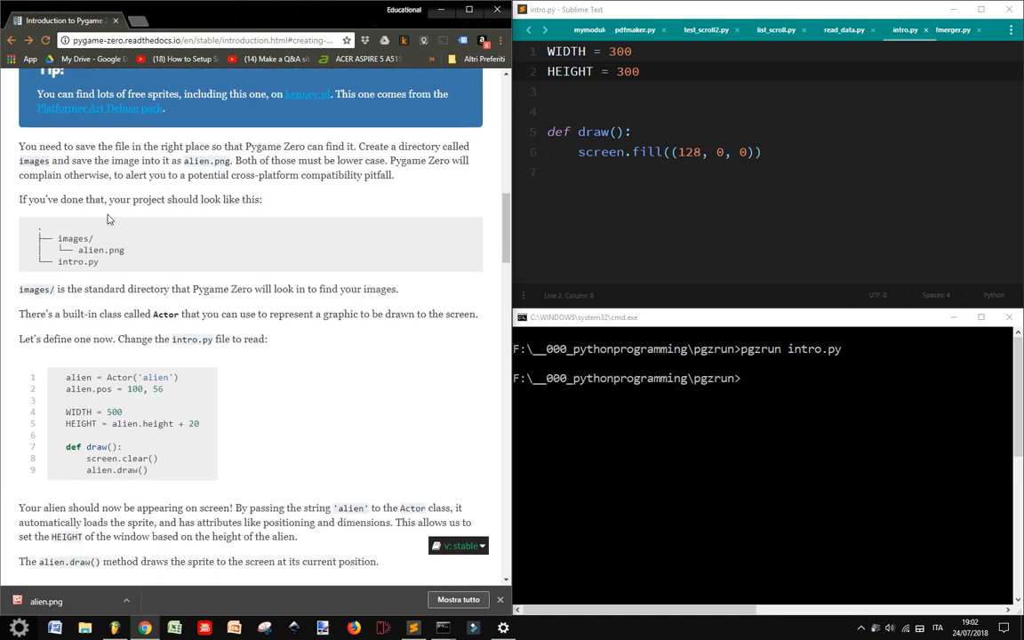
mouse_move(96, 261)
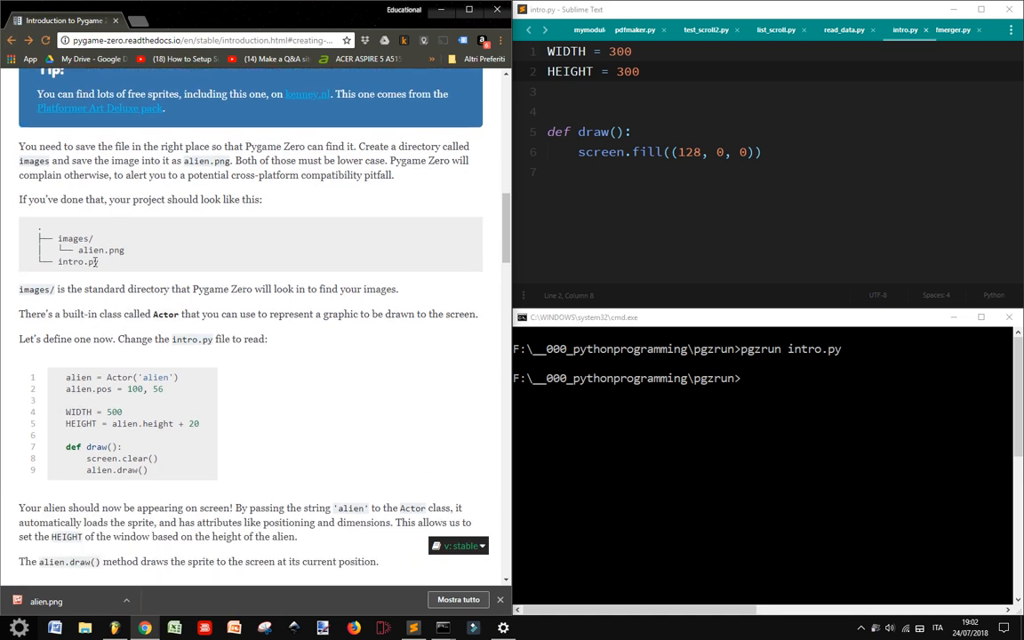
mouse_move(98, 249)
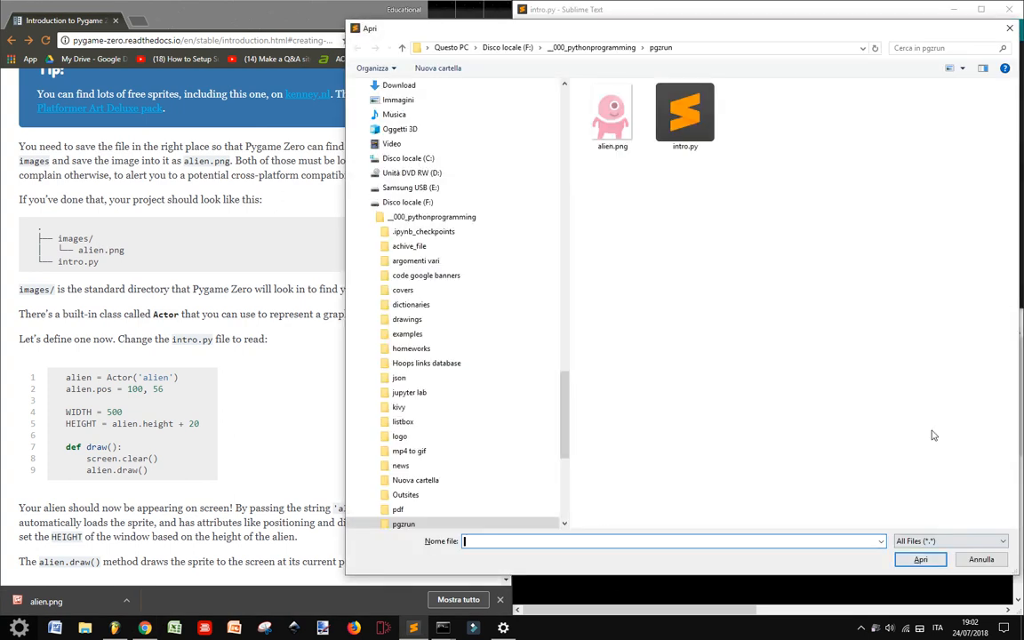
Step: Create an images folder inside the pgrun project folder beside alien.png and intro.py
click(438, 67)
text(images)
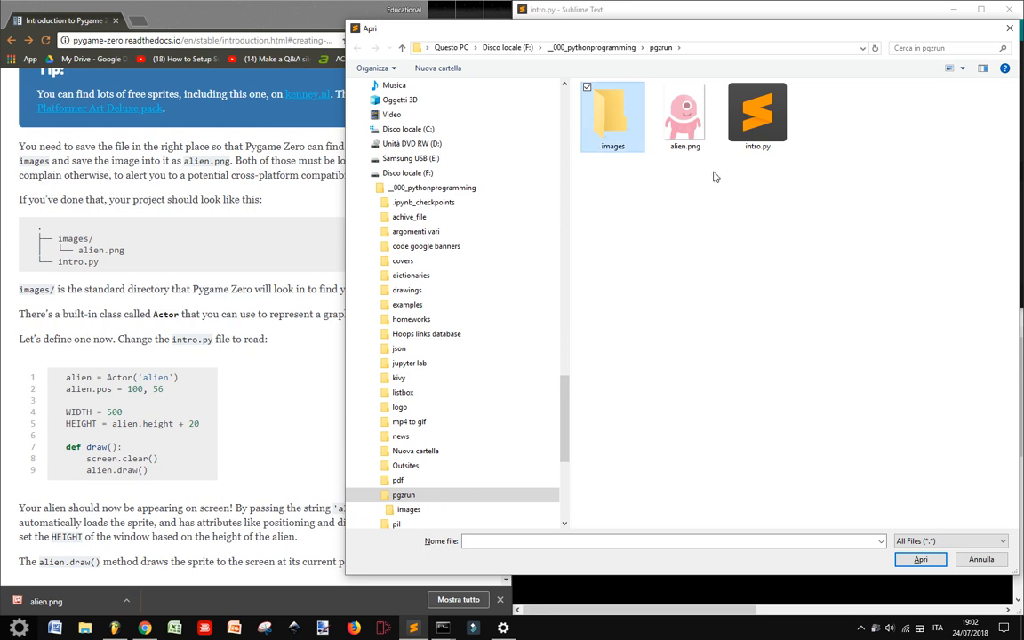
click(685, 116)
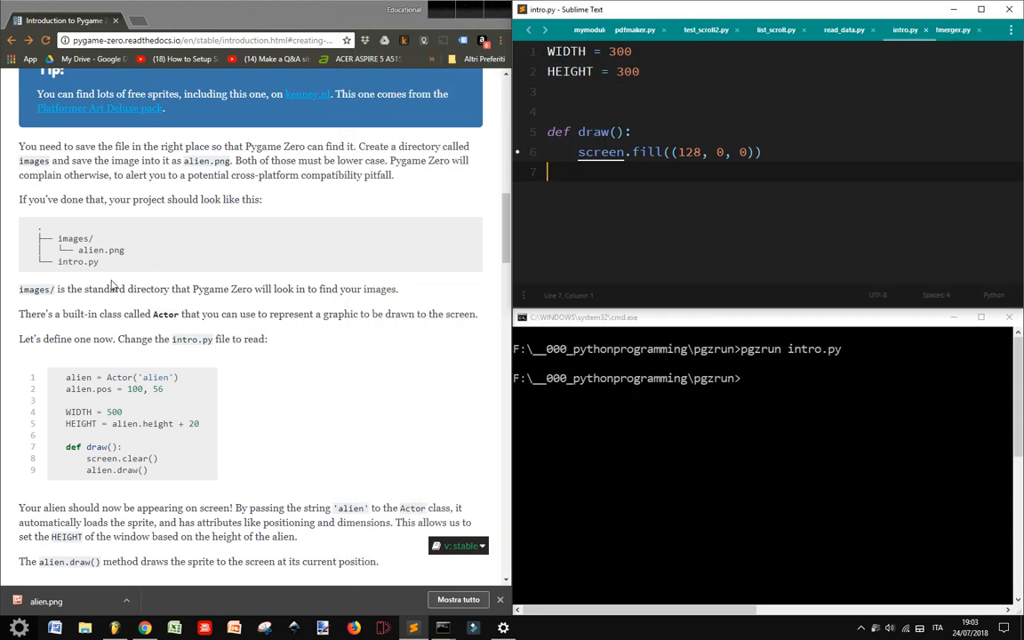
Step: Add alien = Actor('alien') and alien.pos = 100, 56 below draw() in intro.py
scroll(down, 3)
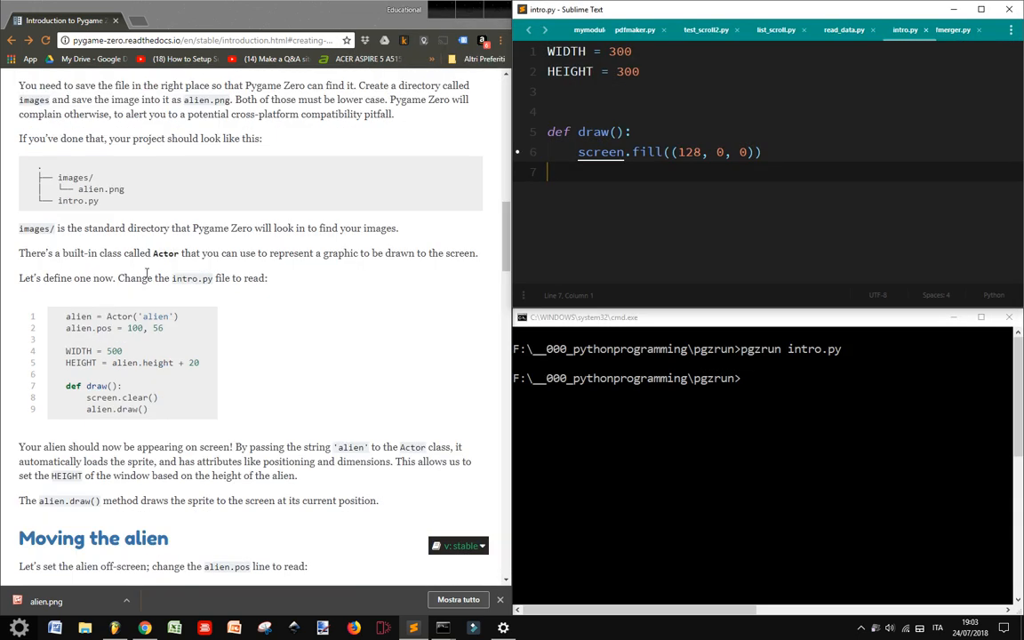
scroll(down, 3)
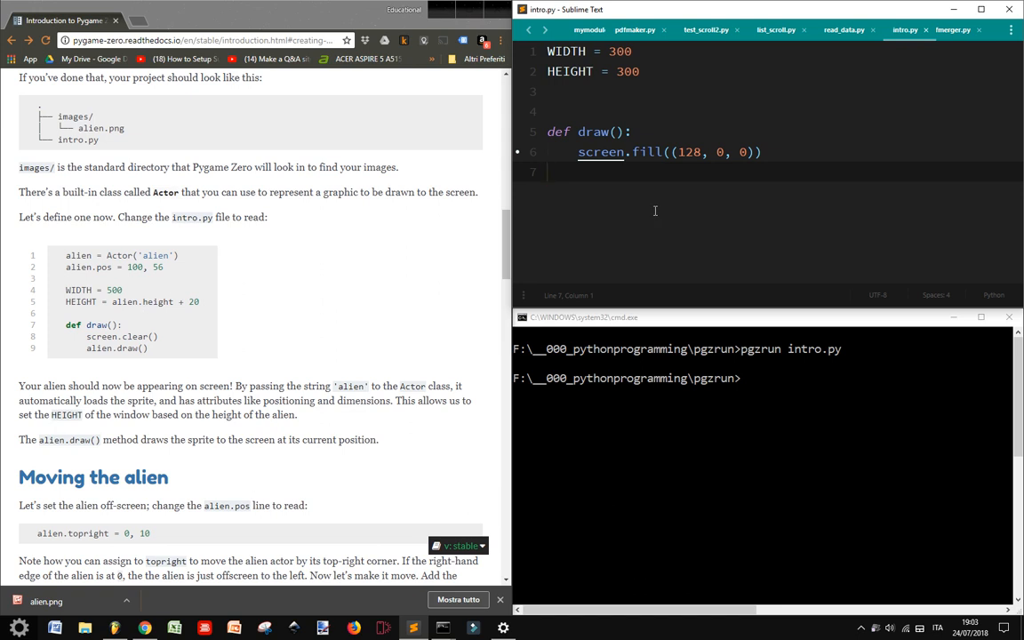
text(alien =)
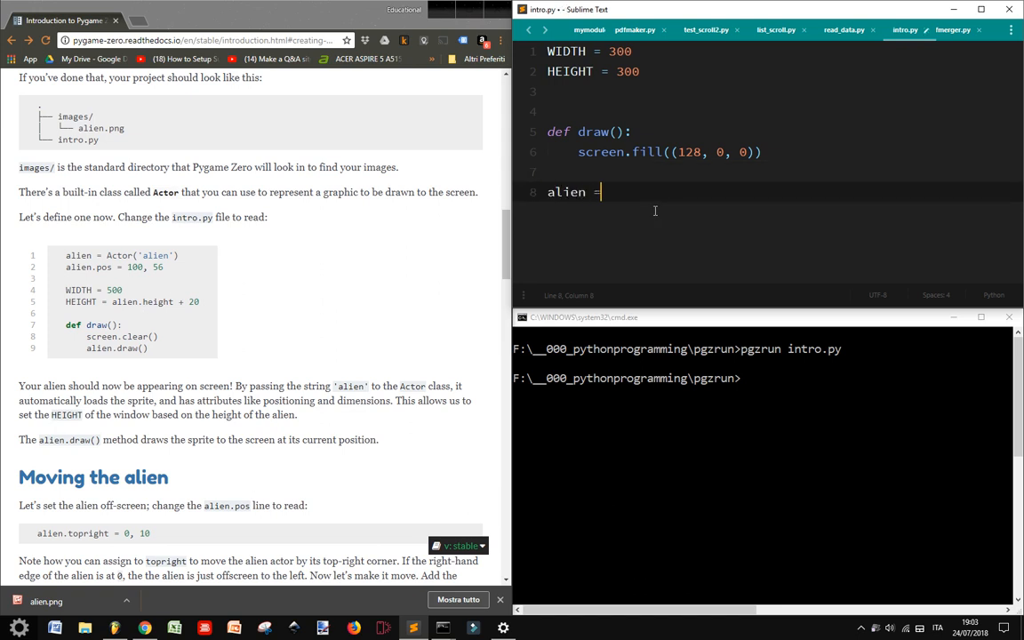
text(Actor())
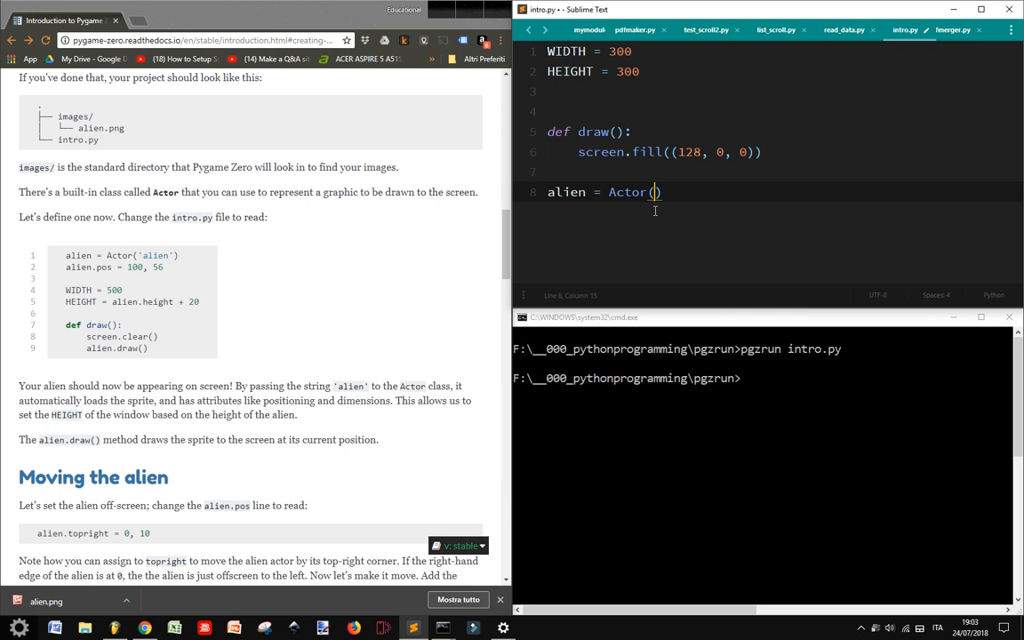
text(')
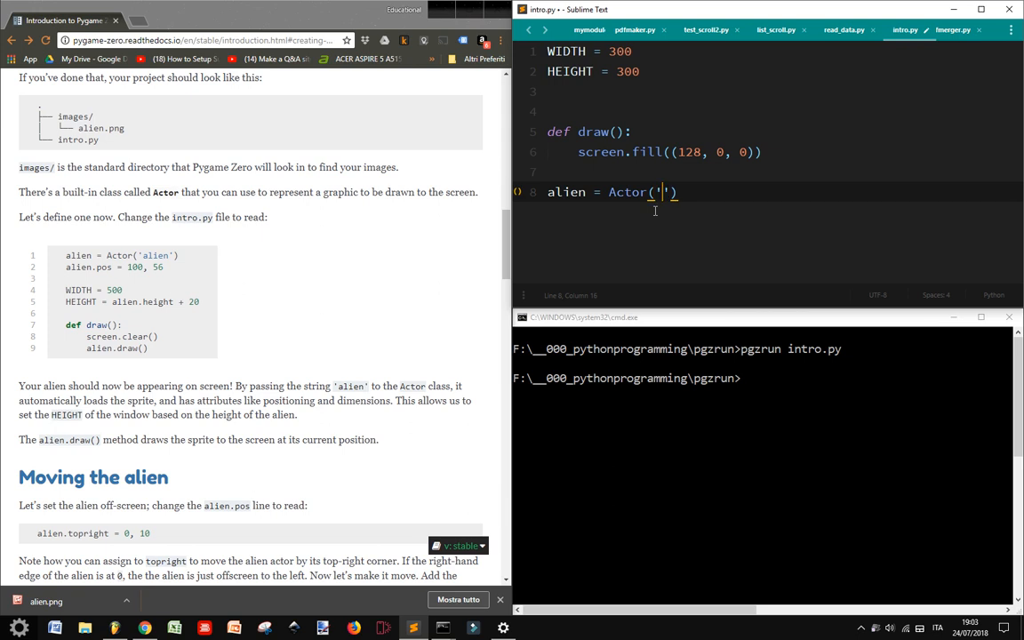
text(alien)
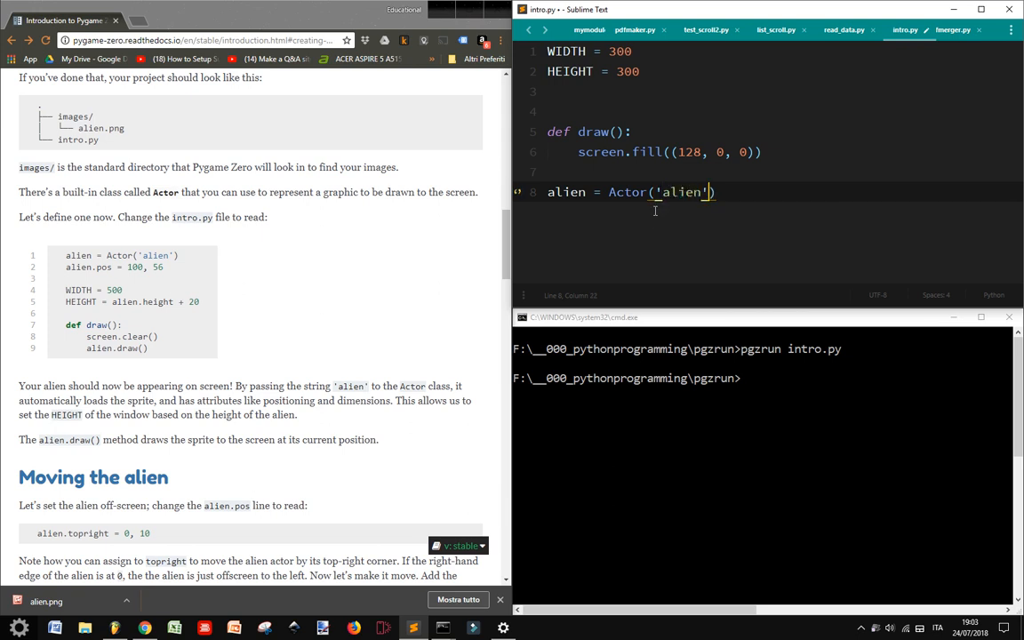
text(alien)
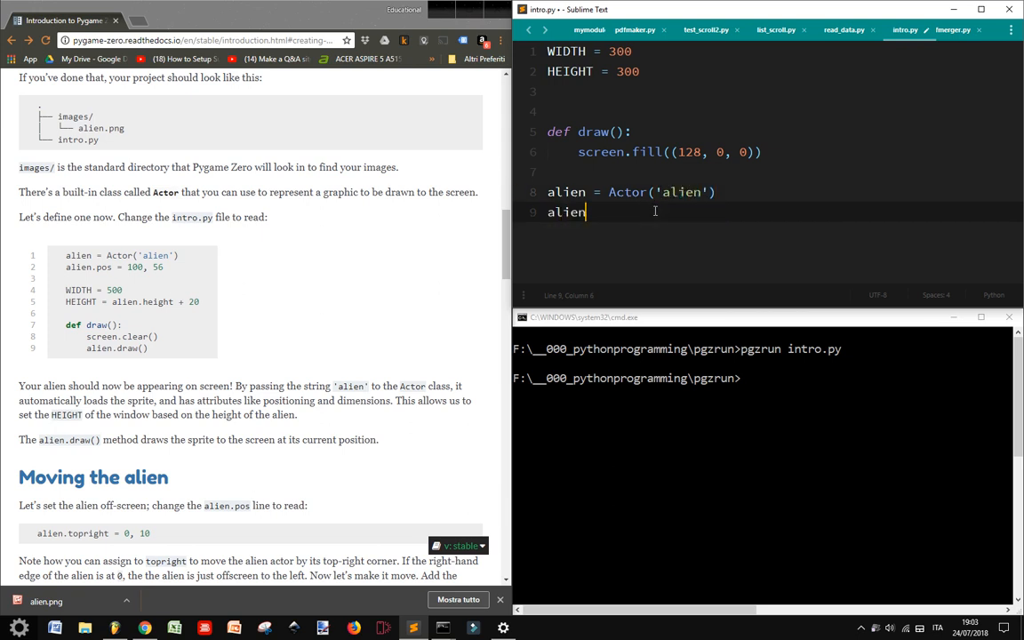
text(.pos)
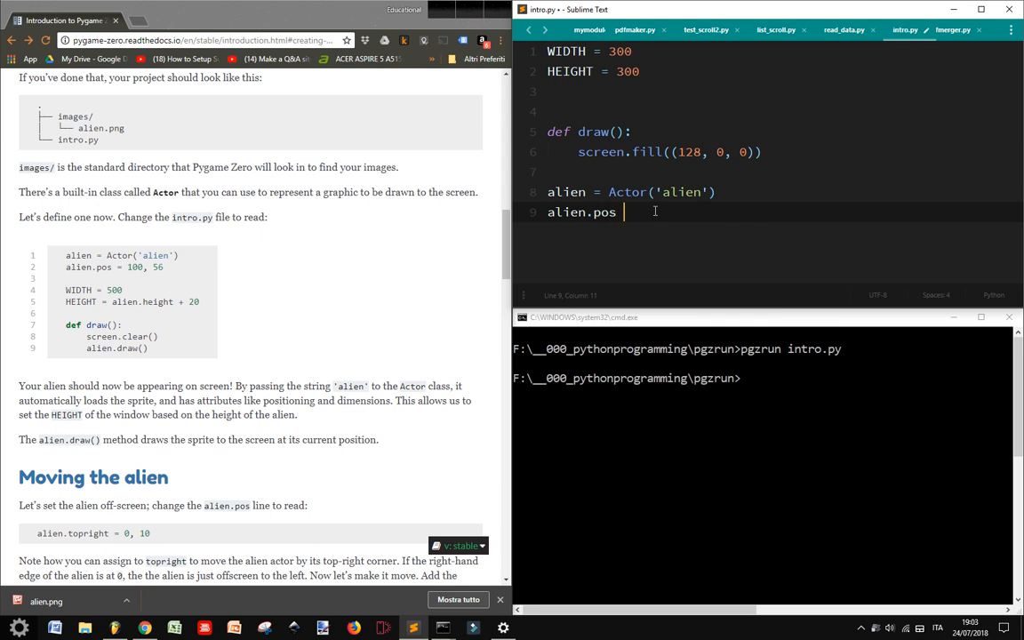
text(= 100,)
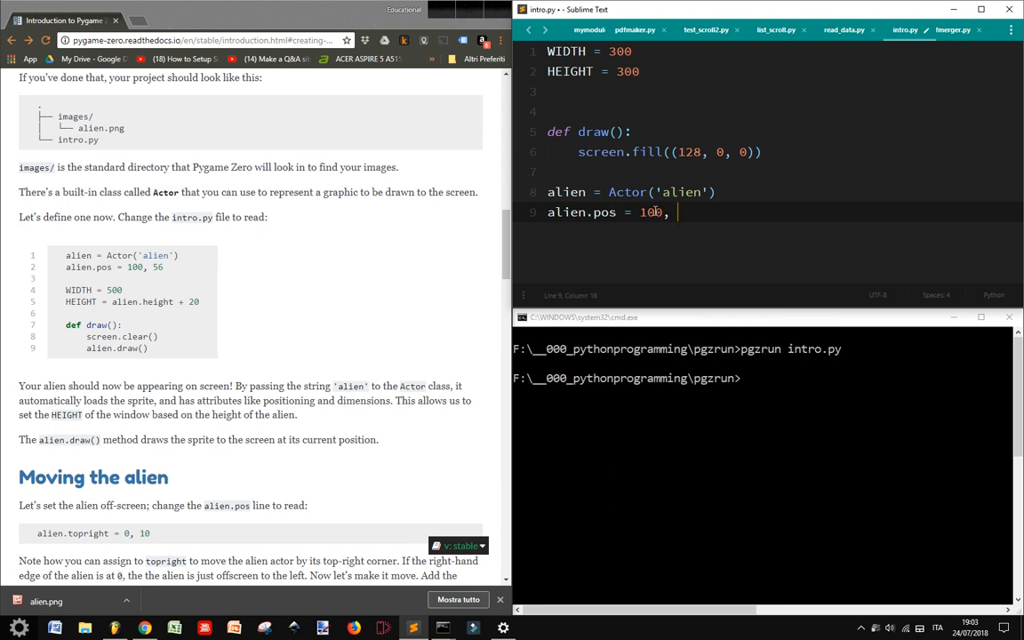
text(56)
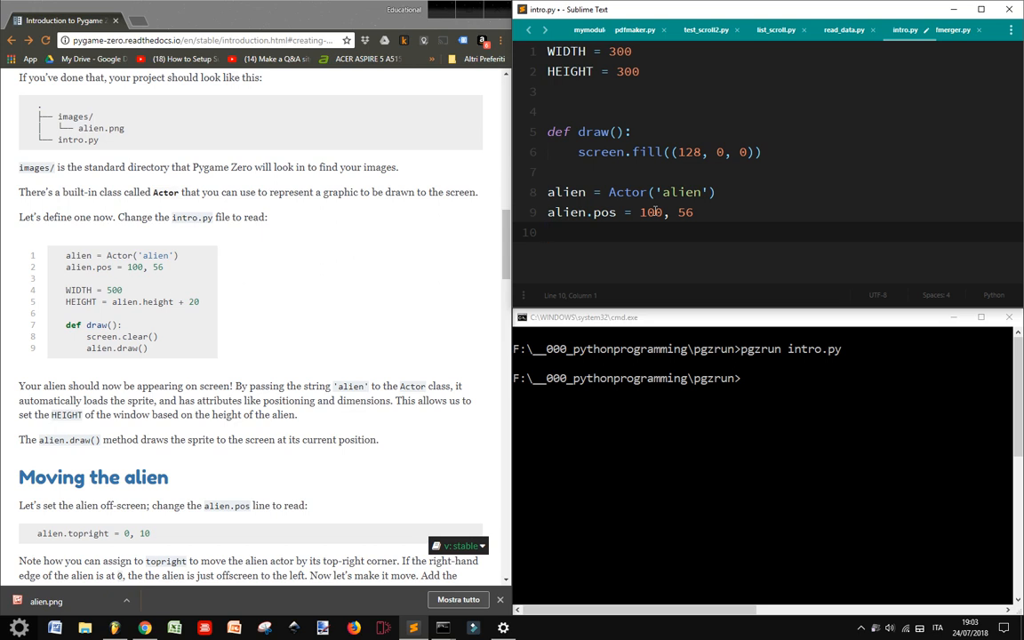
Step: Set WIDTH = 500 and HEIGHT = alien.height + 20 in intro.py
text(Wid)
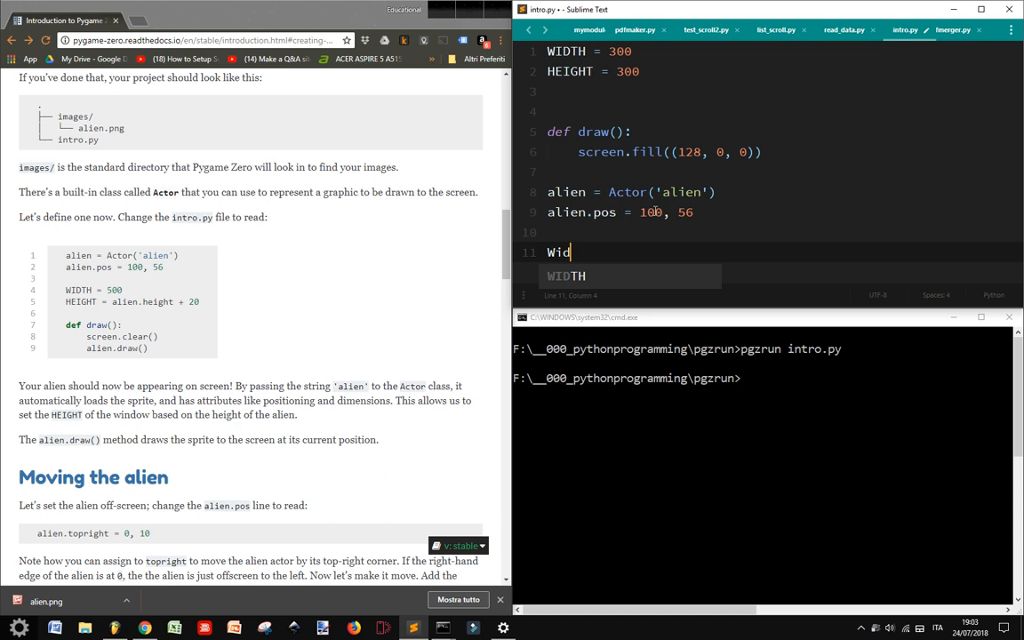
text(TH =)
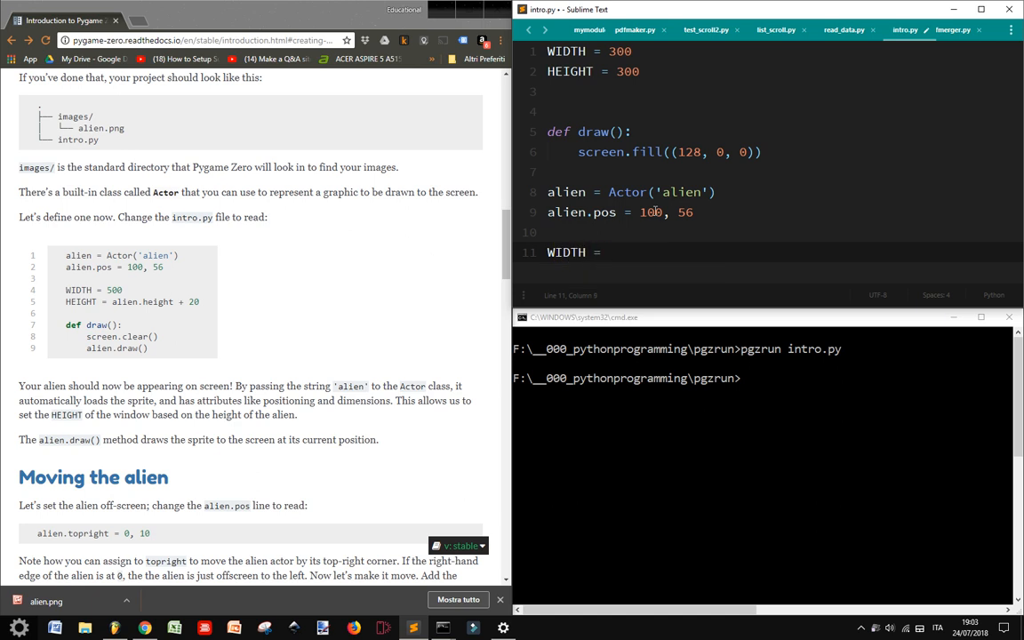
text(500)
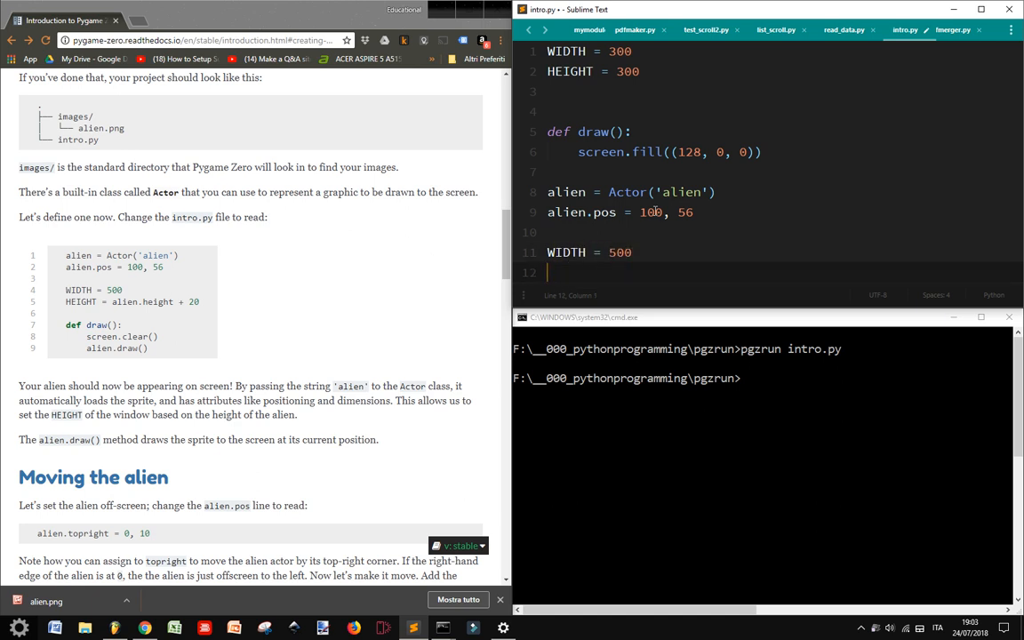
text(HEIGHT)
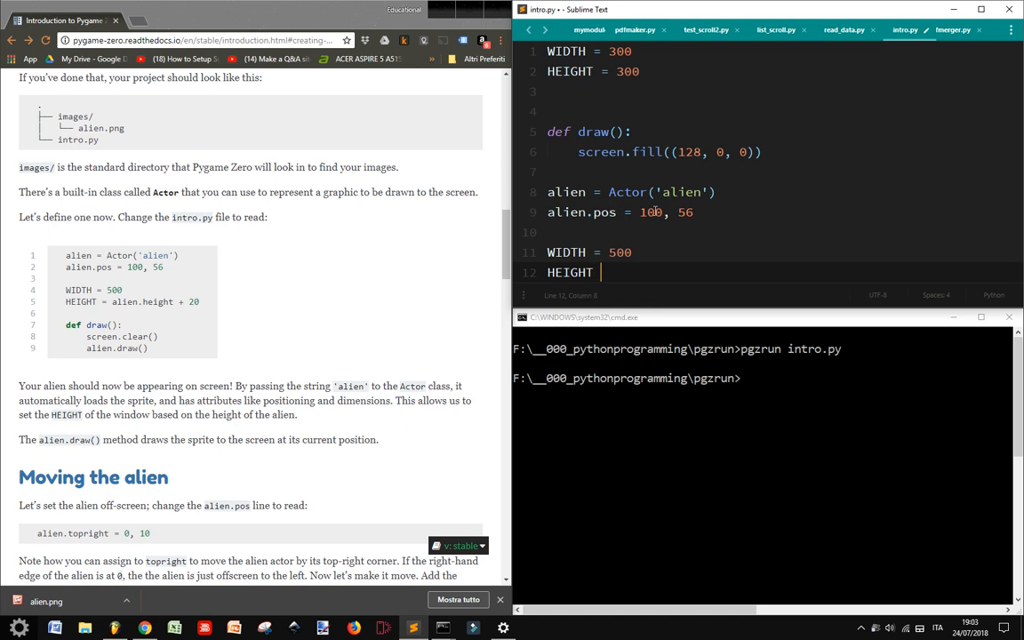
text(ALI)
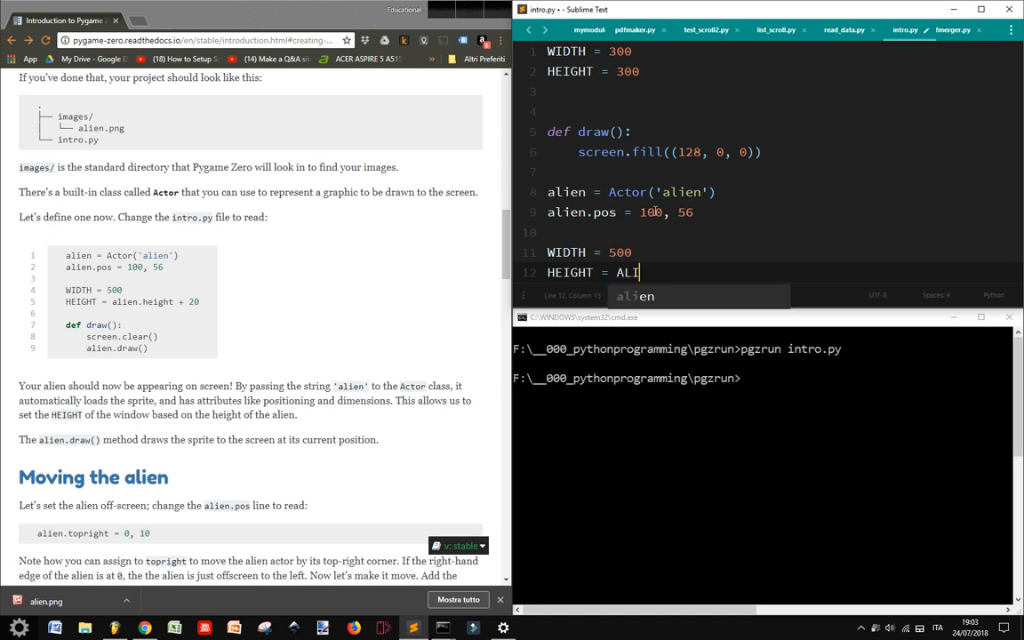
text(ENN)
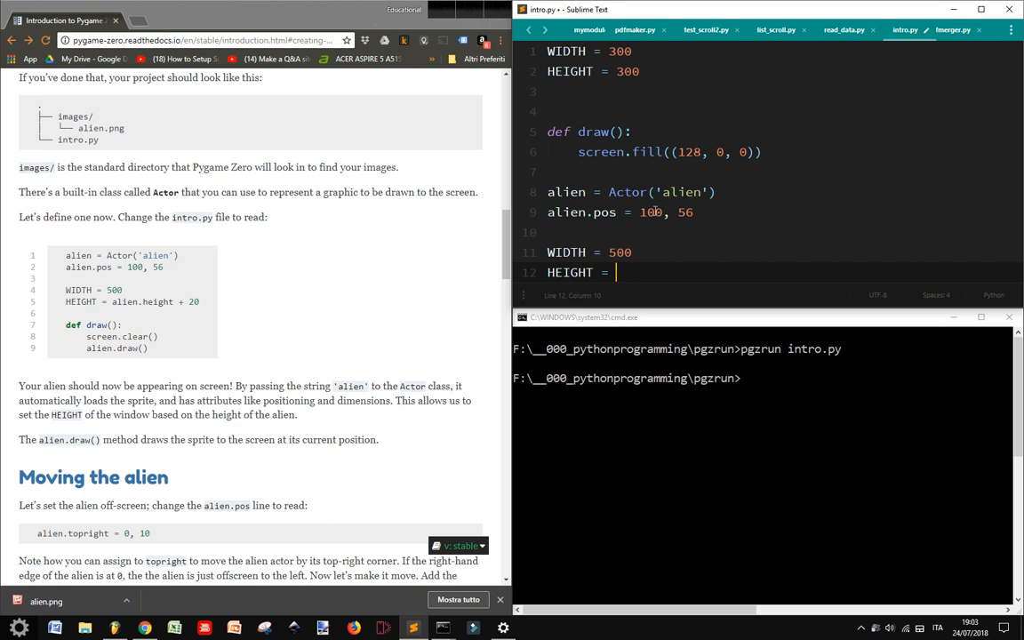
text(alien.height + 20)
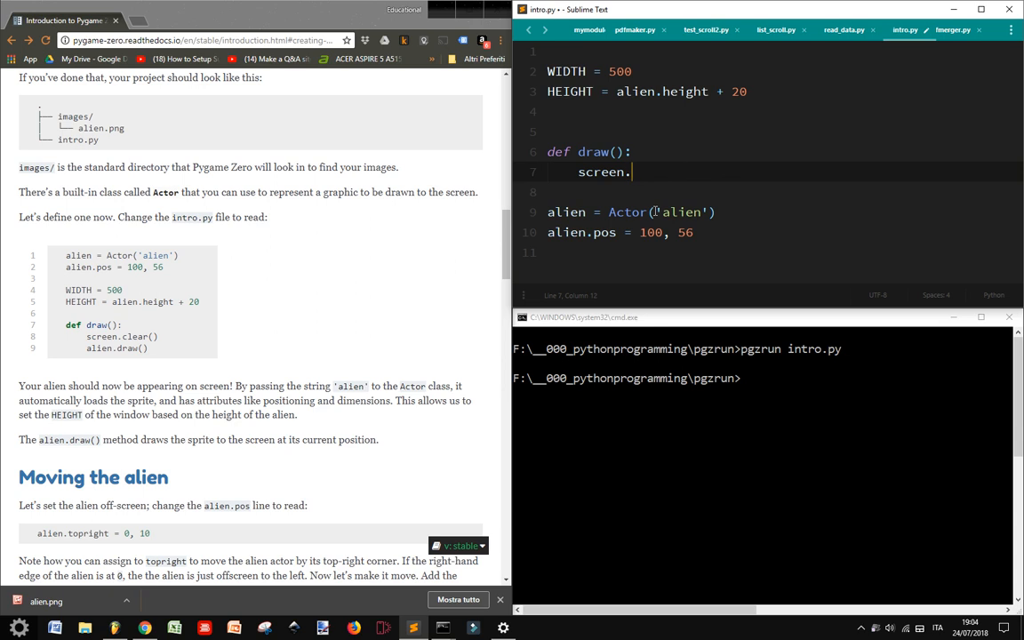
Step: Make draw() call screen.clear() and alien.draw() instead of filling dark red
text(clear)
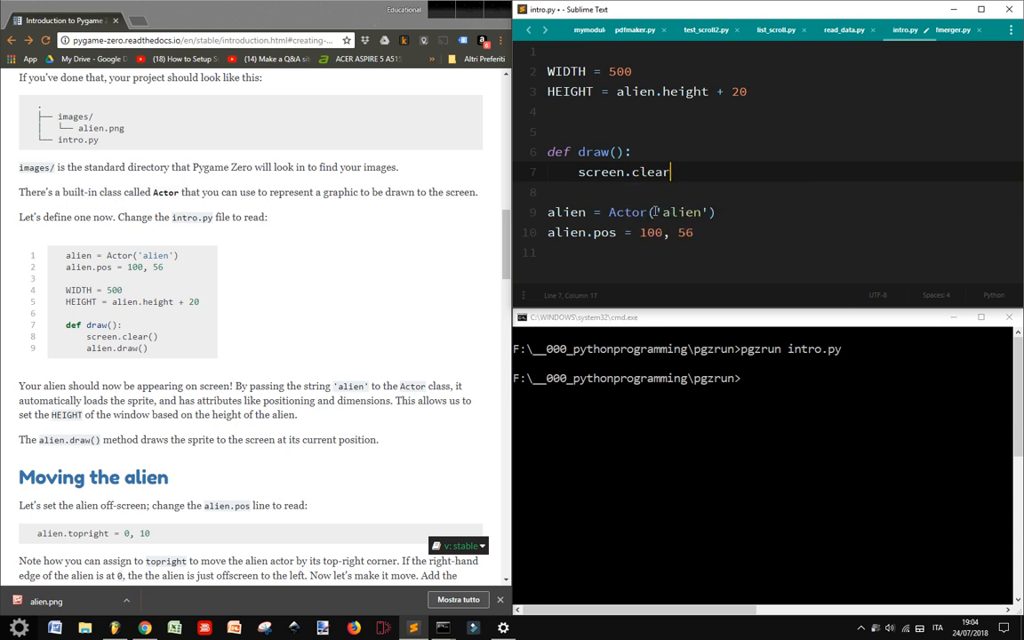
text(())
text(alien.)
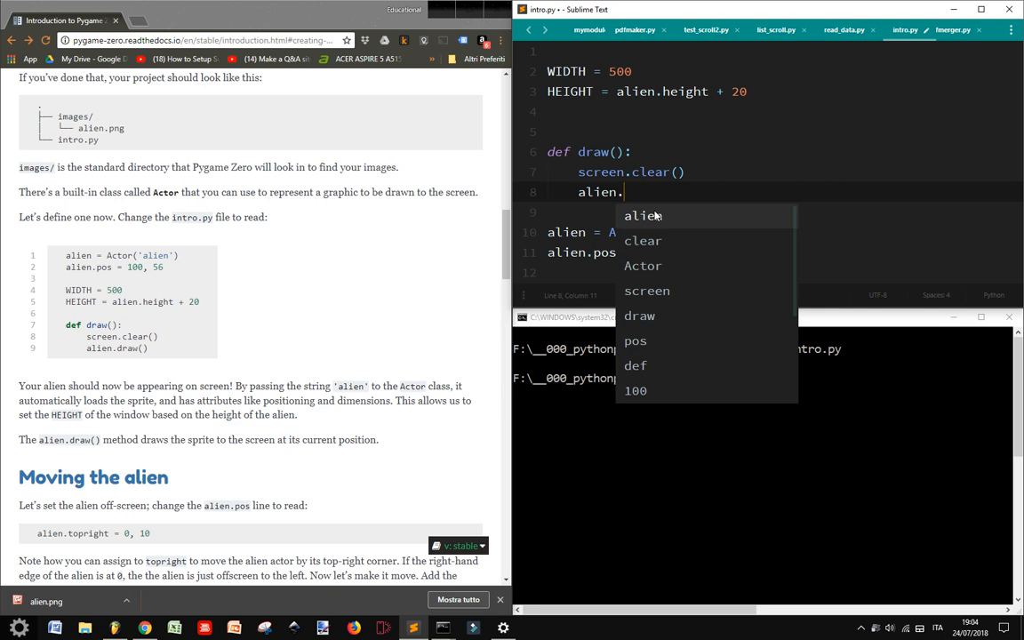
text(draw)
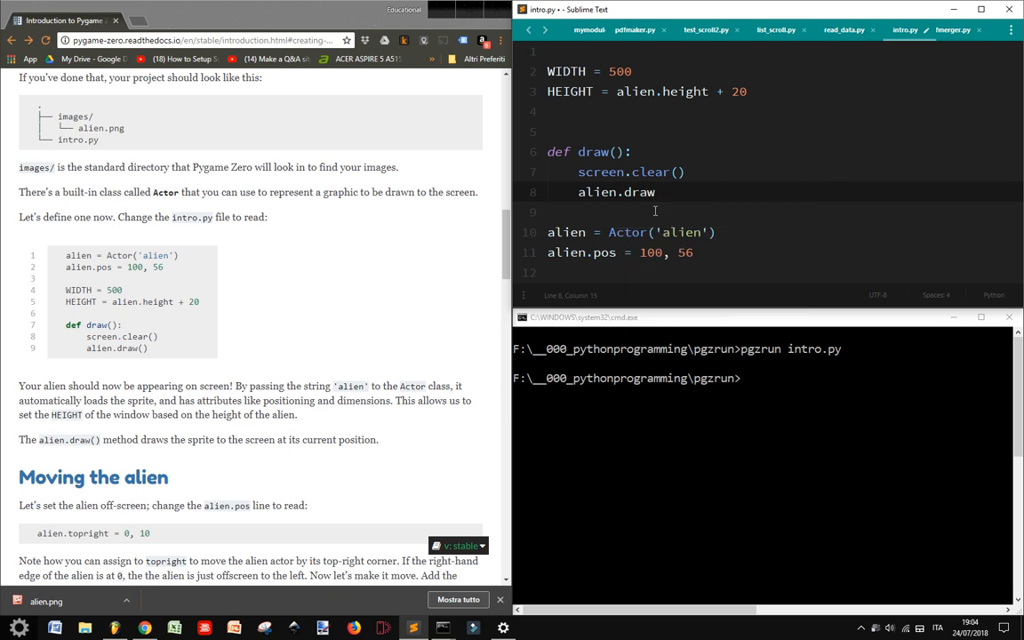
text(())
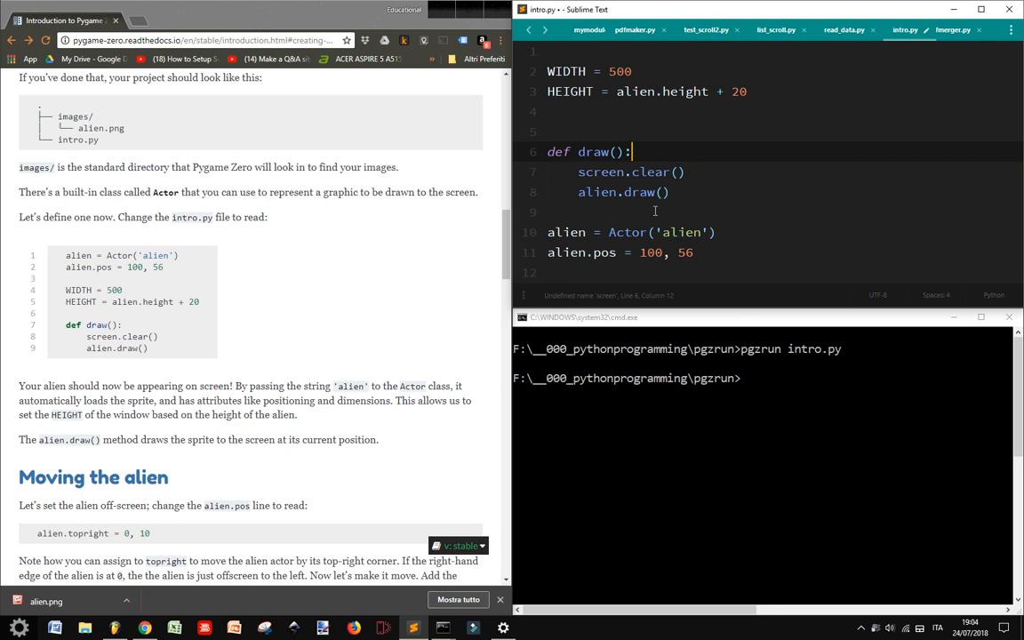
Step: Select the alien Actor setup lines in intro.py
click(665, 231)
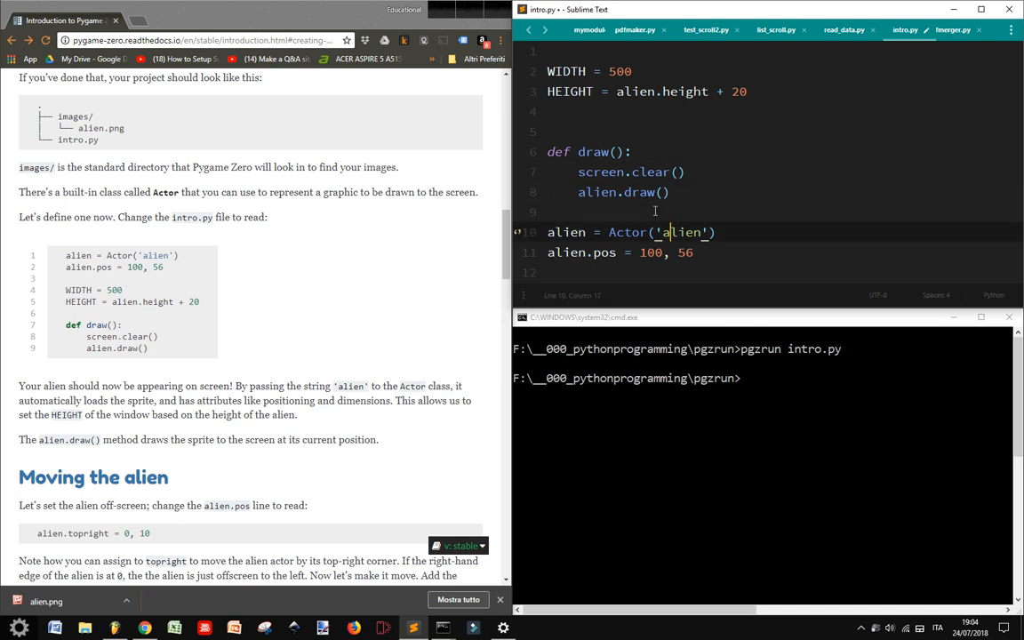
drag(548, 231, 694, 253)
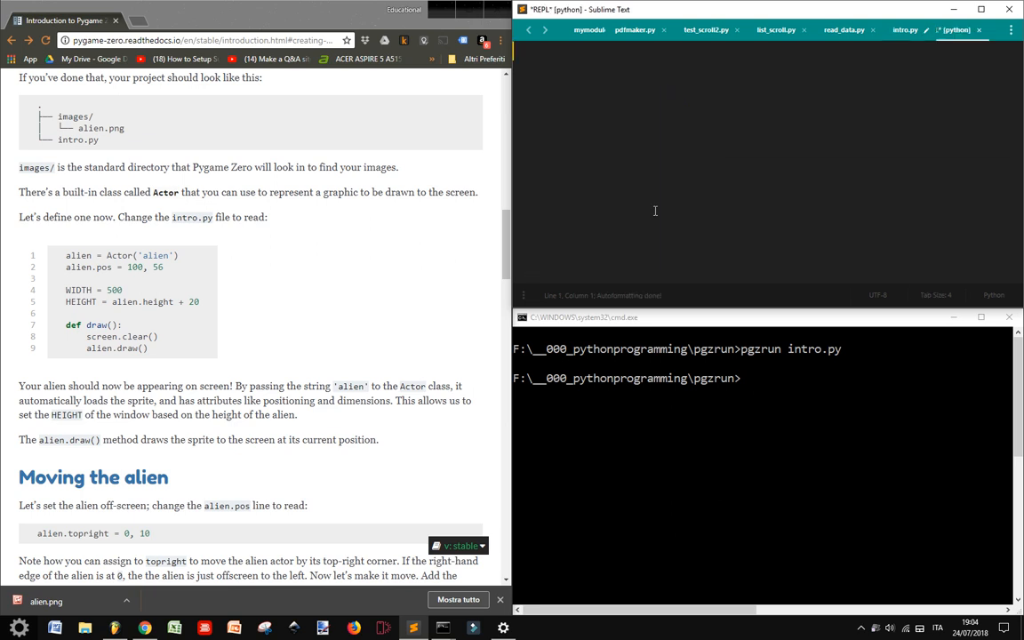
Step: Run pgzrun intro.py, hit NameError 'alien' not defined, and select the alien setup lines
click(905, 28)
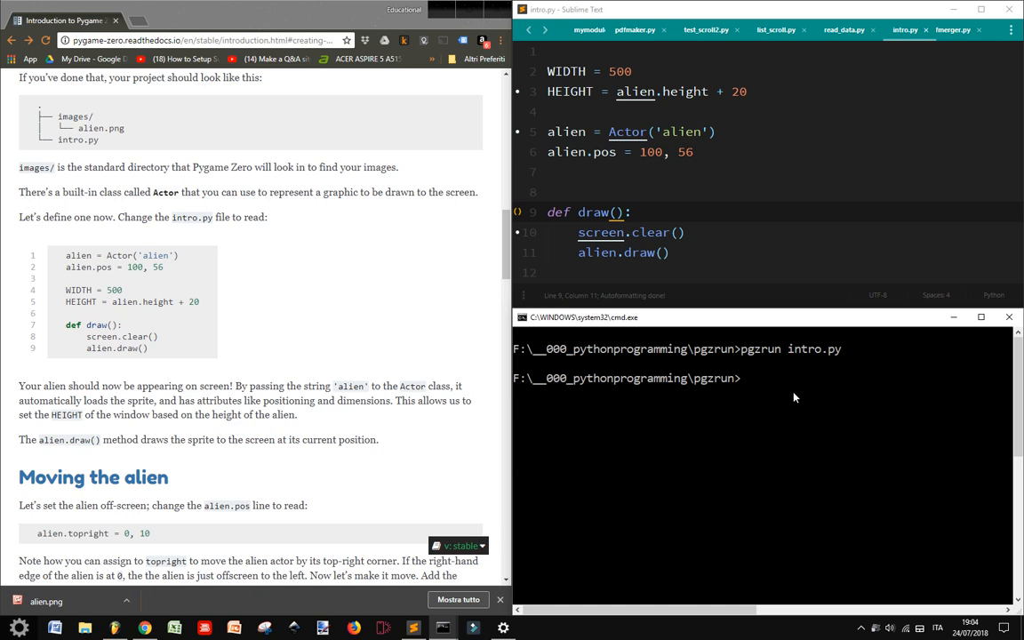
text(pg)
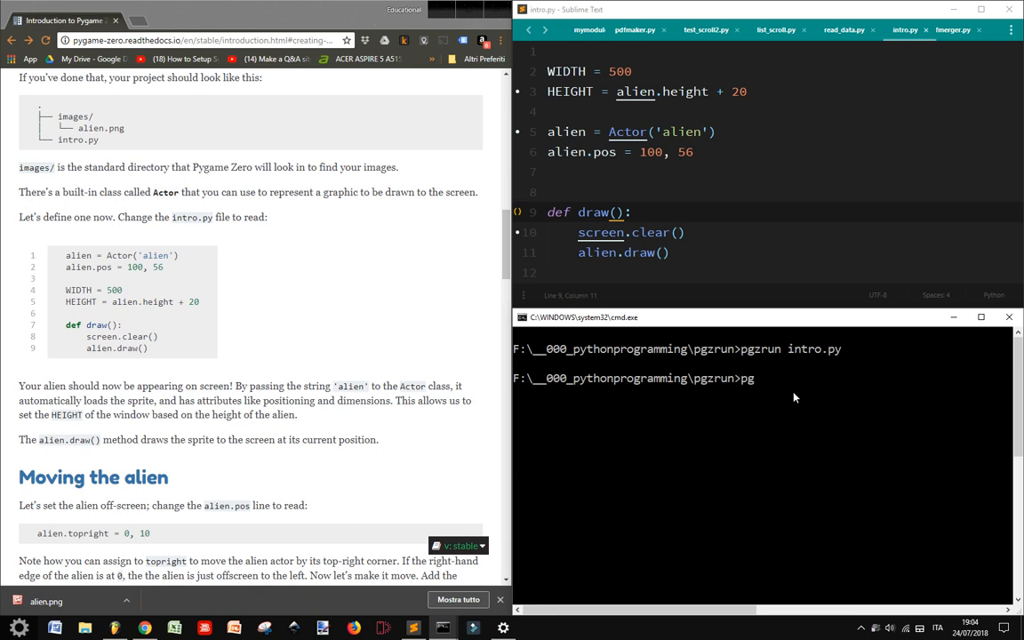
text(zrun intro.py)
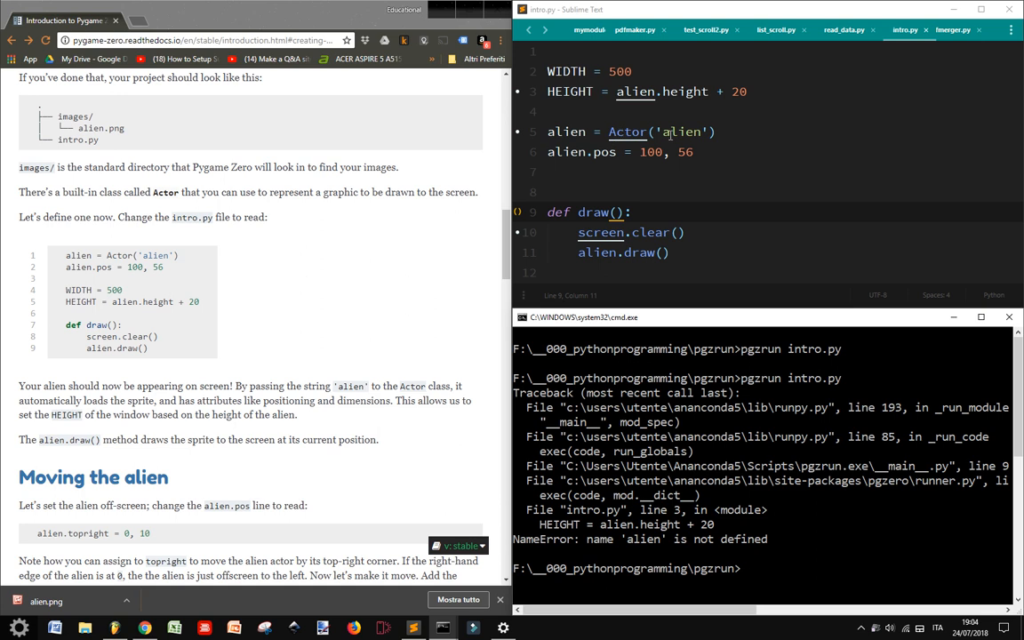
mouse_move(670, 135)
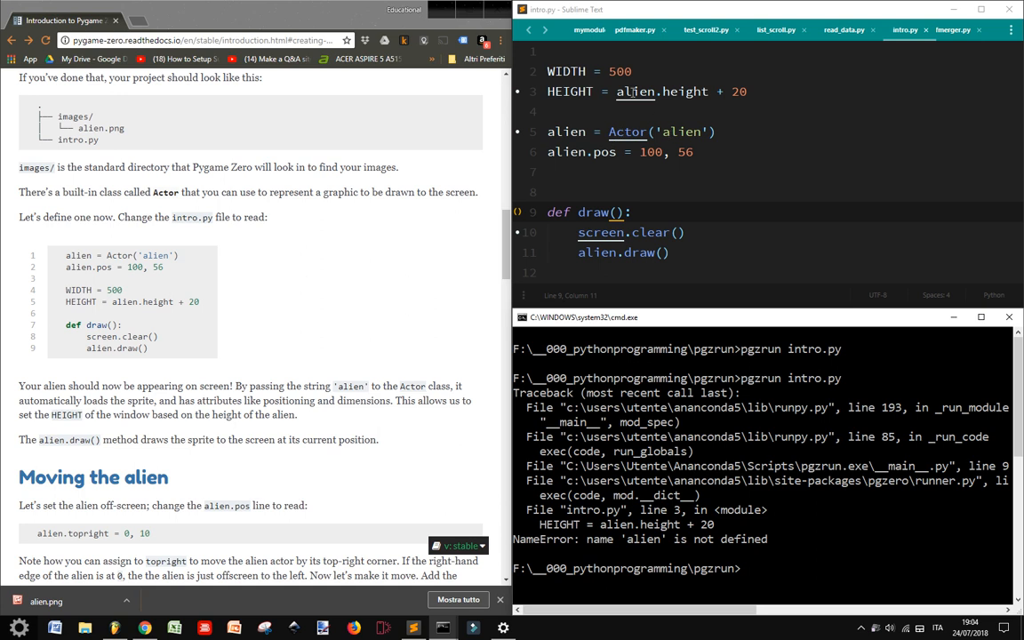
drag(548, 131, 696, 153)
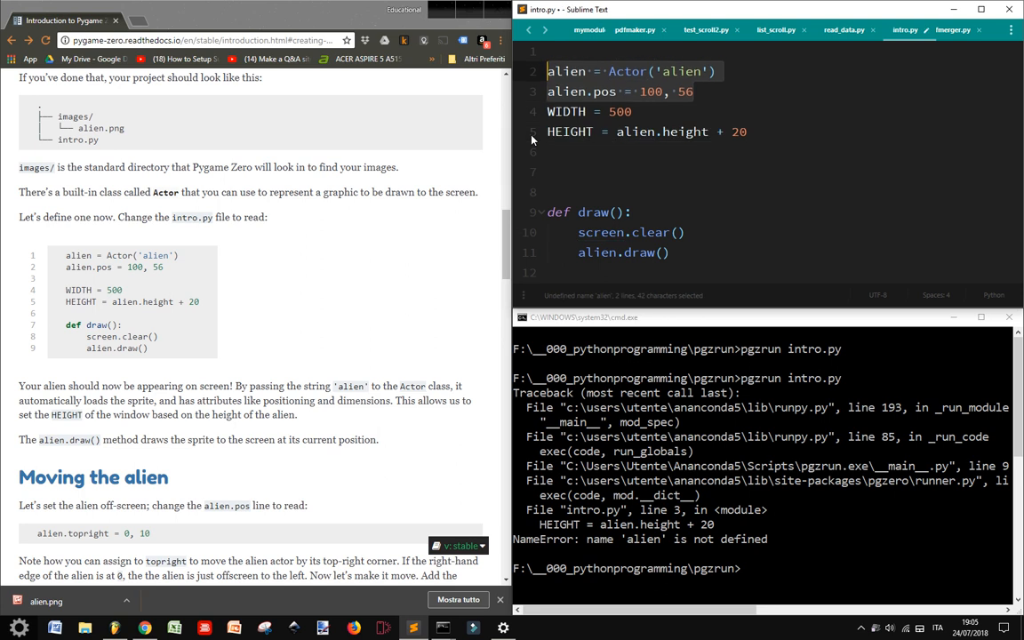
Step: Separate the moved alien lines from the size definitions and rerun pgzrun intro.py
click(565, 111)
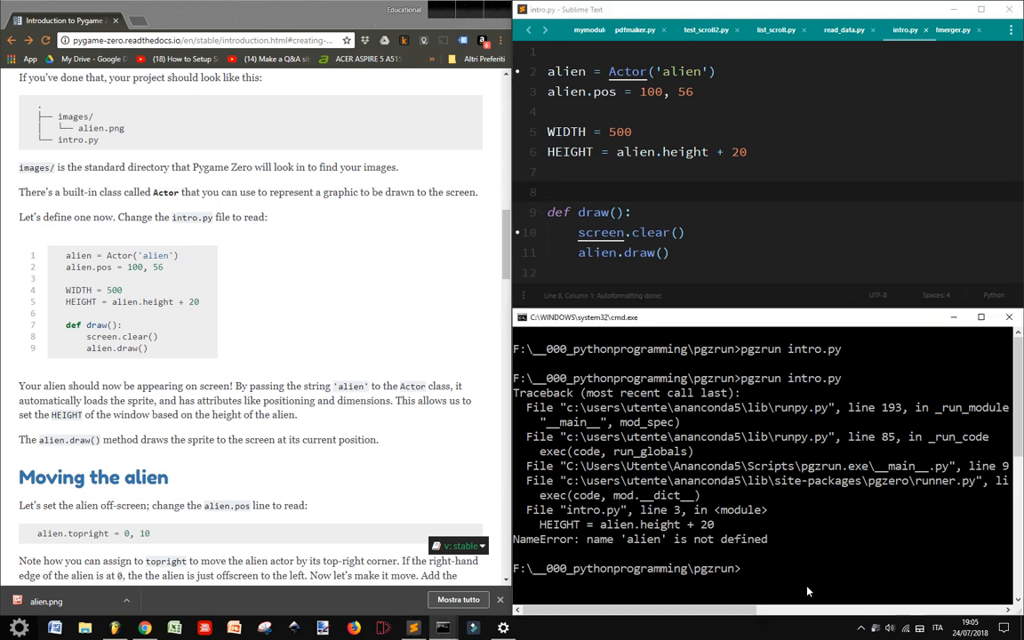
text(pgzrun intro.py)
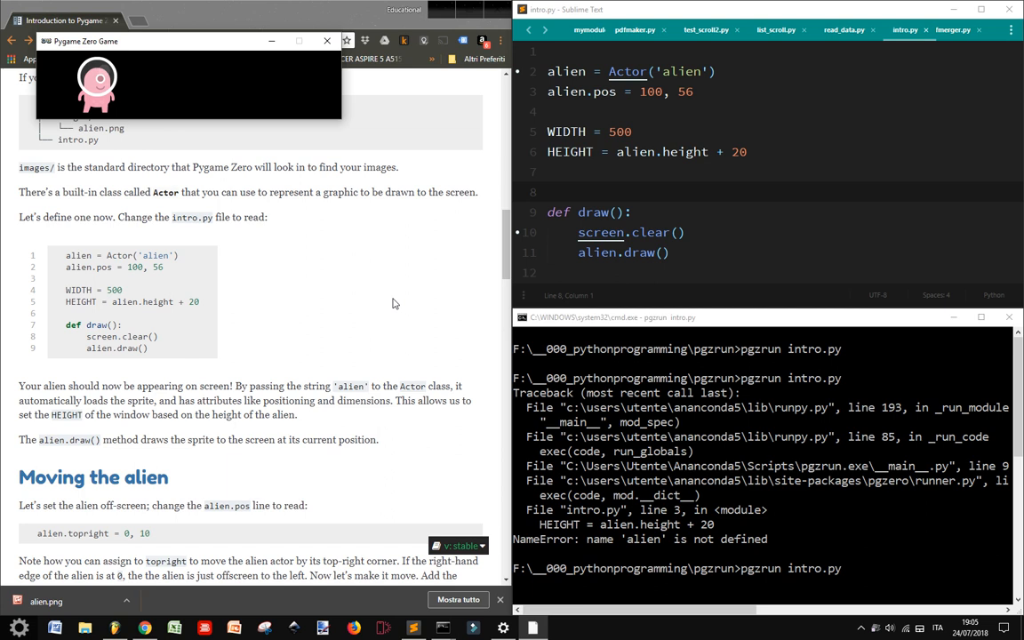
mouse_move(277, 60)
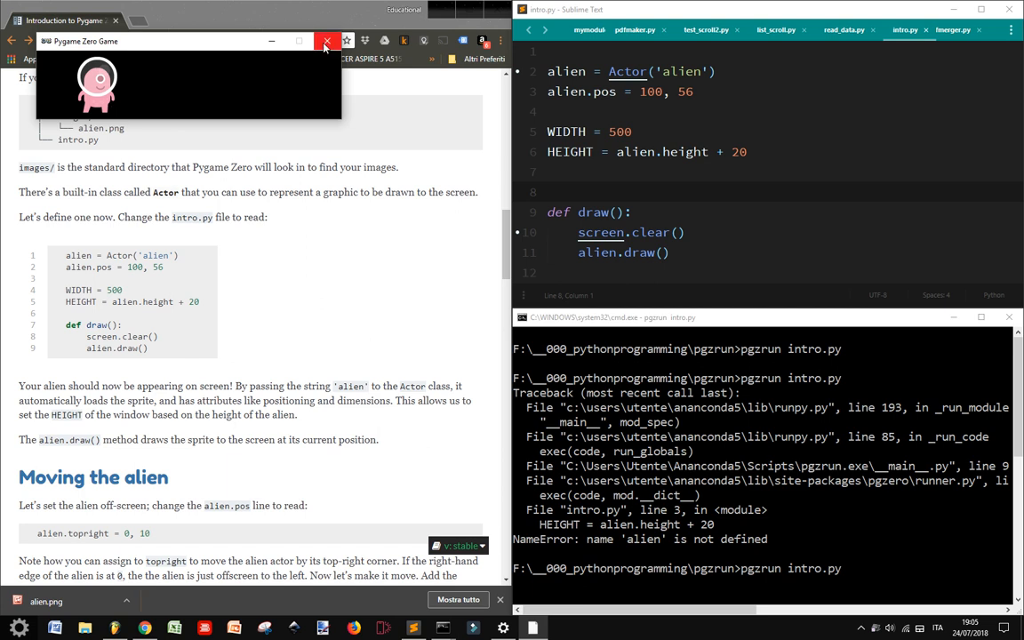
click(327, 41)
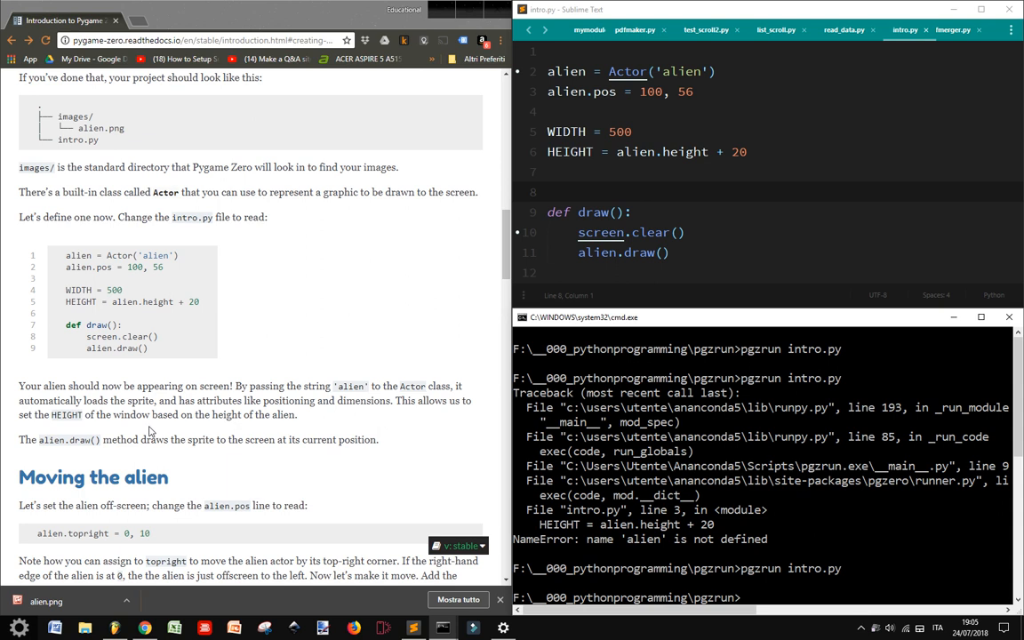
Step: Scroll the tutorial to 'Moving the alien' and return to the alien.pos line in intro.py
scroll(down, 3)
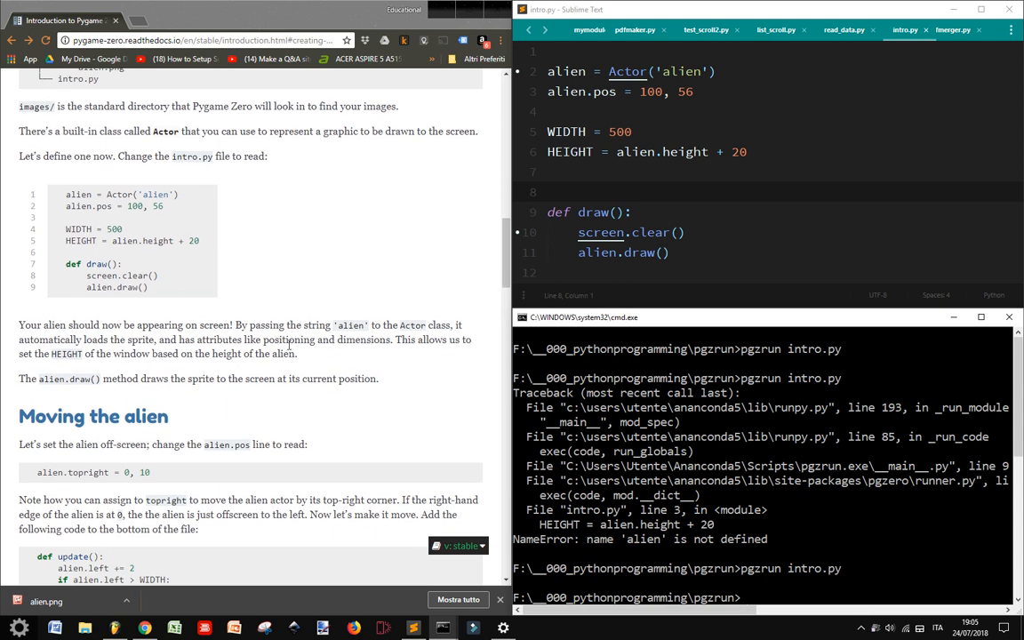
scroll(down, 3)
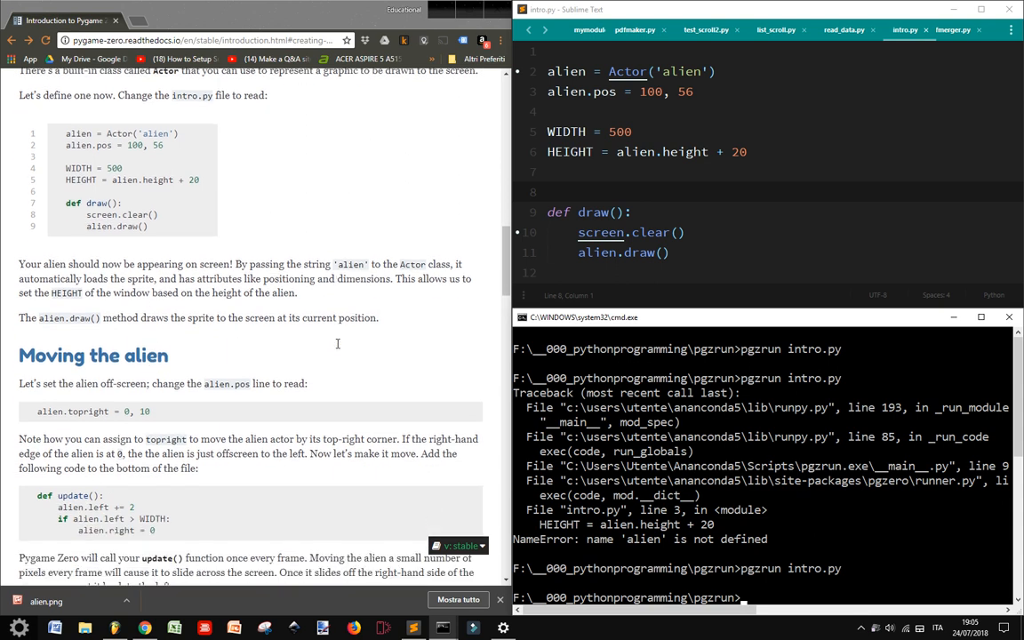
scroll(down, 3)
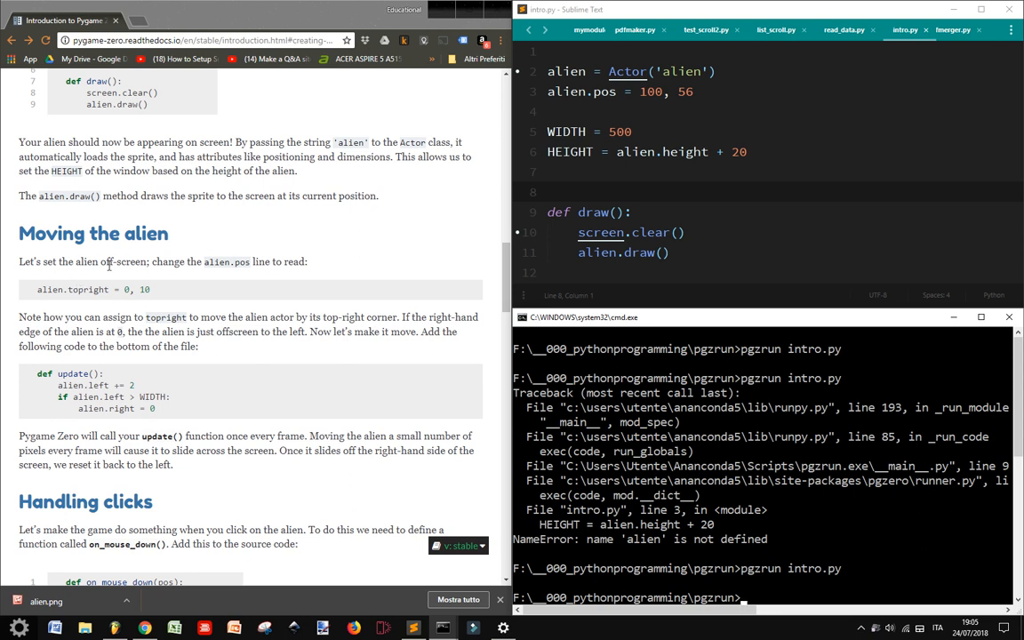
mouse_move(227, 276)
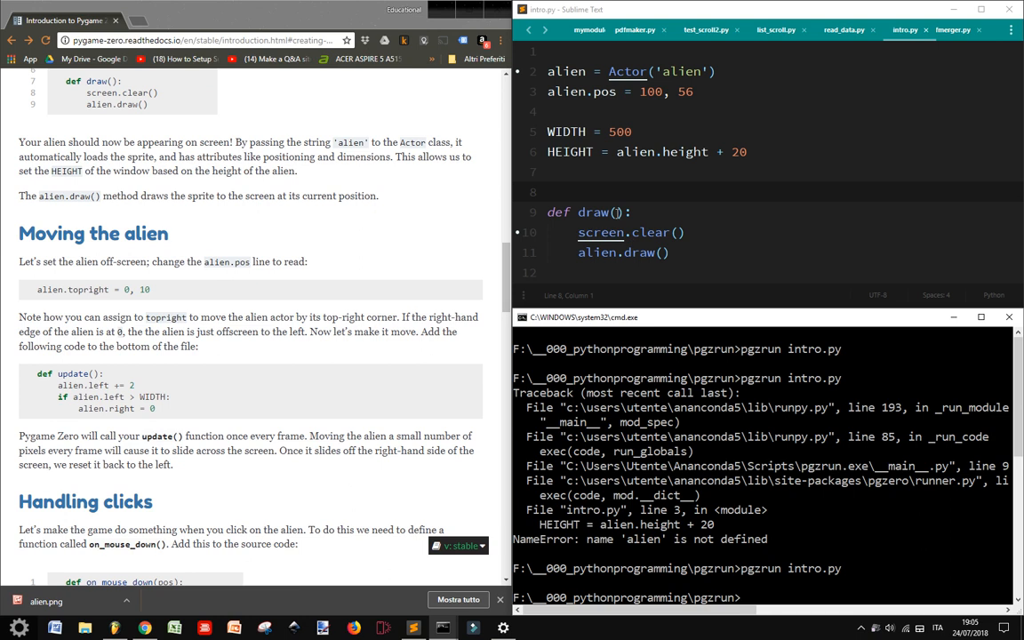
click(655, 92)
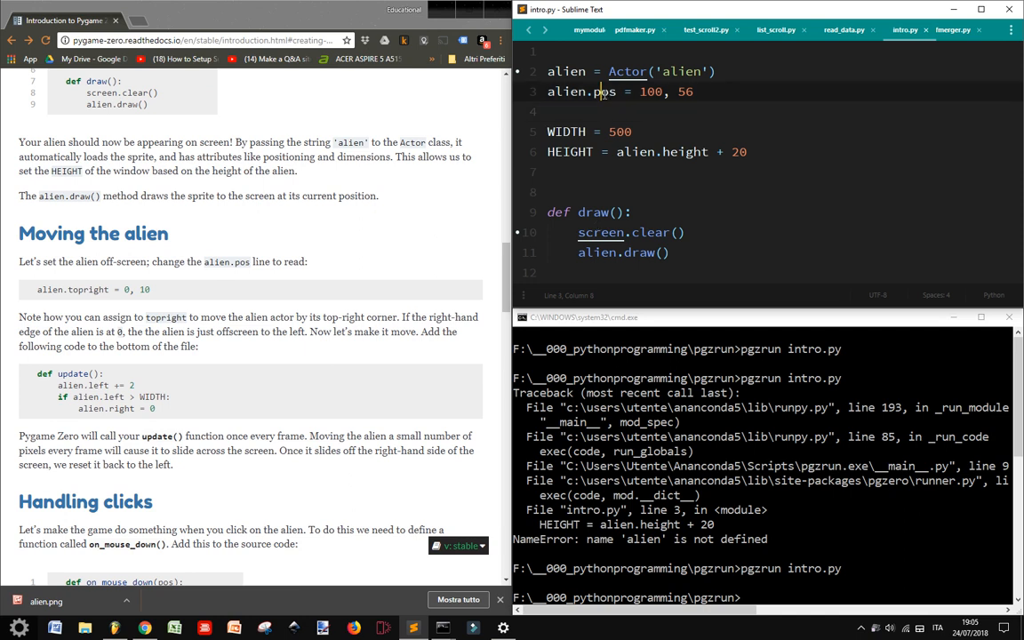
Step: Change alien.pos = 100, 56 to alien.topright = 0, 10
text(top)
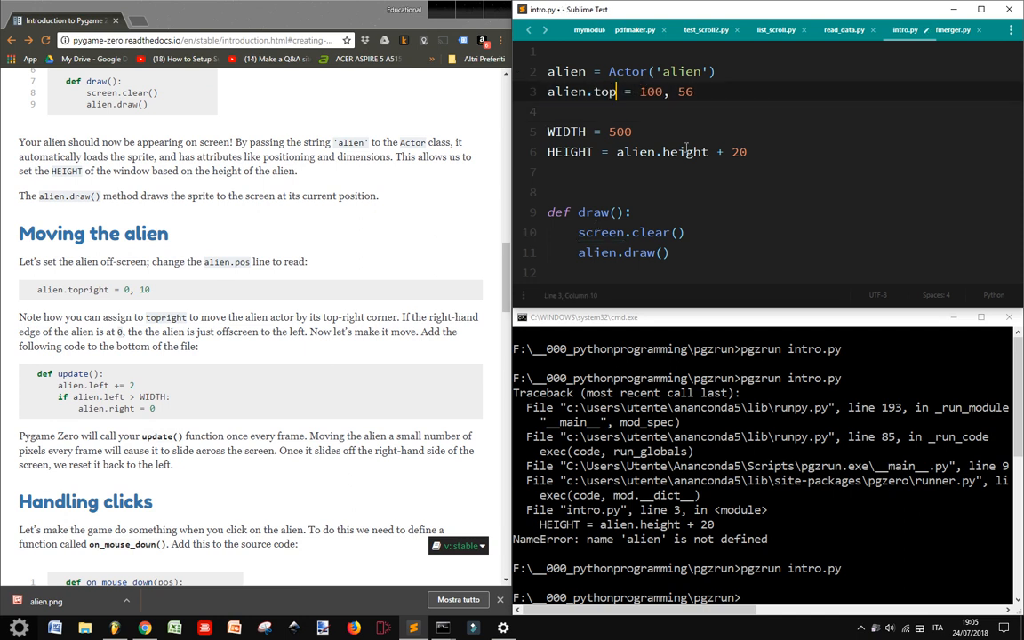
text(right)
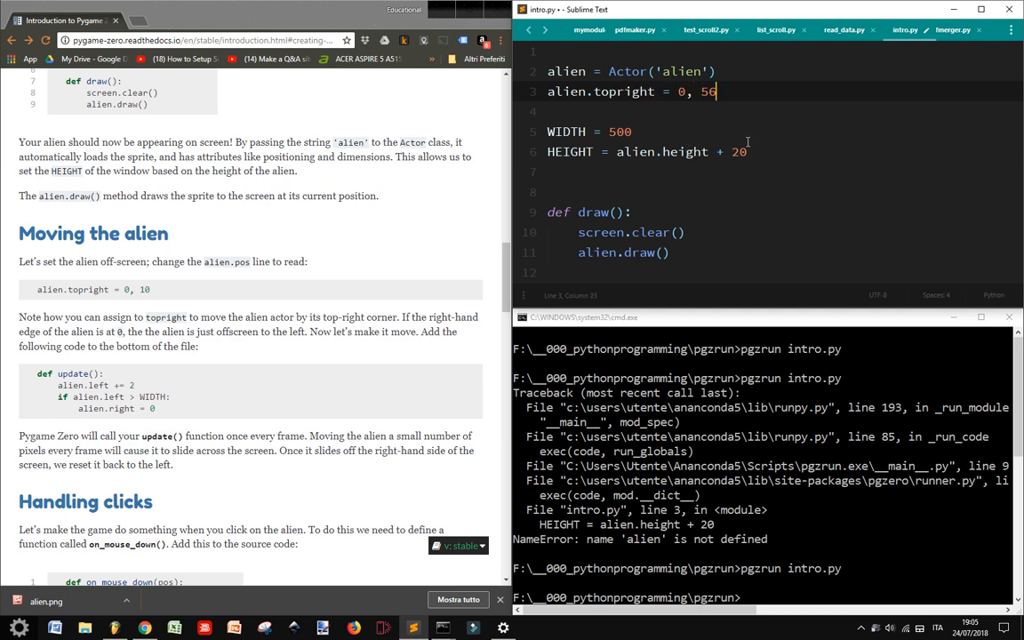
text(1)
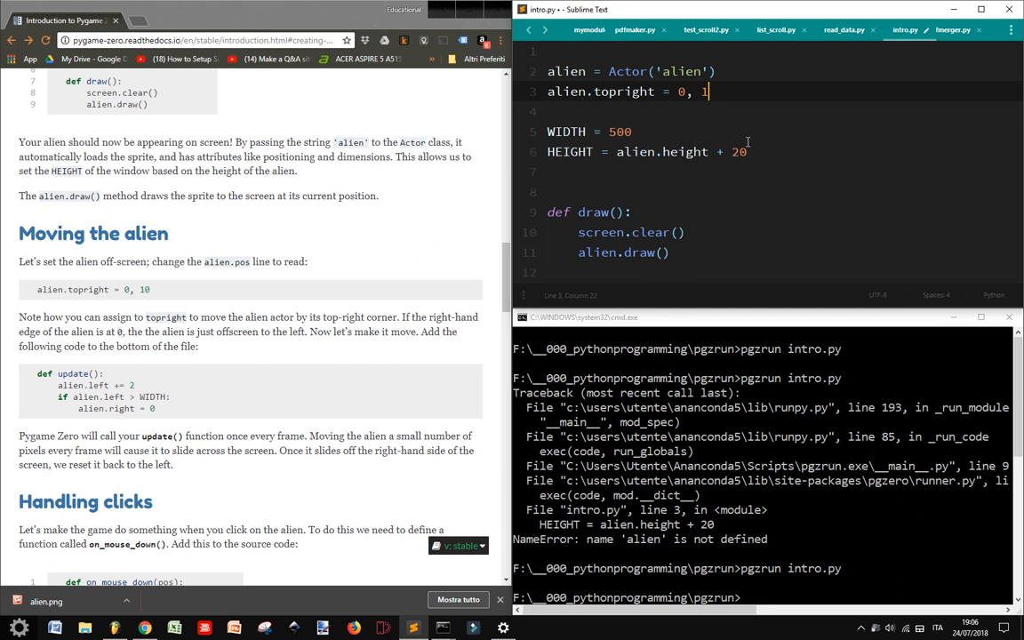
text(0)
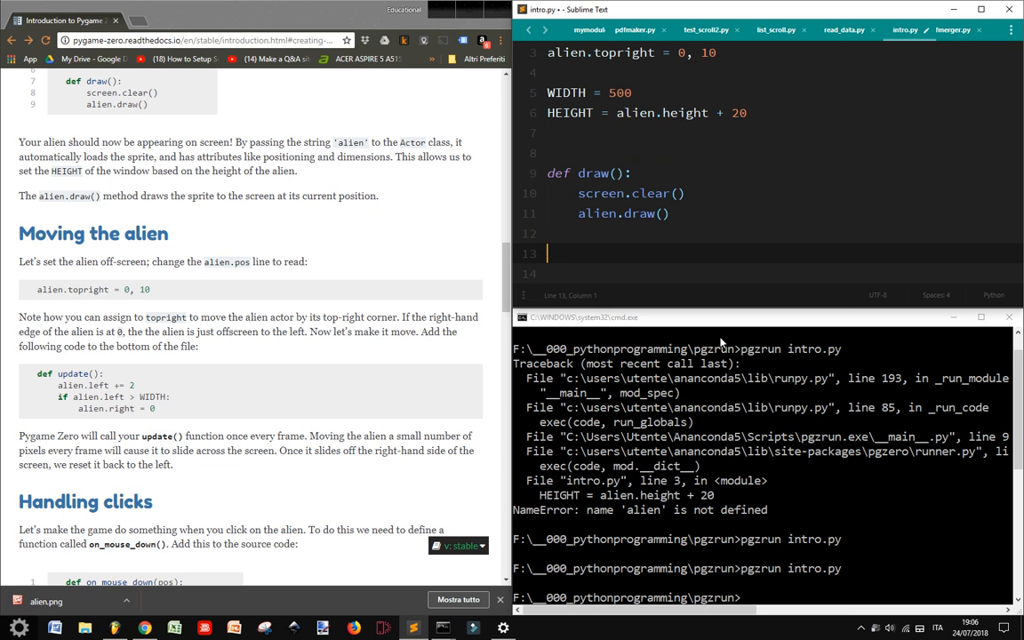
Step: Add a def update() header after draw and save the script as intro2.py
text(def u)
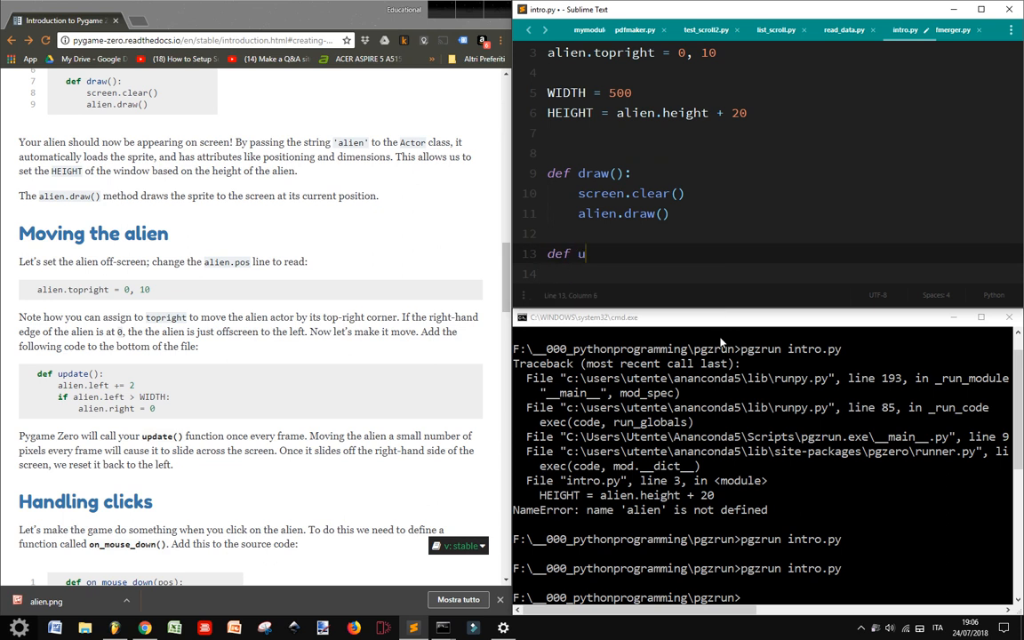
text(pdate)
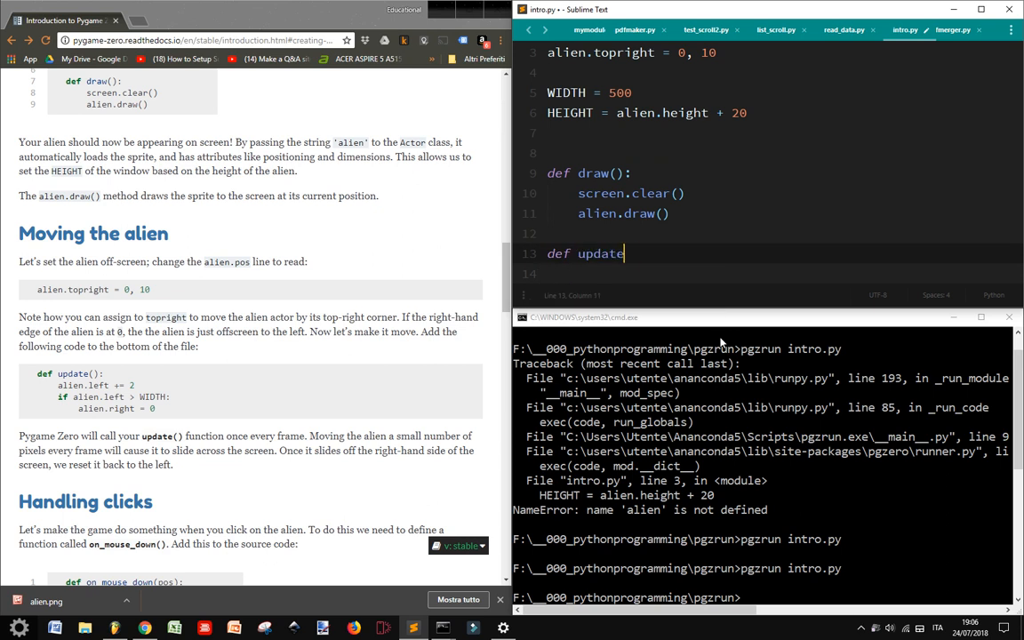
text(())
text(intro2.py)
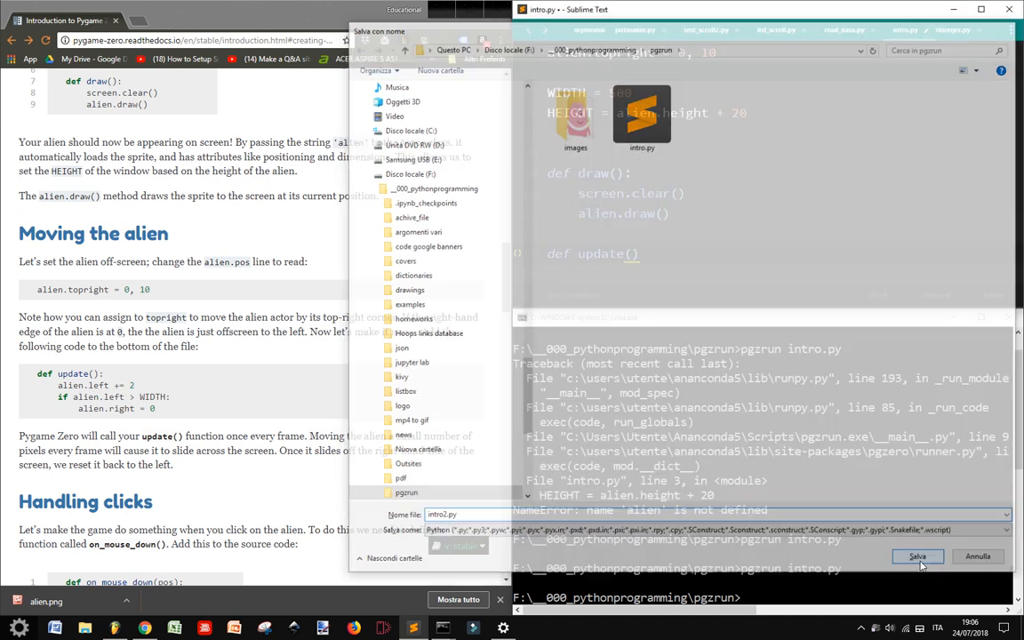
click(918, 555)
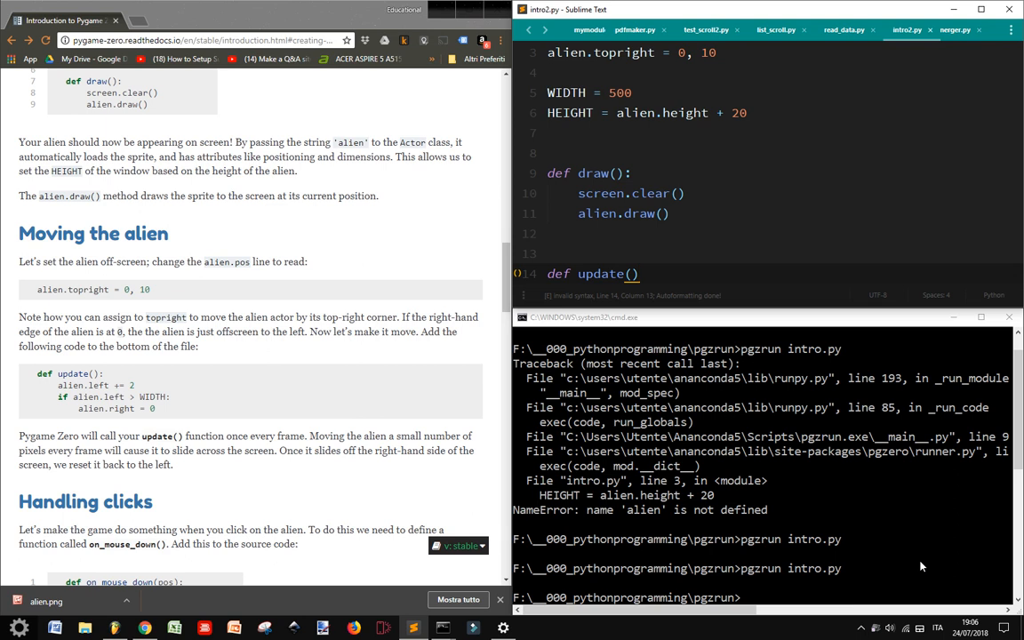
Step: Write update(): alien.left += 2, and if alien.left > WIDTH reset alien.right = 0
text(alien.left += 2)
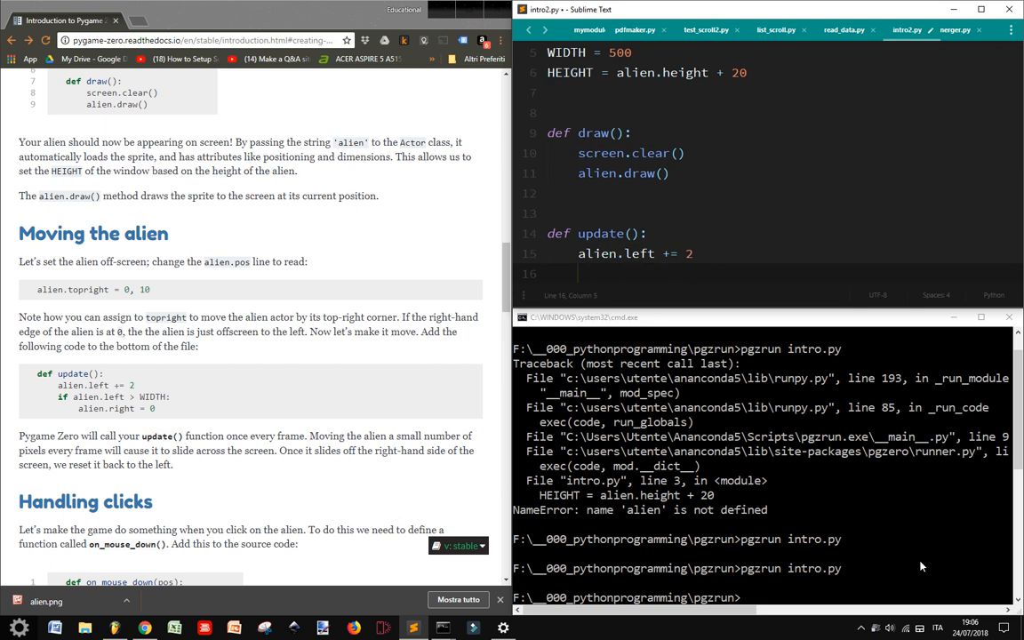
text(if alien.le)
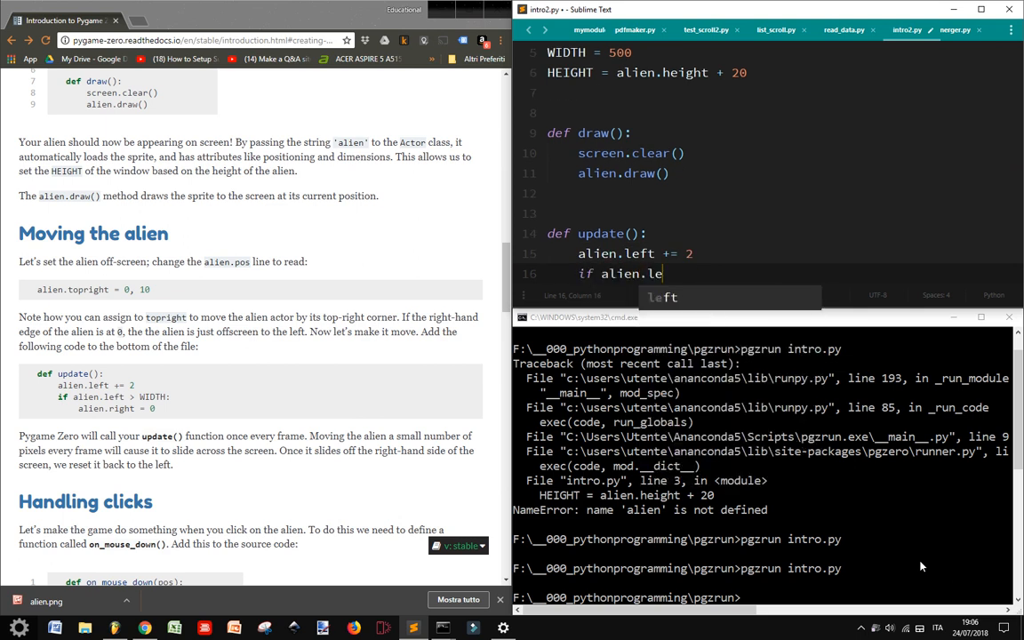
text(ft)
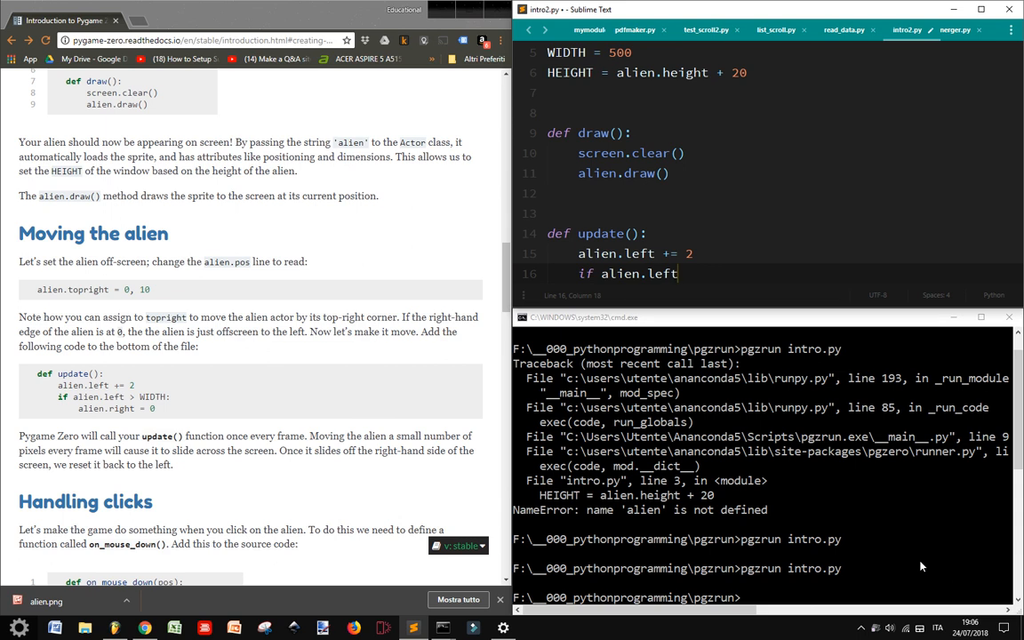
text(> WIDTH)
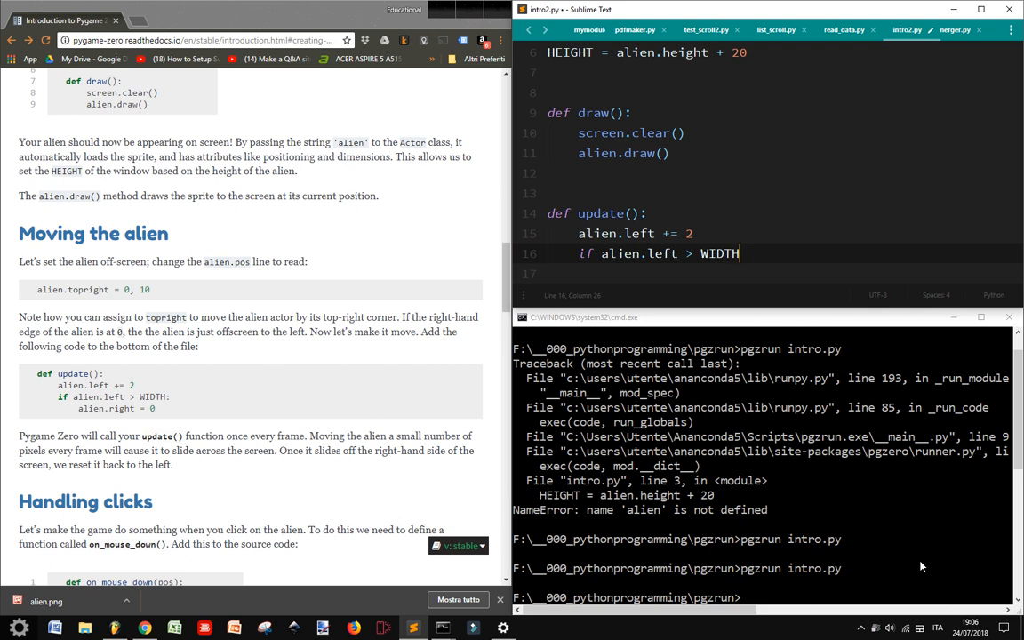
text(alien.)
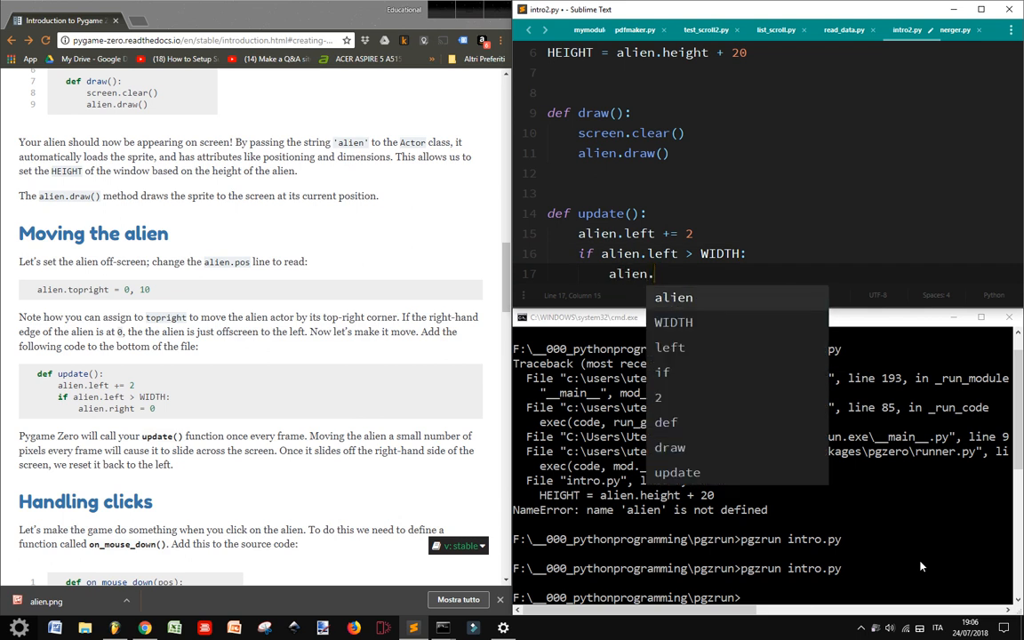
text(right)
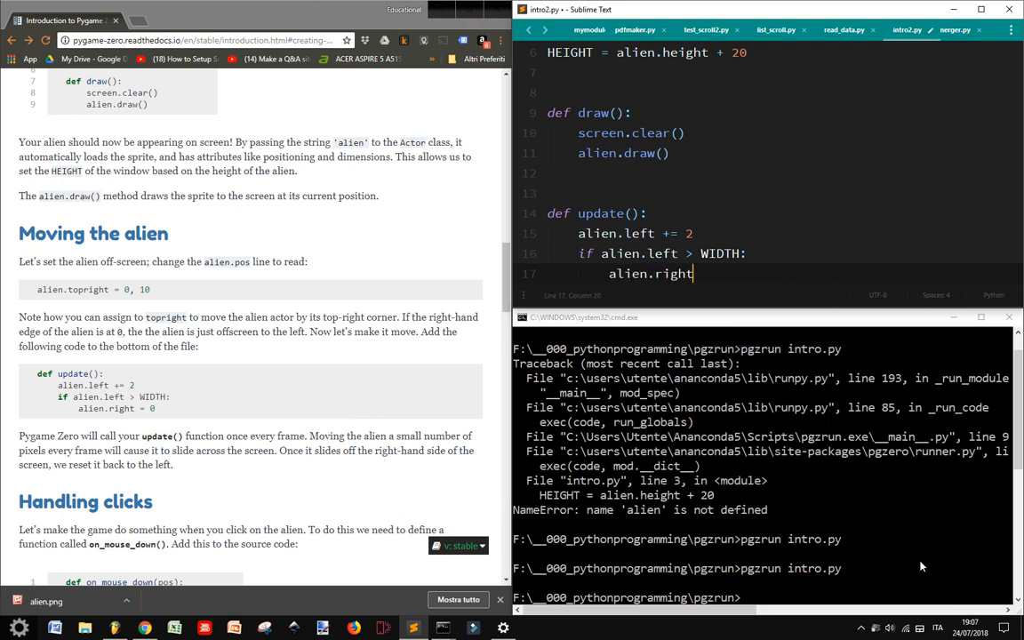
text(= 0)
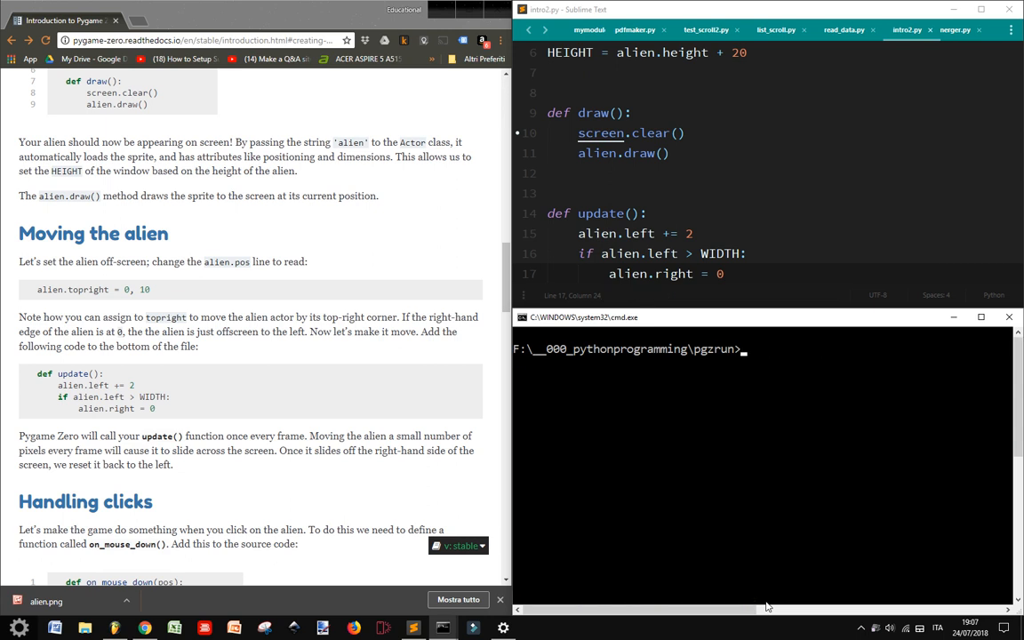
Step: Clear the console with cls and run pgzrun intro.py again
text(cls)
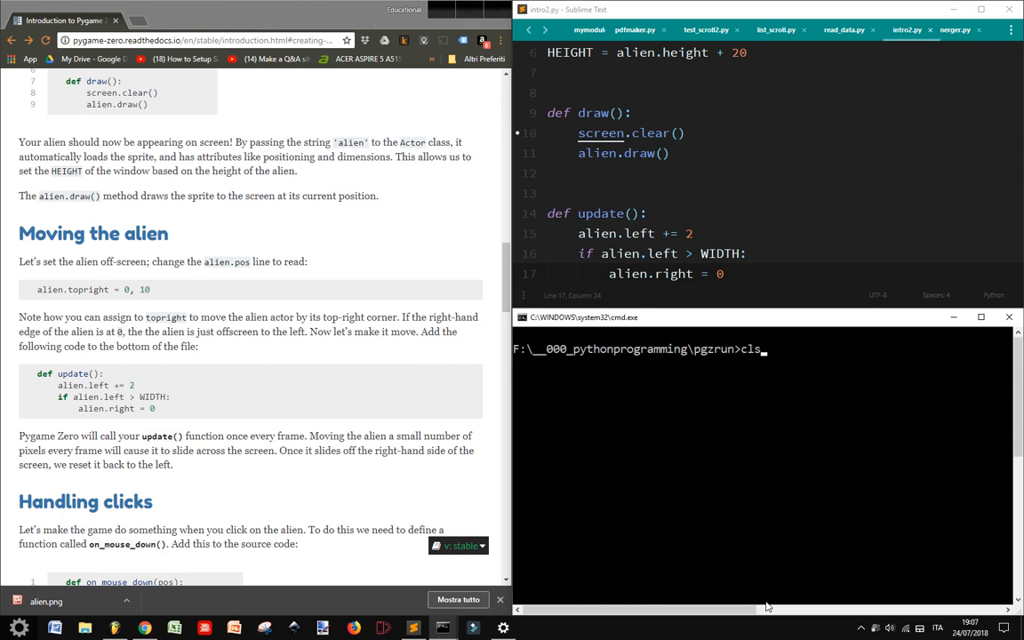
text(pgzrun intro.py)
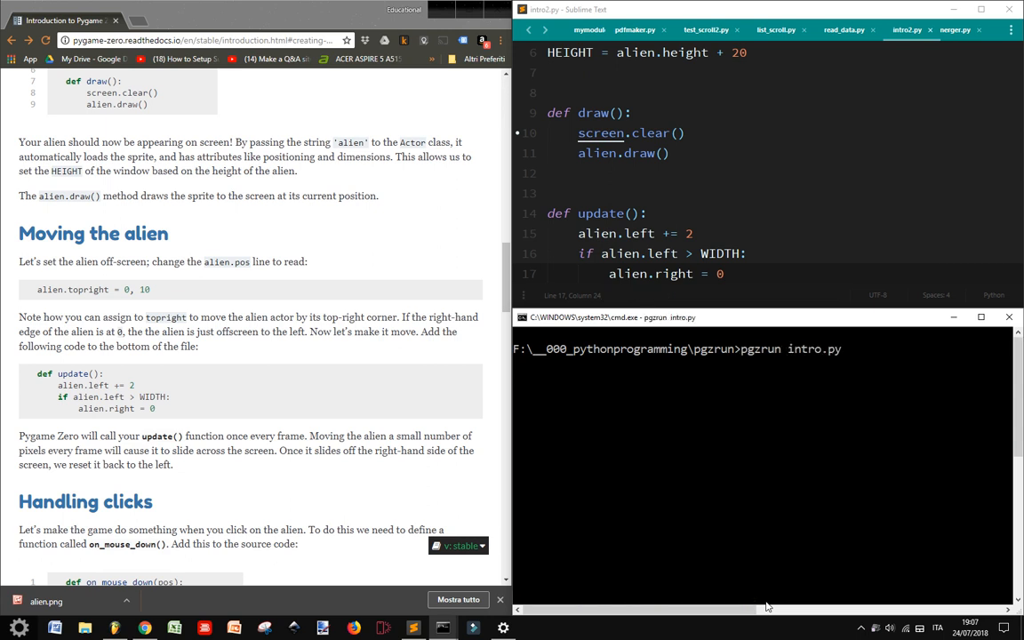